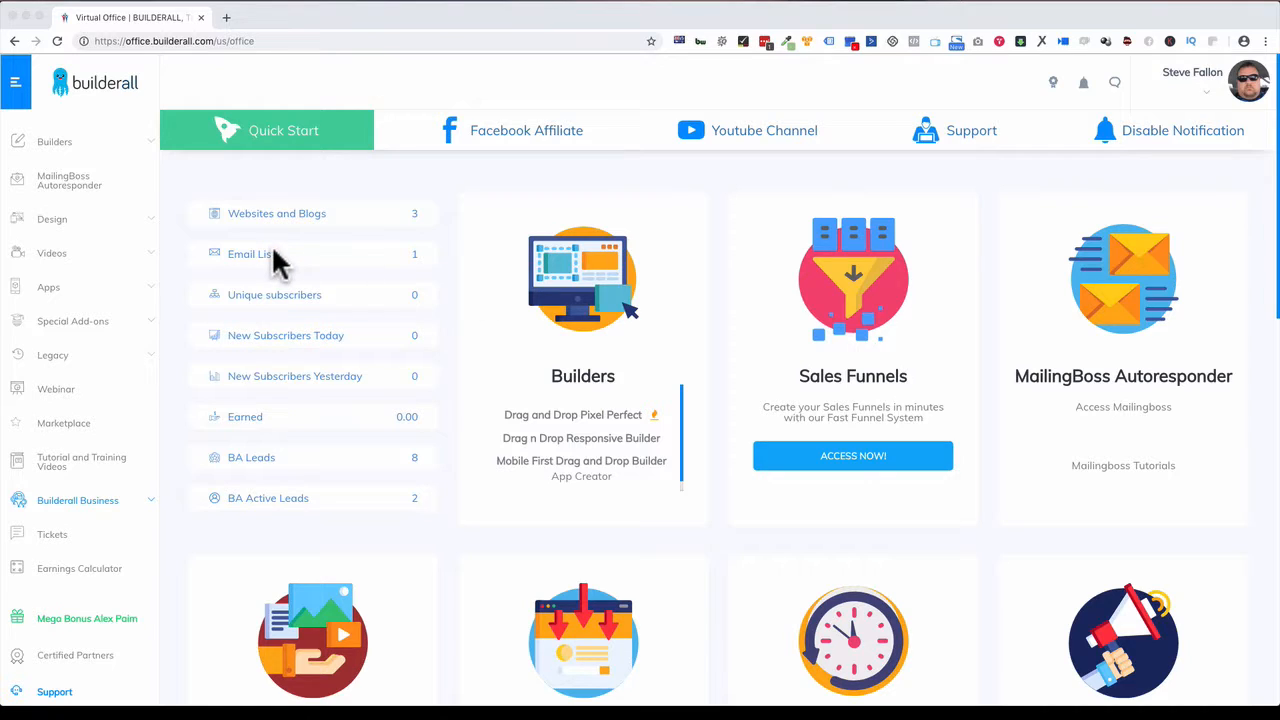
{"action": "mouse_move", "coordinate": [298, 372]}
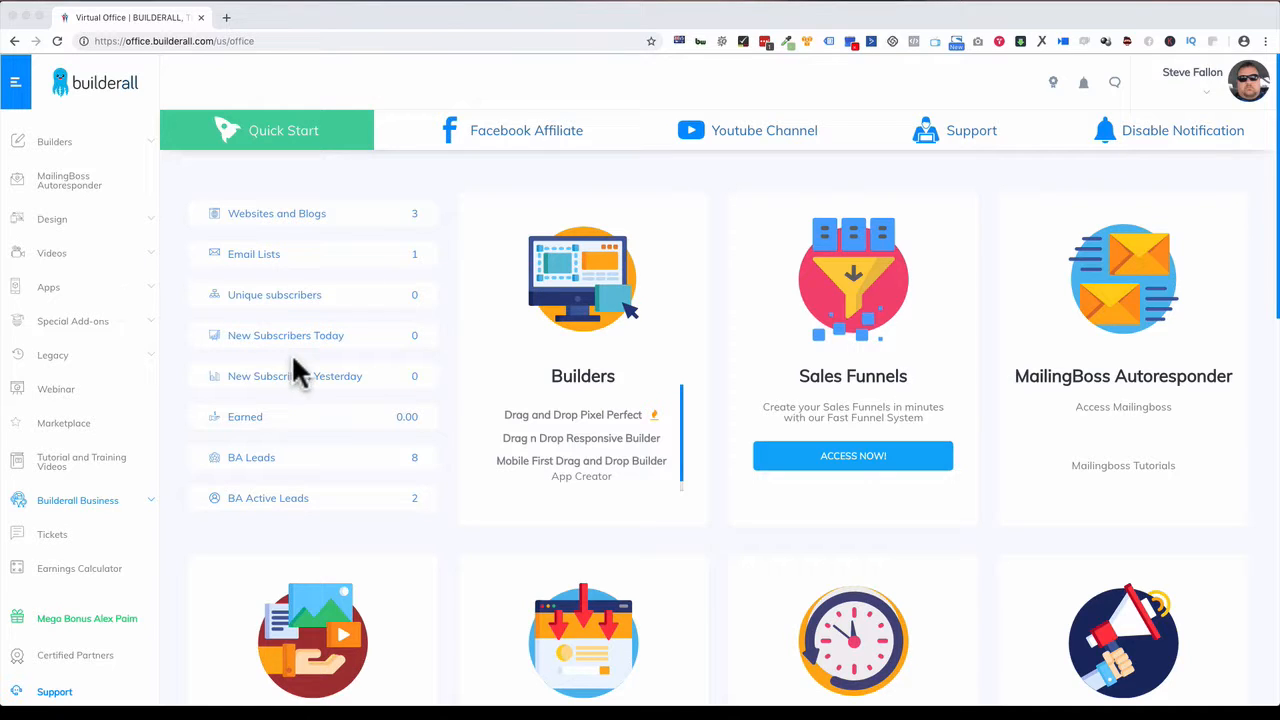
{"action": "mouse_move", "coordinate": [384, 390]}
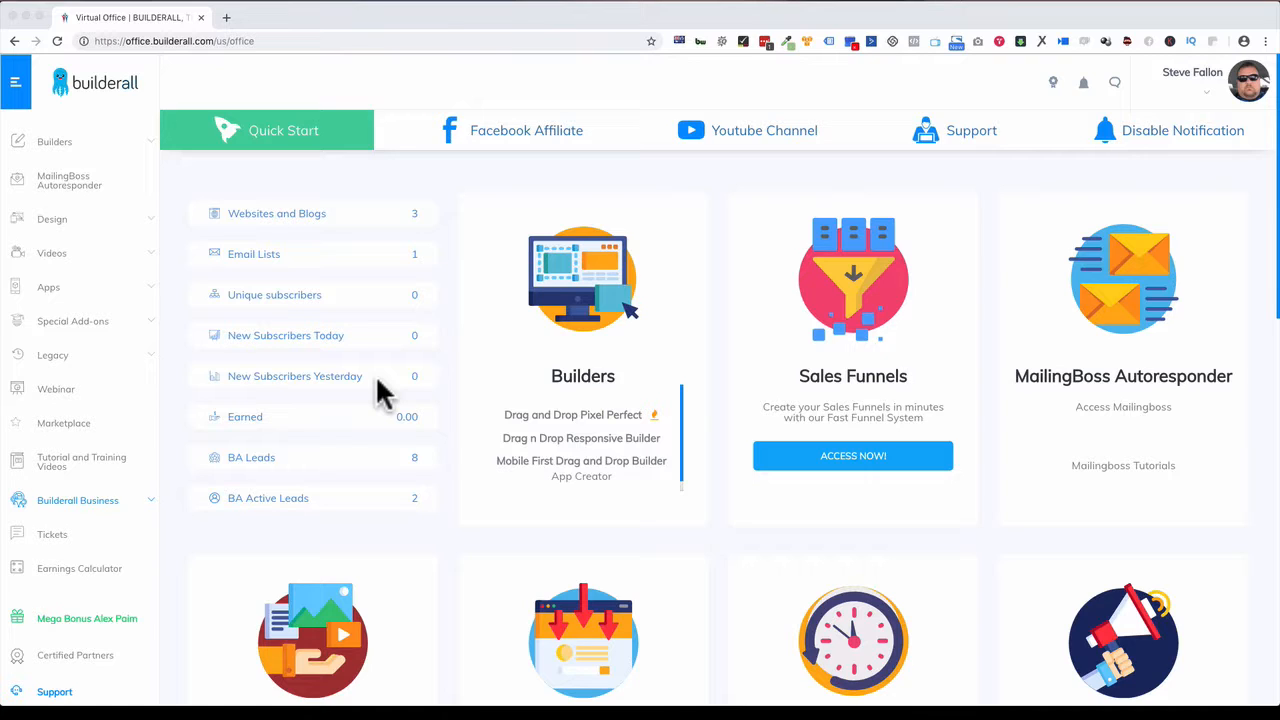
{"action": "mouse_move", "coordinate": [412, 378]}
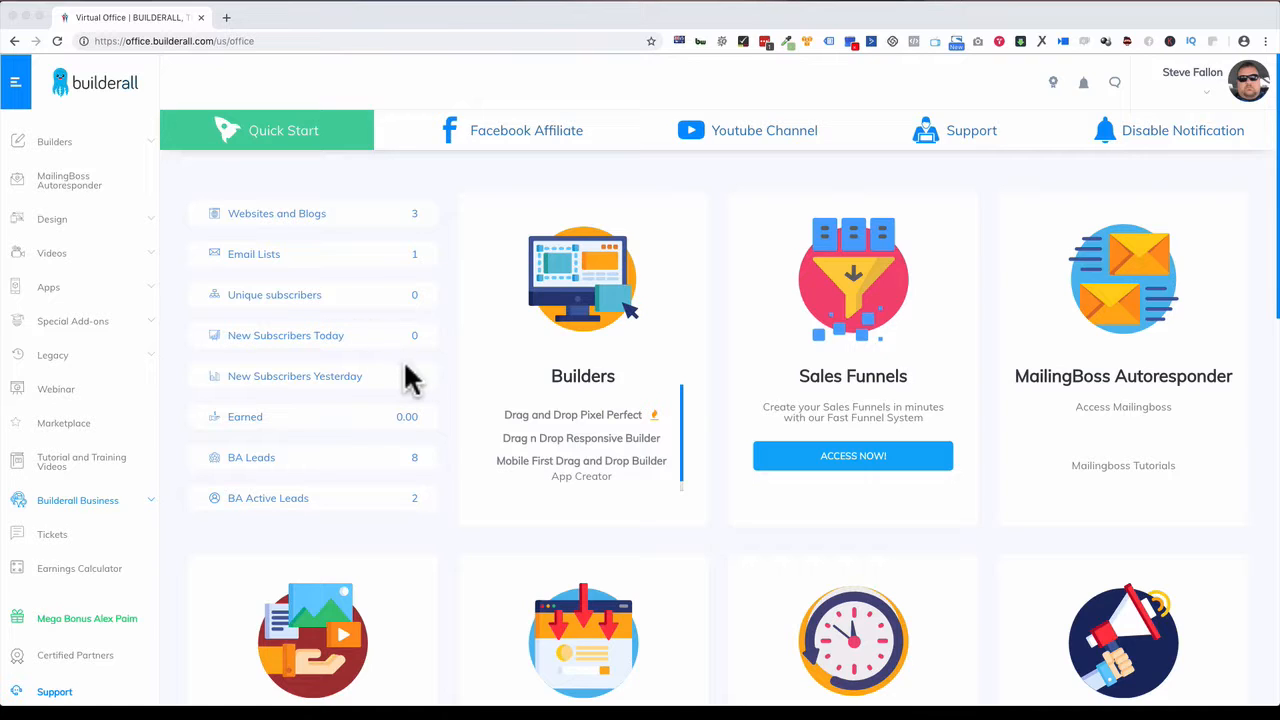
{"action": "mouse_move", "coordinate": [540, 404]}
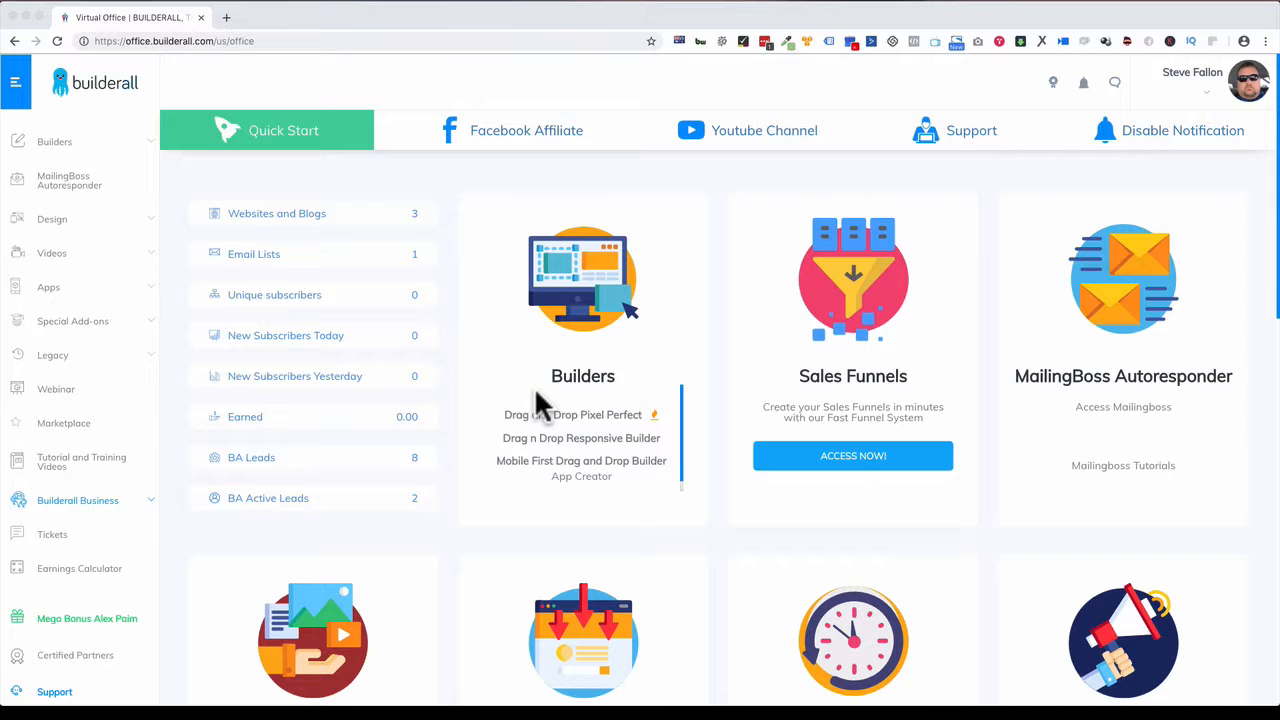
{"action": "mouse_move", "coordinate": [620, 300]}
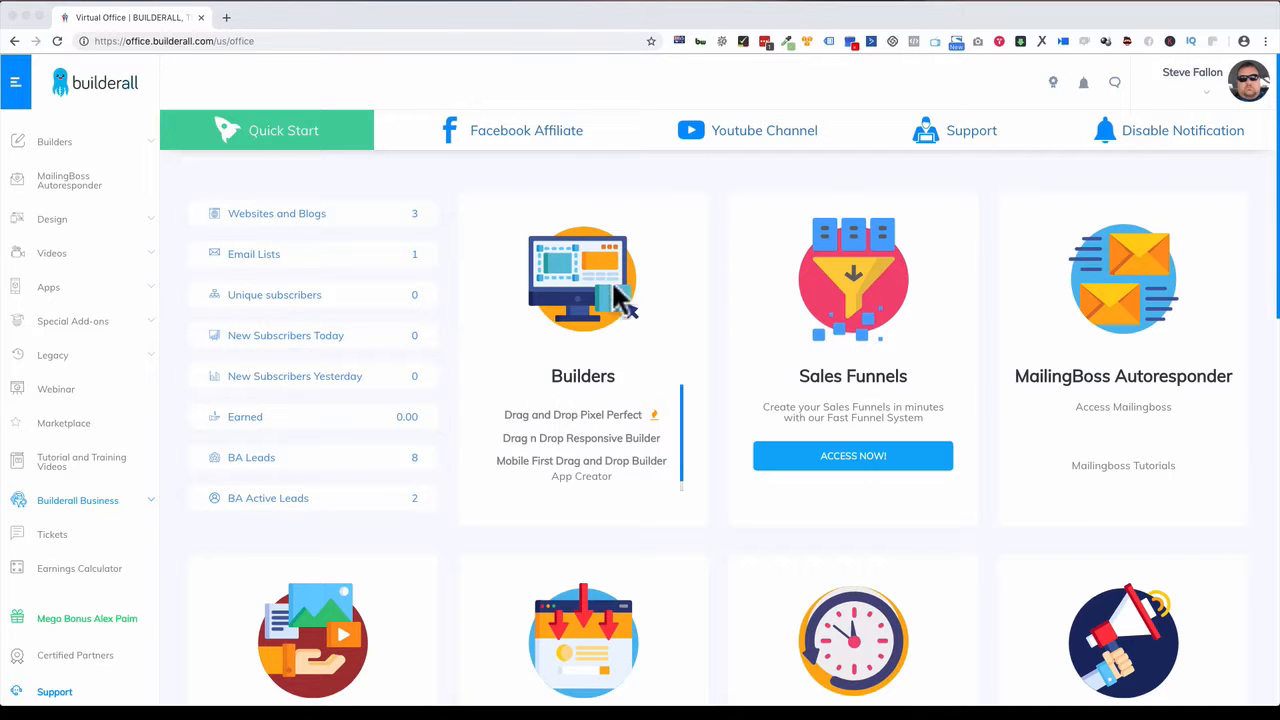
- Scroll through the current onboarding page and select an item on it
{"action": "scroll", "scroll_direction": "down", "scroll_amount": 3}
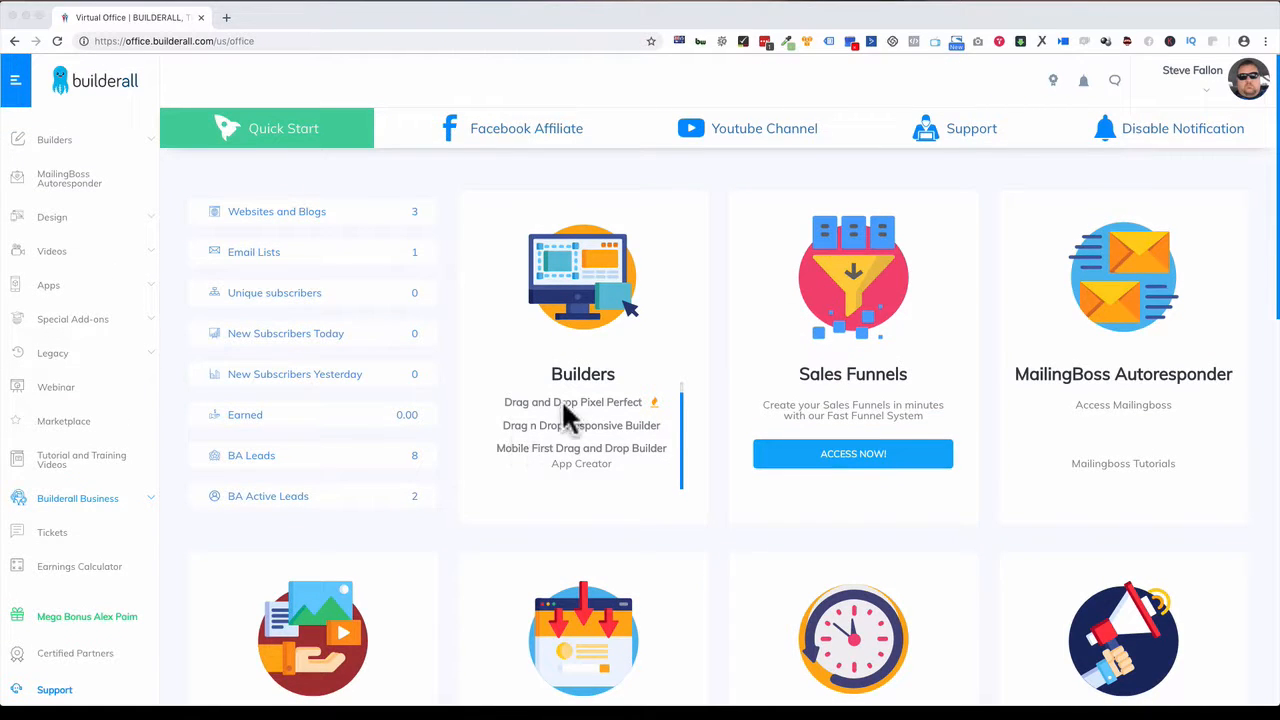
{"action": "scroll", "scroll_direction": "down", "scroll_amount": 3}
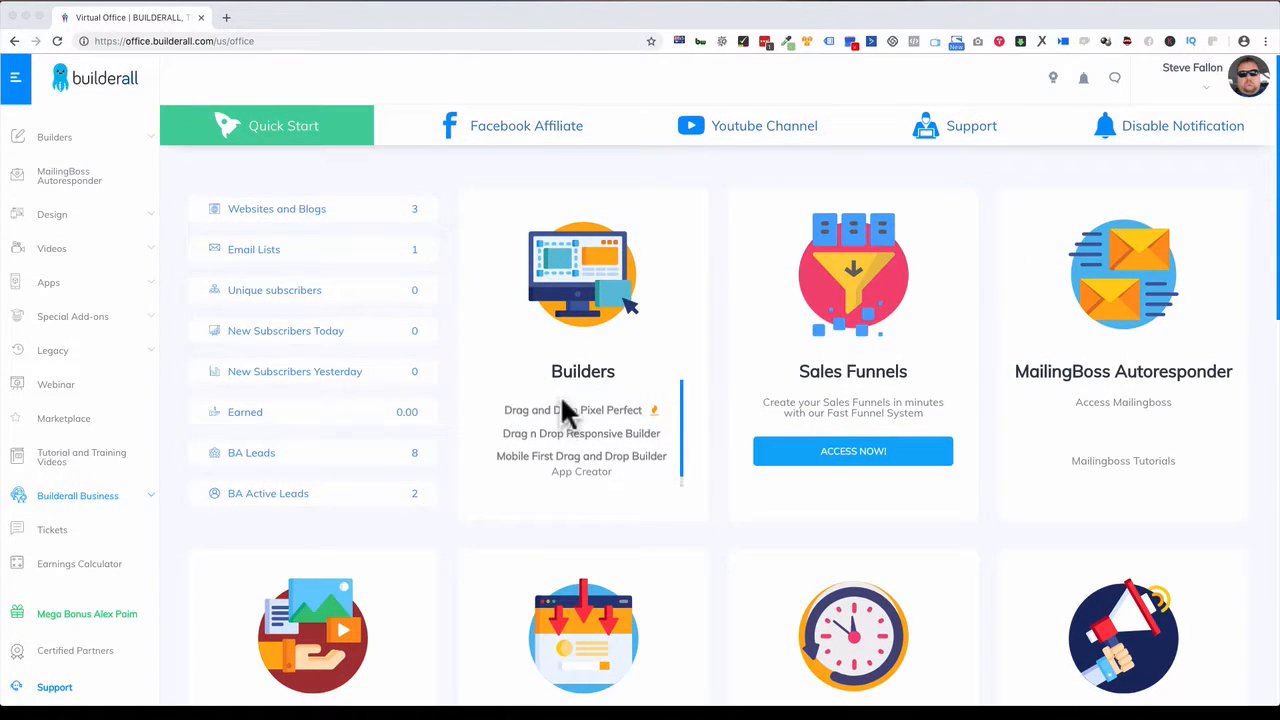
{"action": "left_click", "coordinate": [584, 360]}
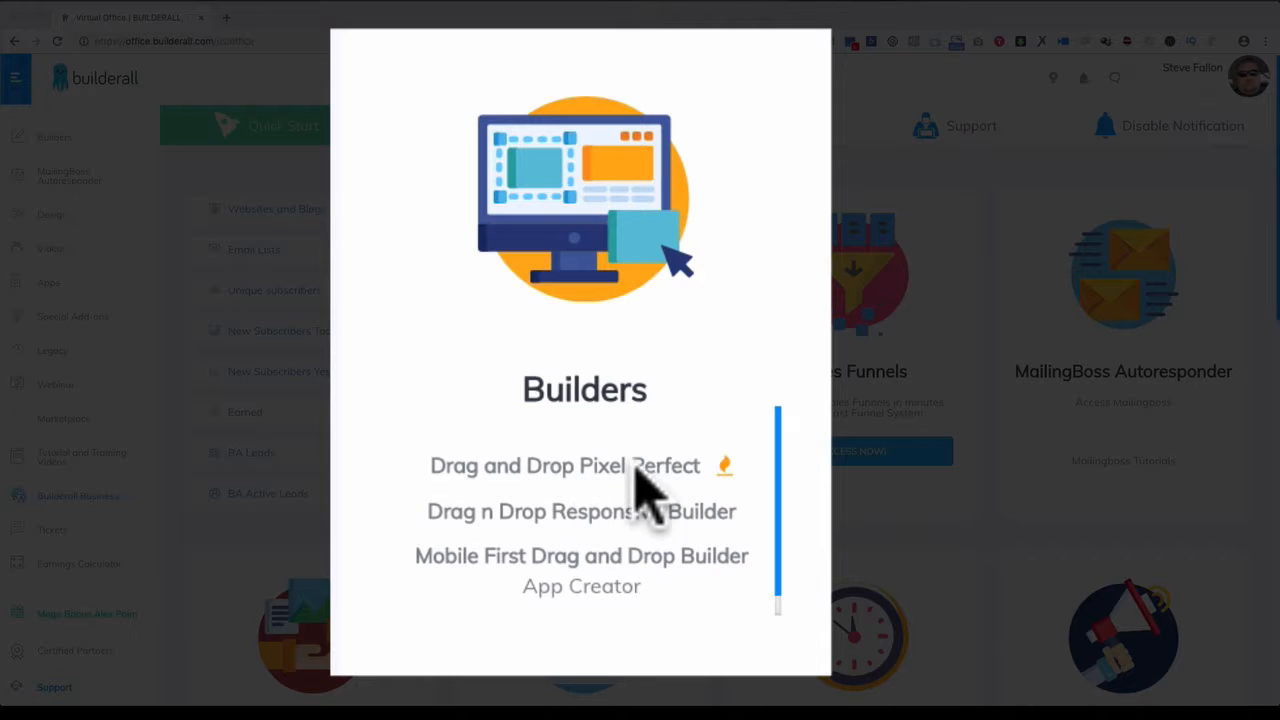
{"action": "mouse_move", "coordinate": [576, 490]}
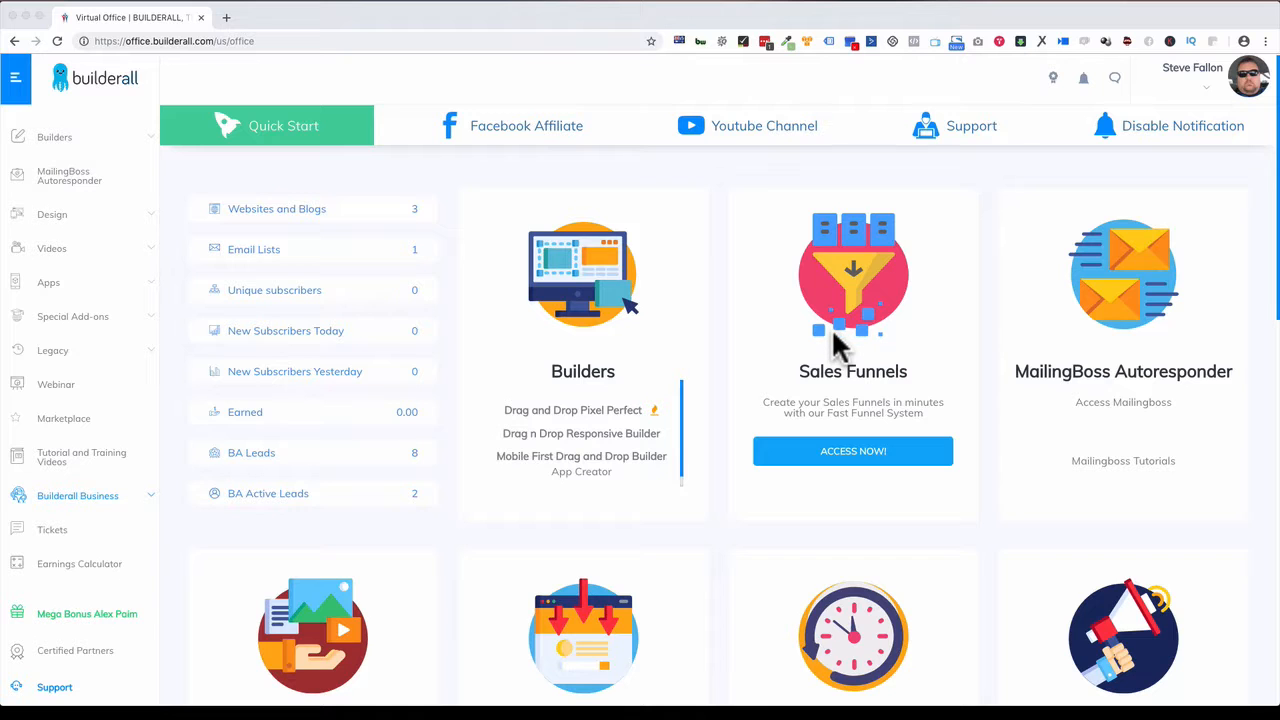
{"action": "mouse_move", "coordinate": [1150, 384]}
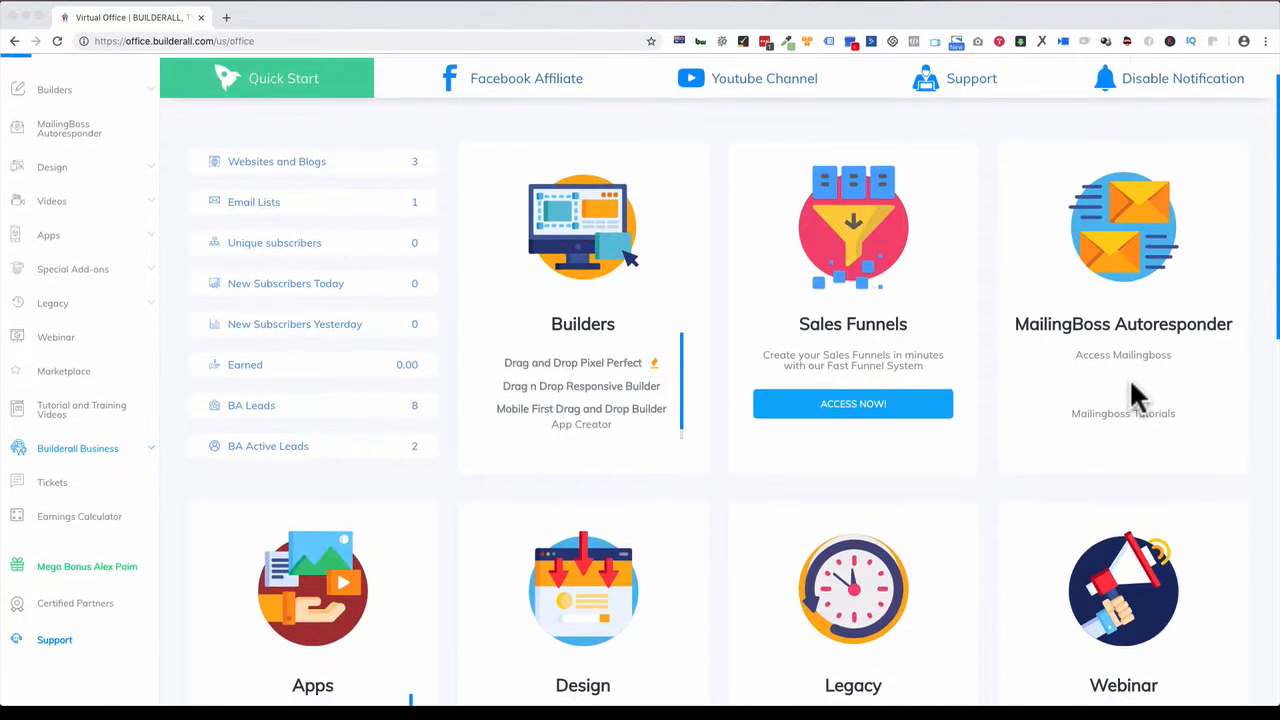
{"action": "scroll", "scroll_direction": "down", "scroll_amount": 3}
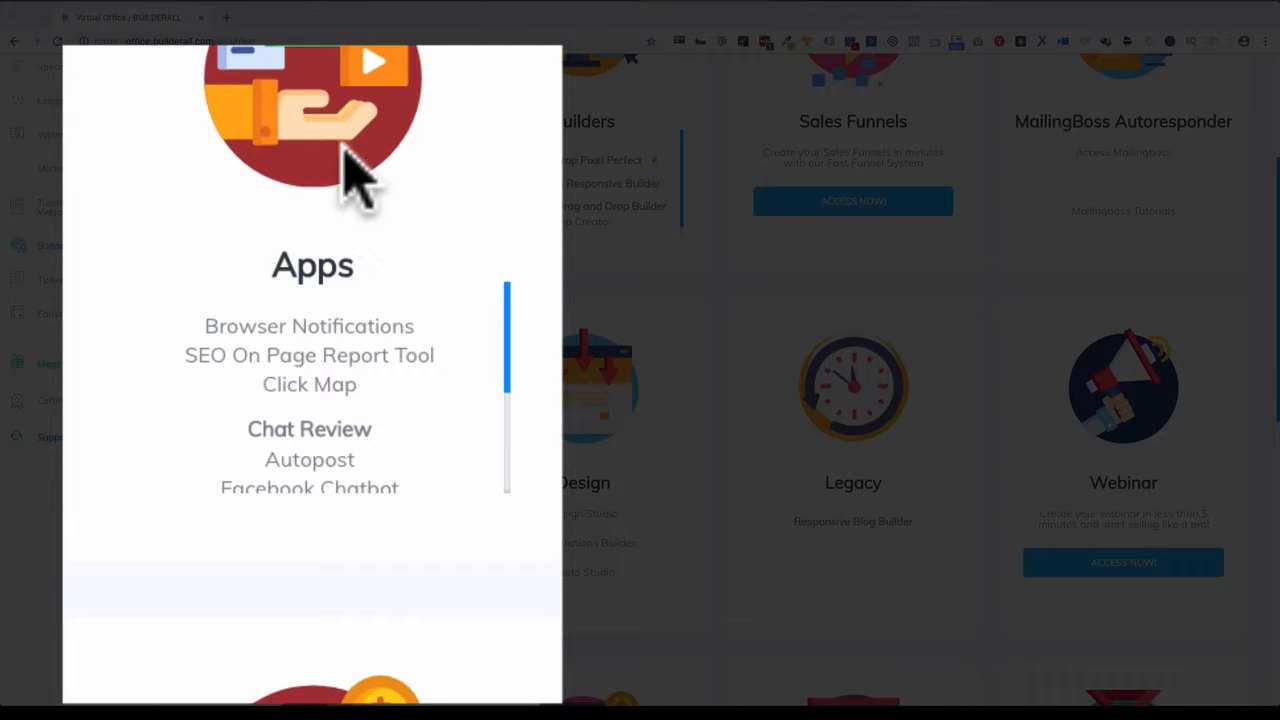
{"action": "mouse_move", "coordinate": [350, 230]}
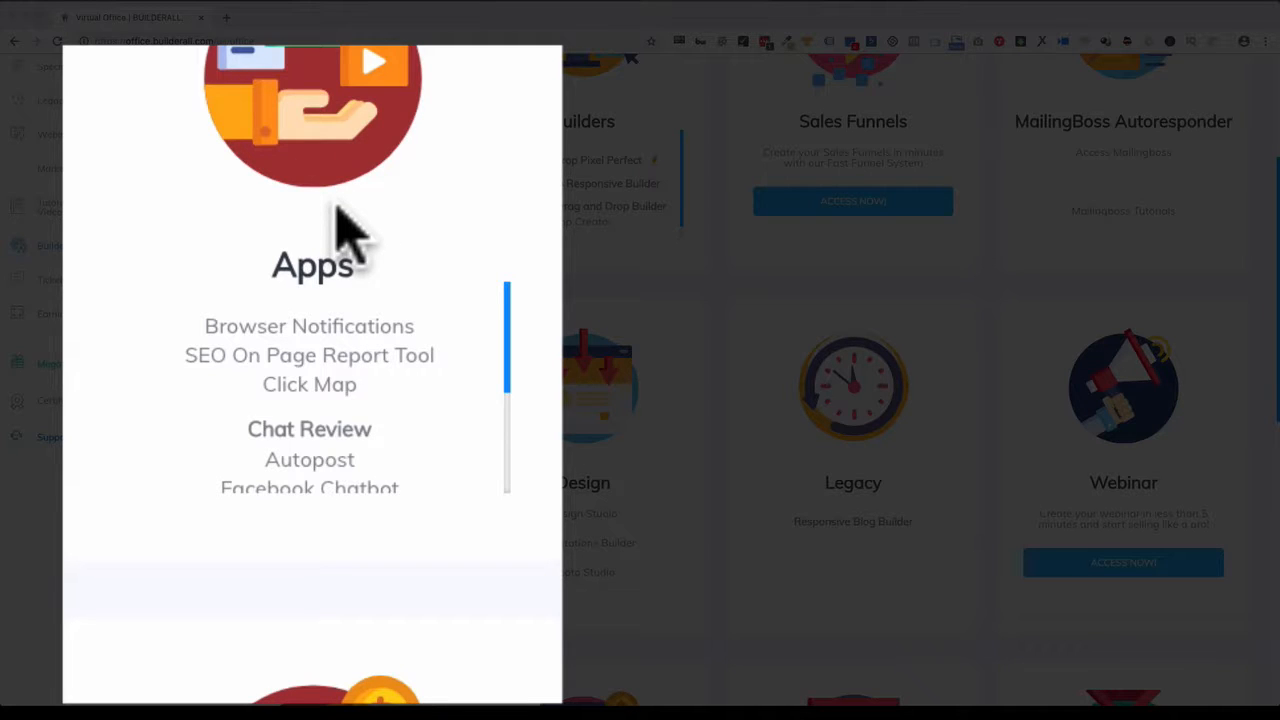
{"action": "scroll", "scroll_direction": "down", "scroll_amount": 3}
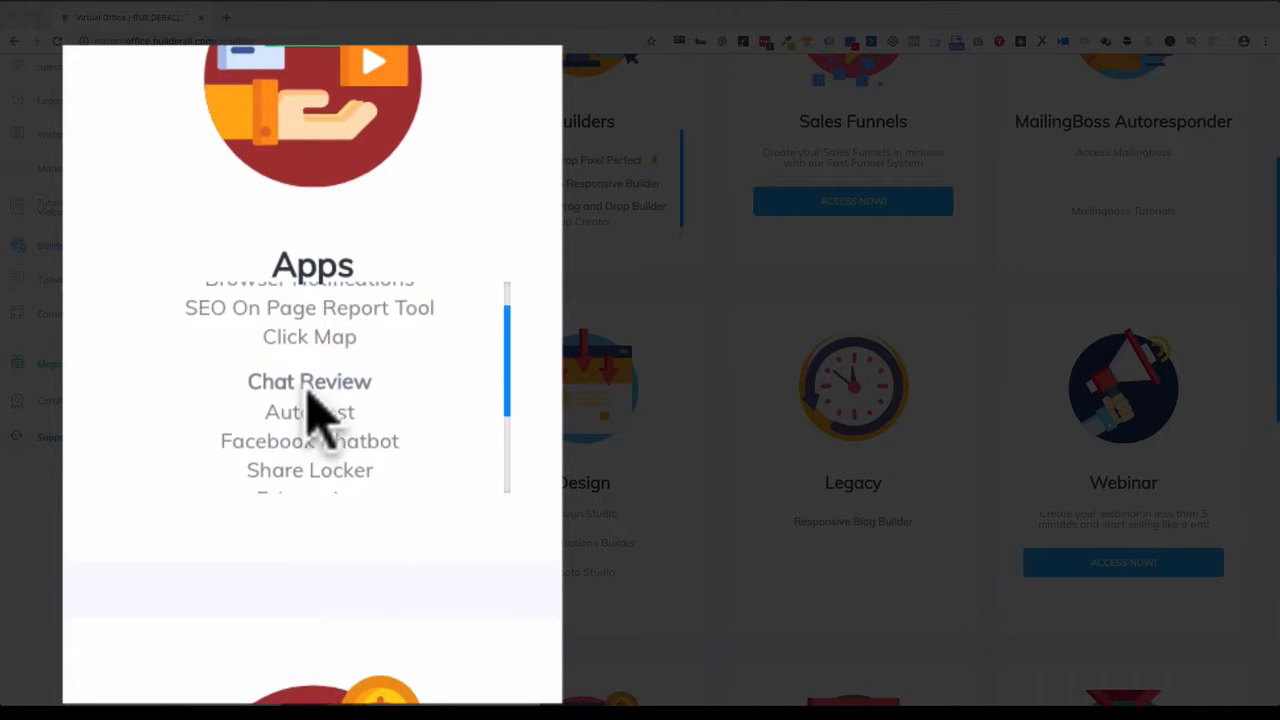
{"action": "scroll", "scroll_direction": "down", "scroll_amount": 3}
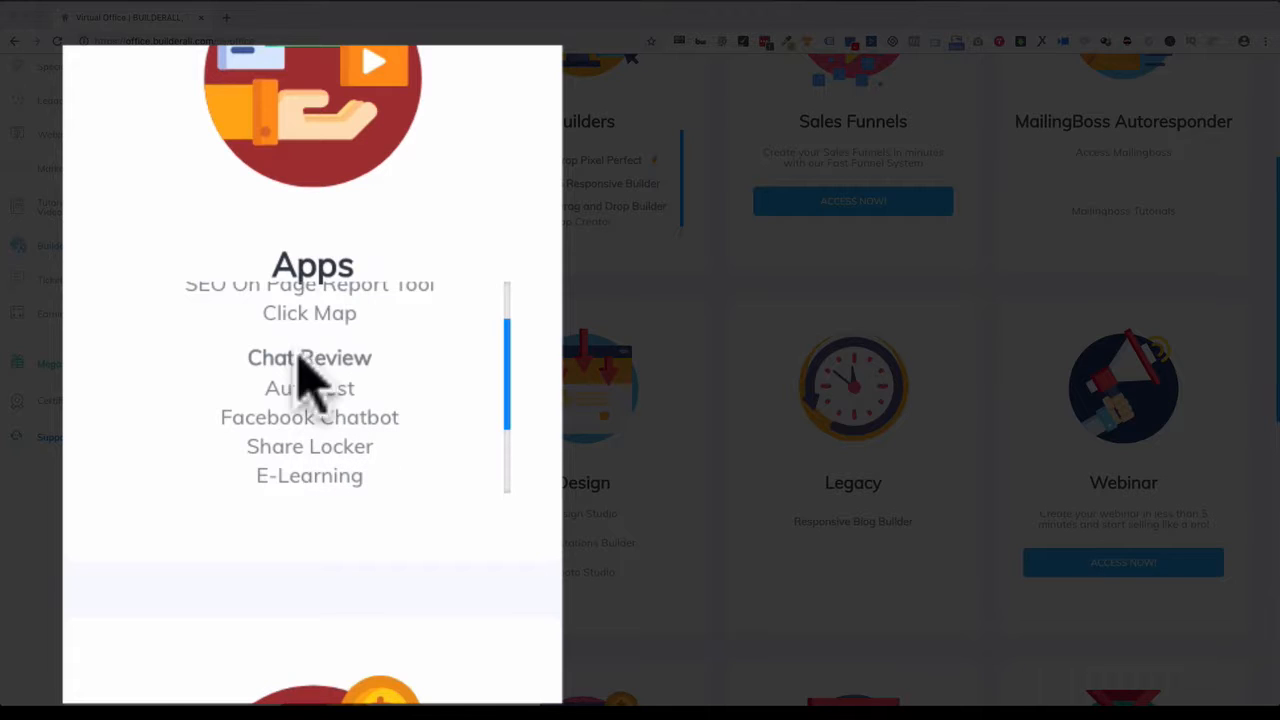
{"action": "mouse_move", "coordinate": [330, 140]}
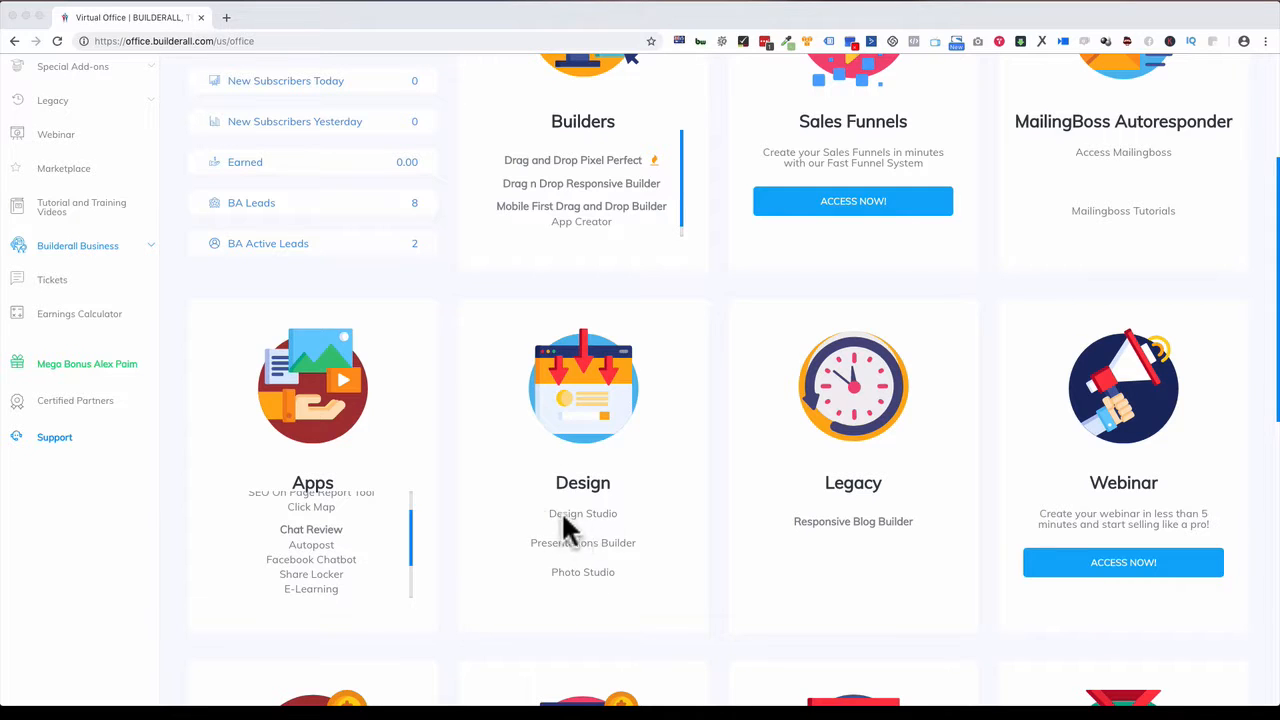
{"action": "mouse_move", "coordinate": [584, 520]}
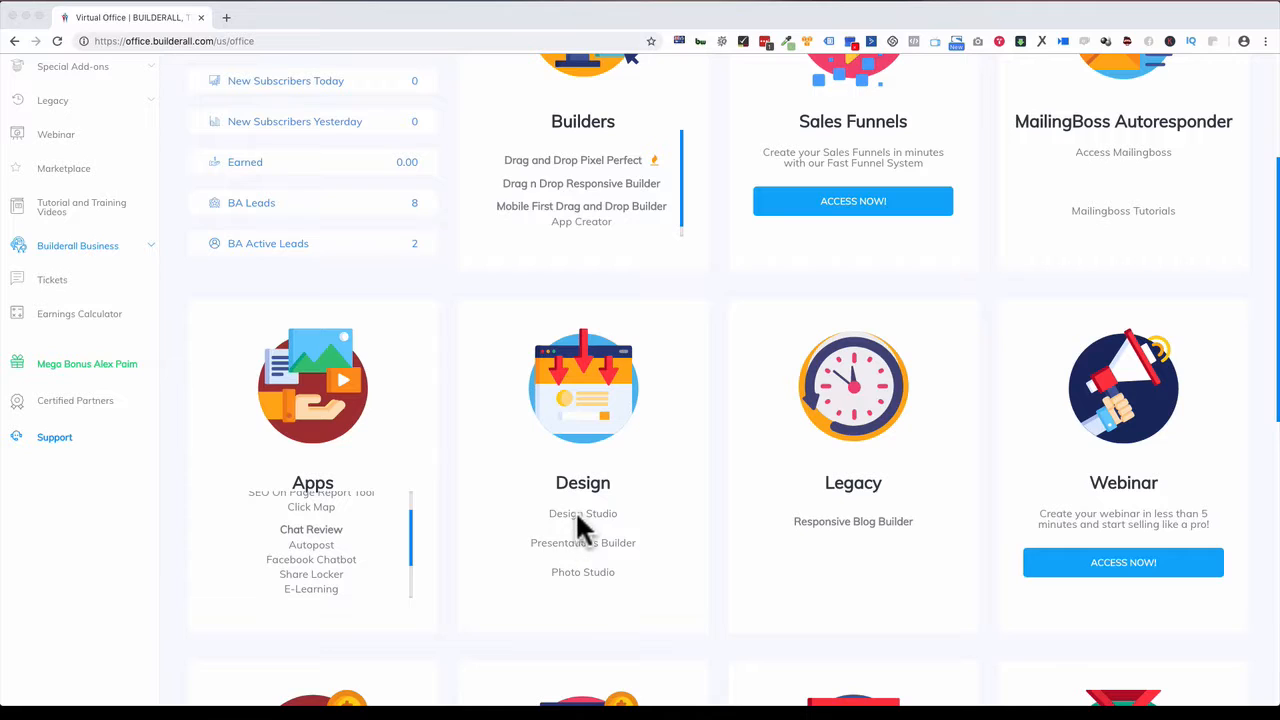
{"action": "mouse_move", "coordinate": [584, 530]}
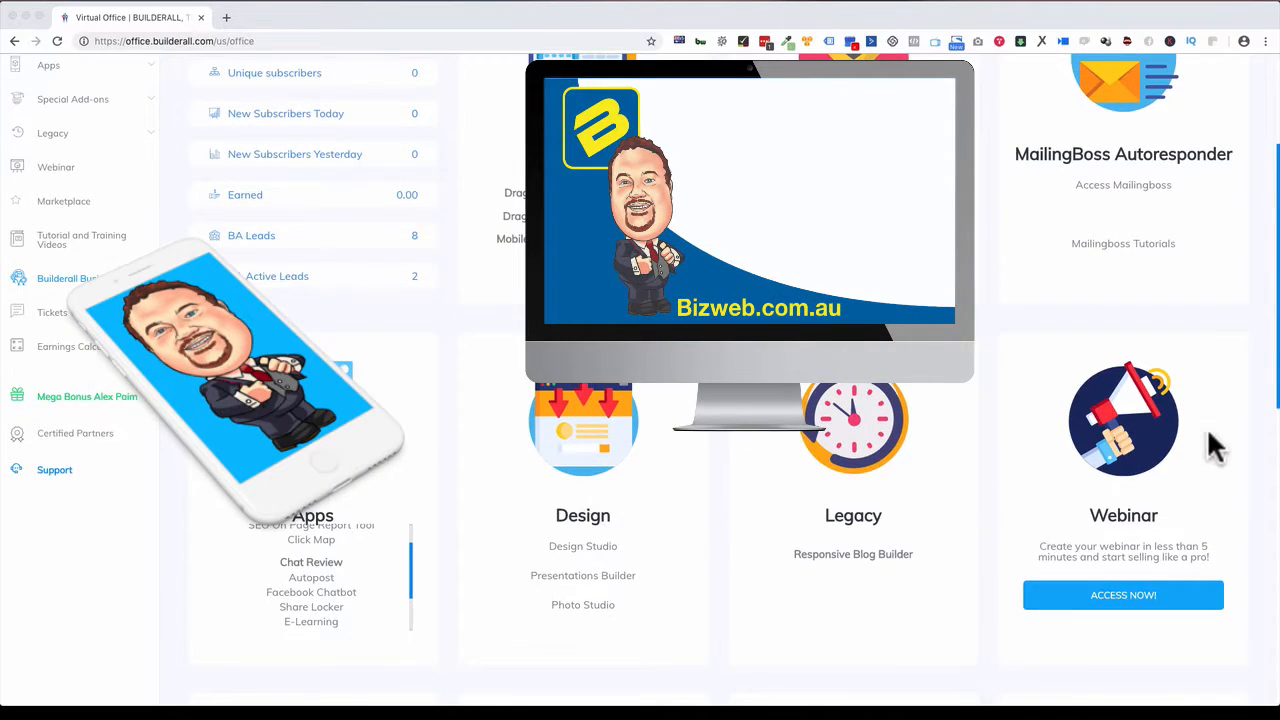
{"action": "mouse_move", "coordinate": [596, 496]}
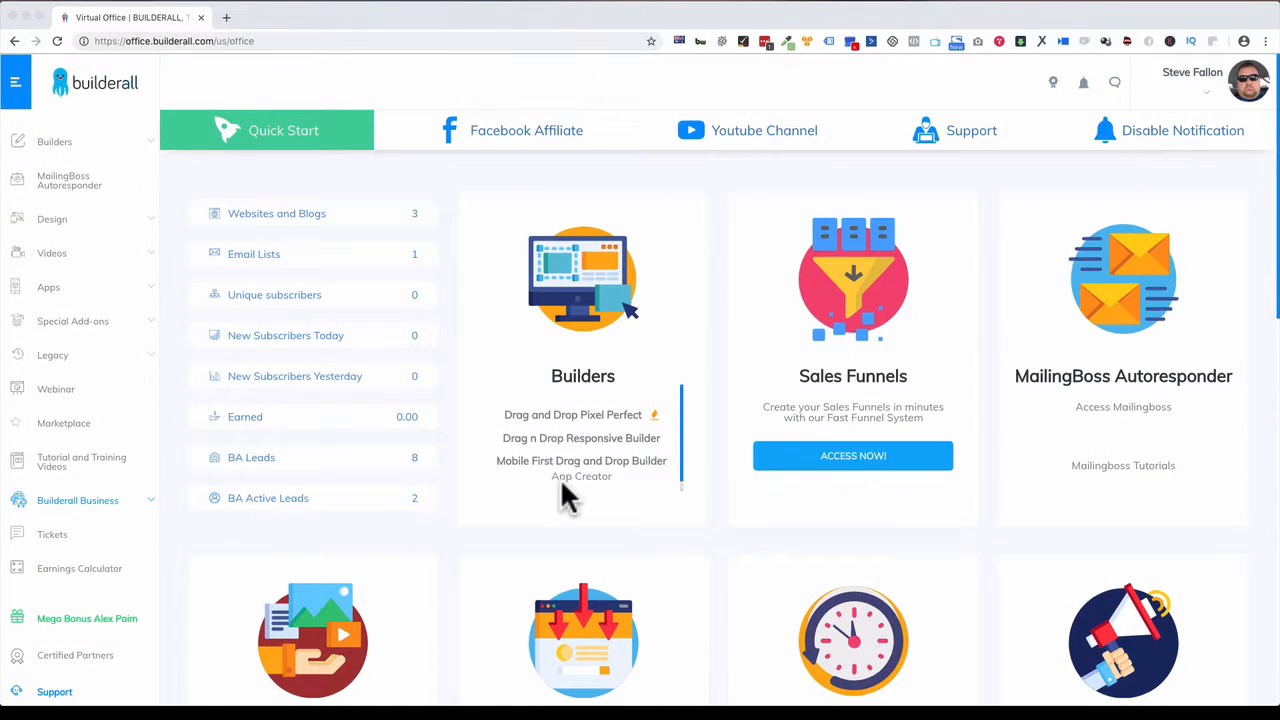
{"action": "mouse_move", "coordinate": [604, 240]}
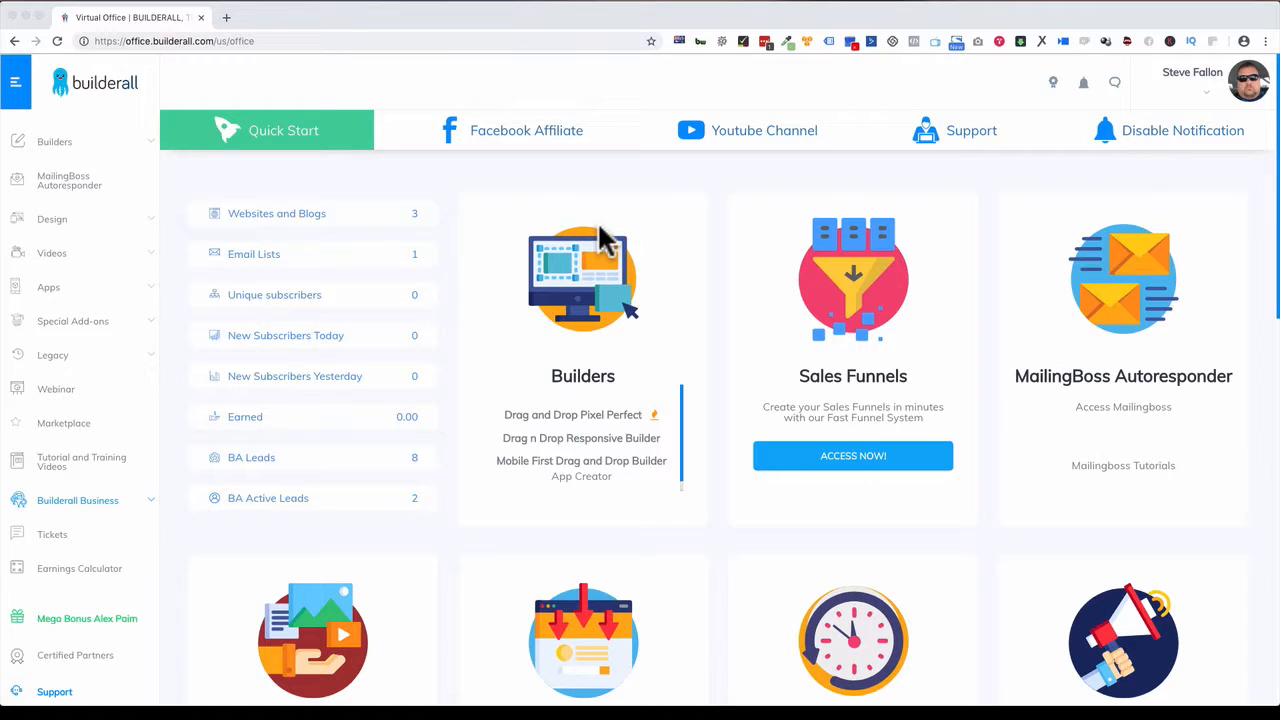
- Go to the Builderall Onboarding Training page listing Lessons #1, #2 and #3 beside the intro video
{"action": "left_click", "coordinate": [284, 130]}
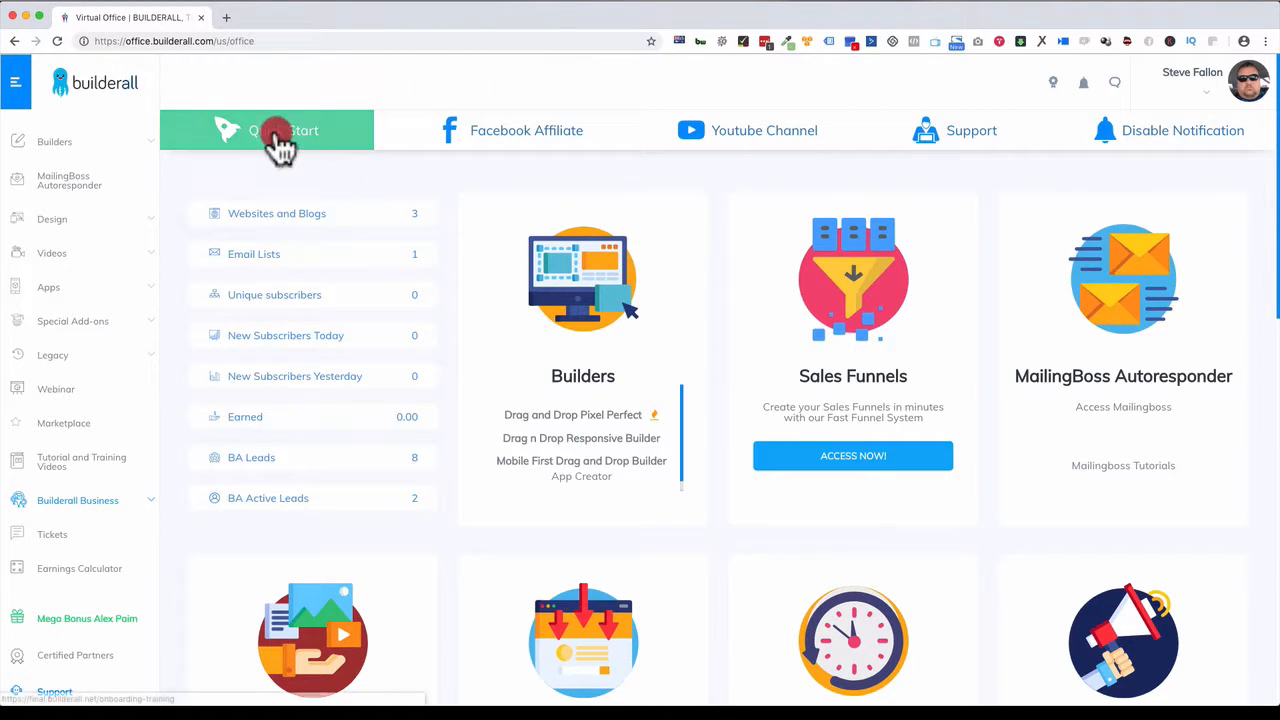
{"action": "left_click", "coordinate": [284, 130]}
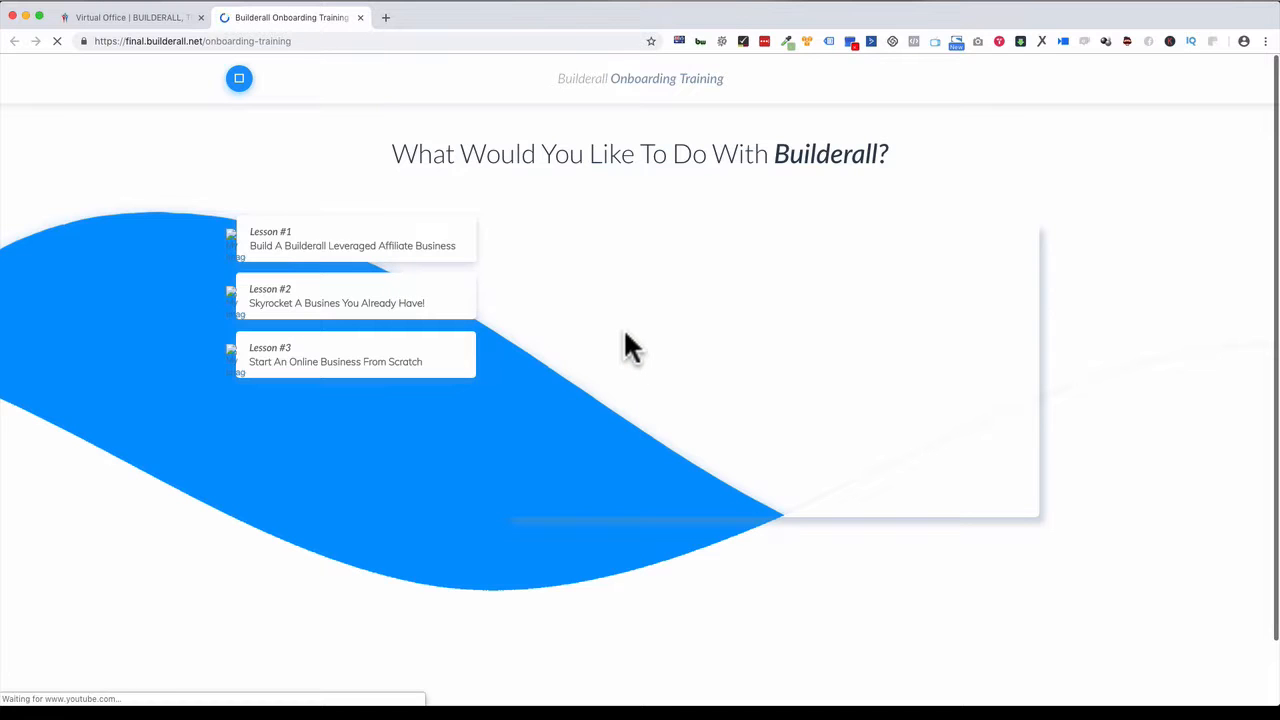
{"action": "mouse_move", "coordinate": [378, 308]}
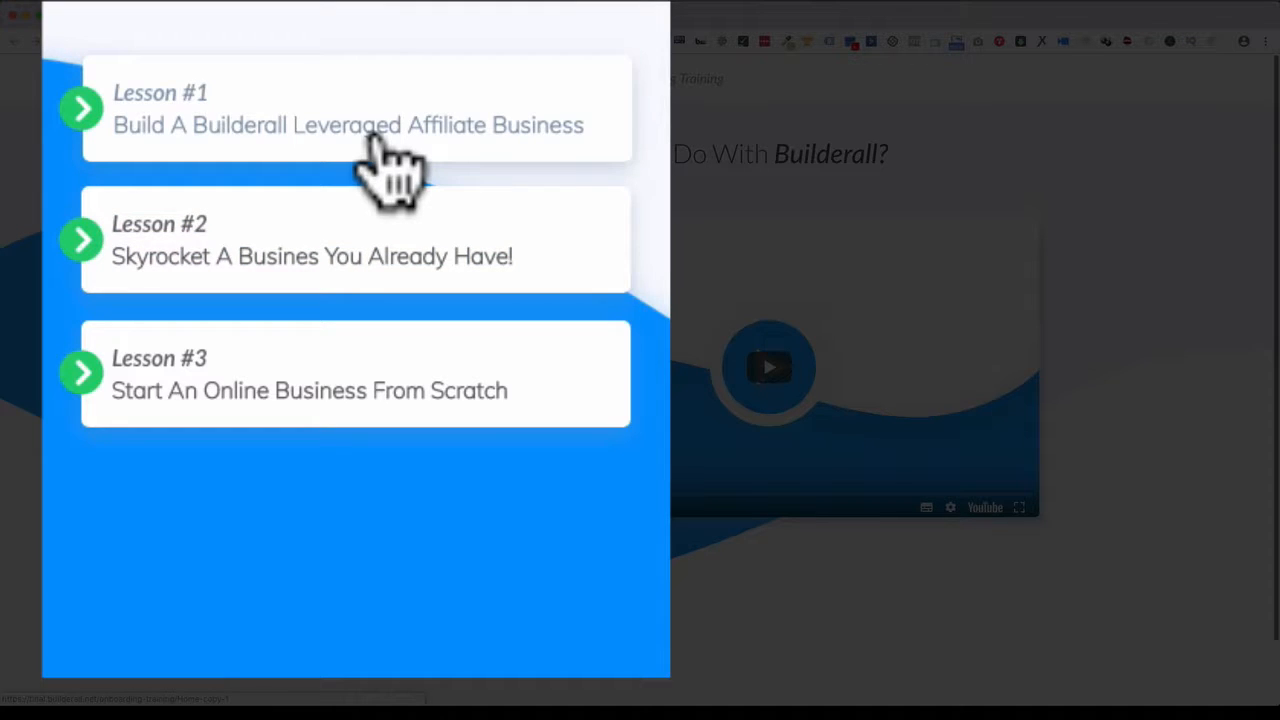
{"action": "mouse_move", "coordinate": [176, 160]}
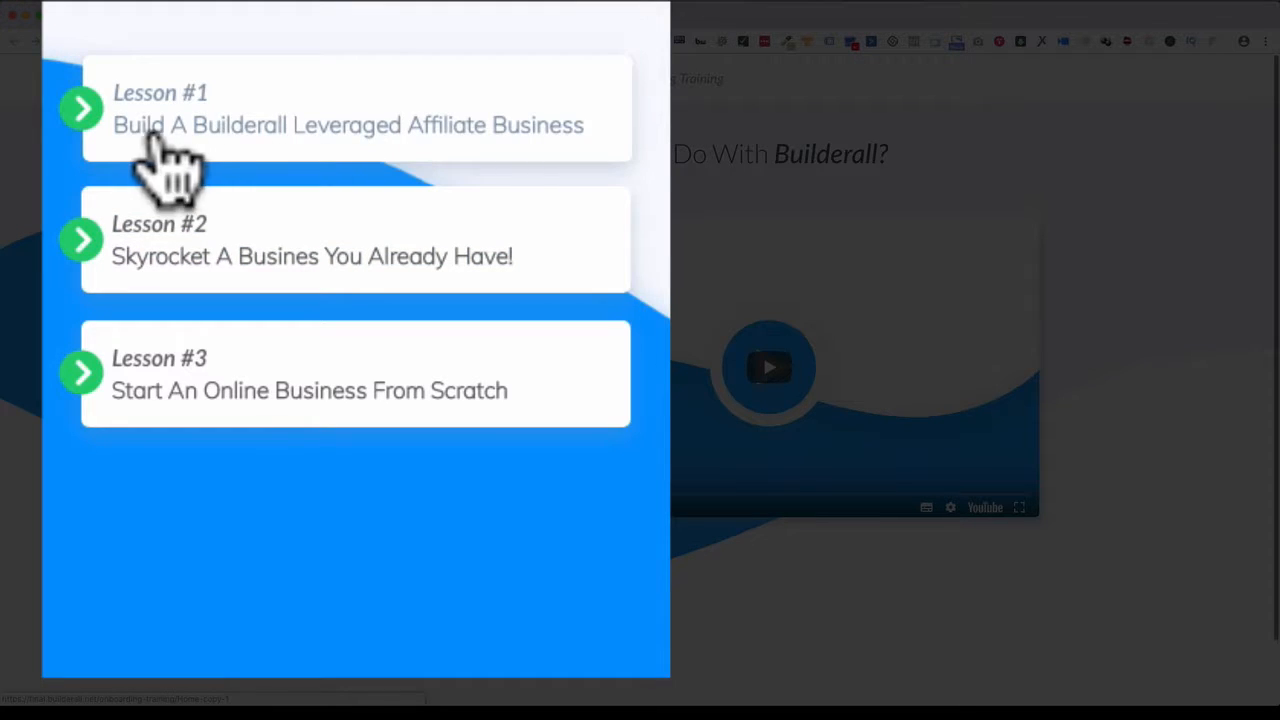
{"action": "mouse_move", "coordinate": [360, 164]}
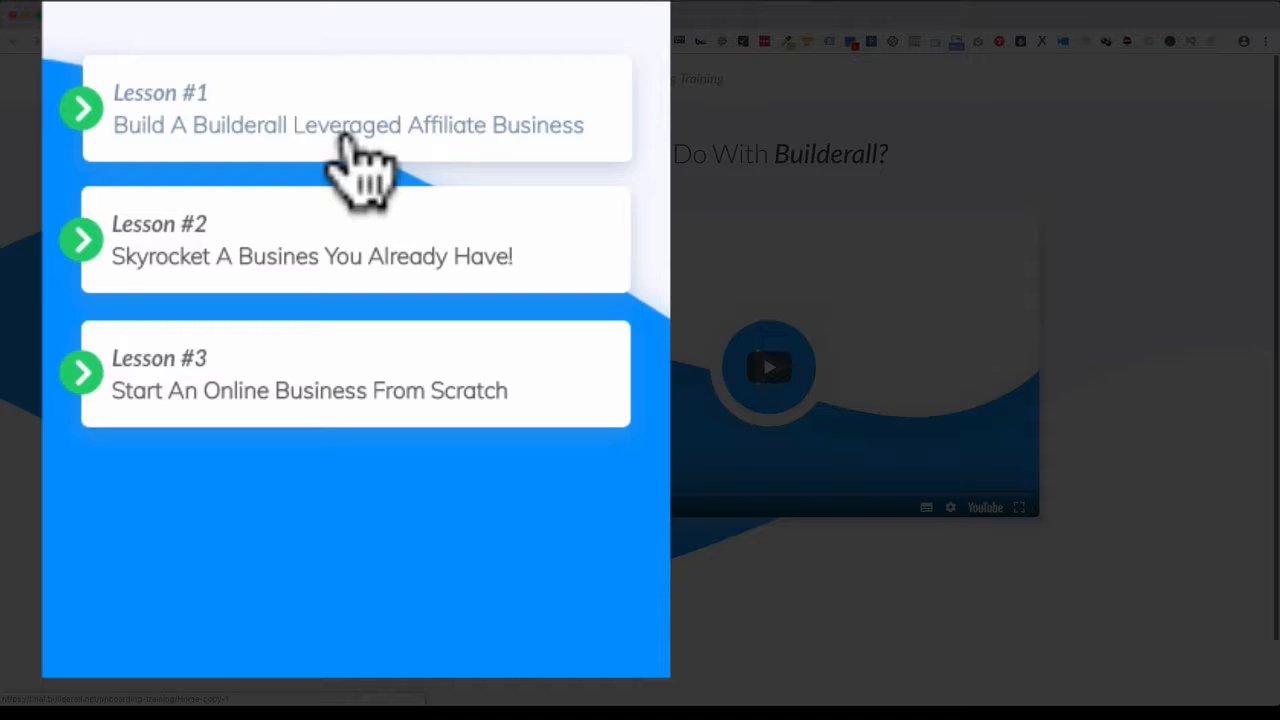
{"action": "left_click", "coordinate": [350, 124]}
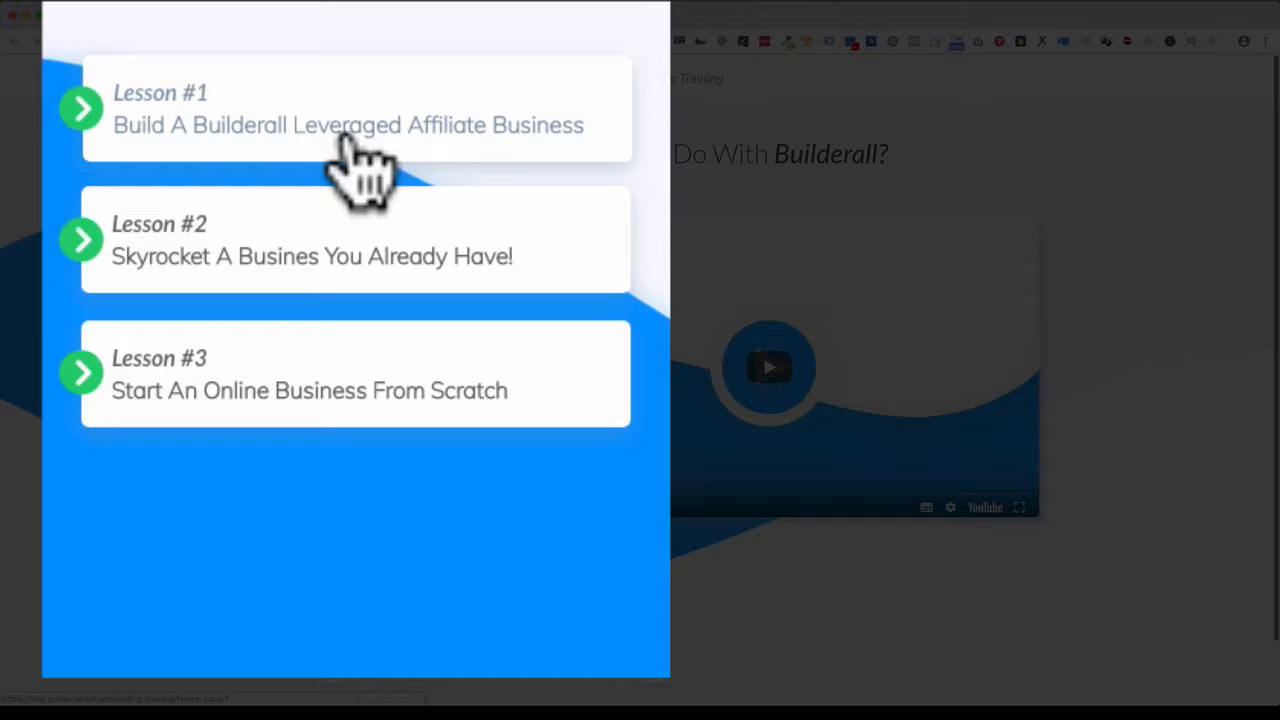
{"action": "mouse_move", "coordinate": [320, 156]}
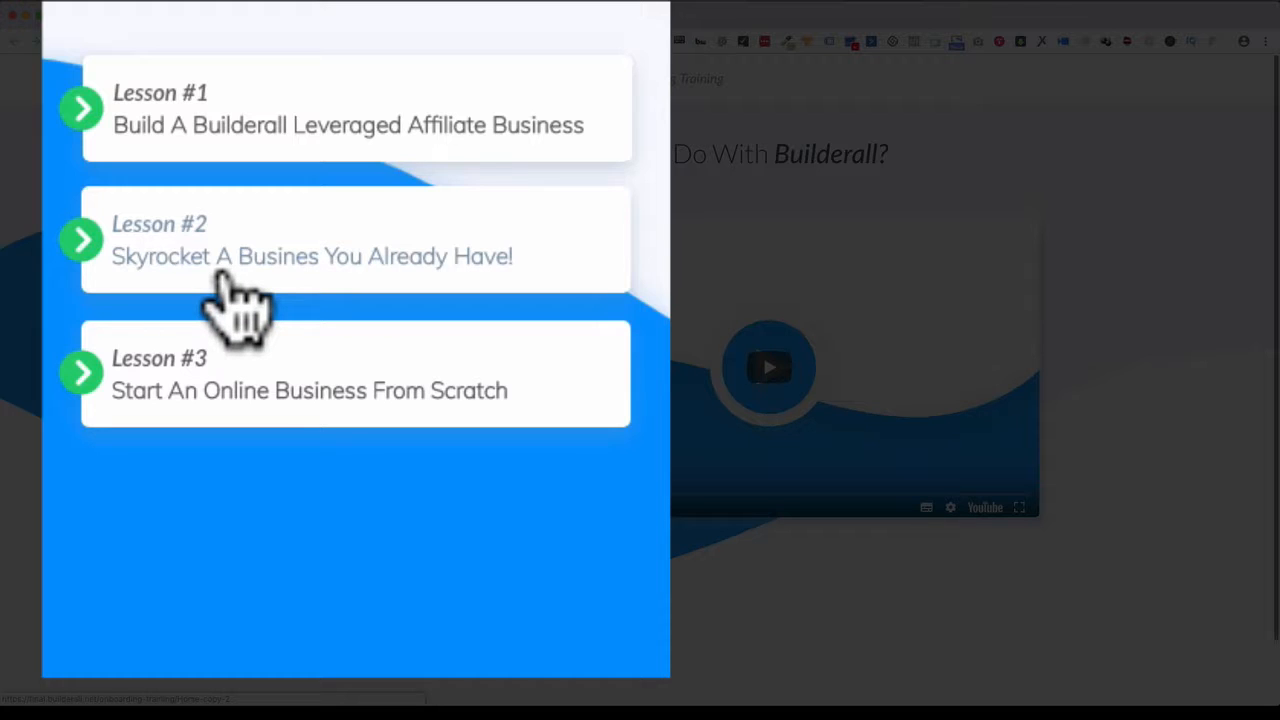
{"action": "mouse_move", "coordinate": [324, 160]}
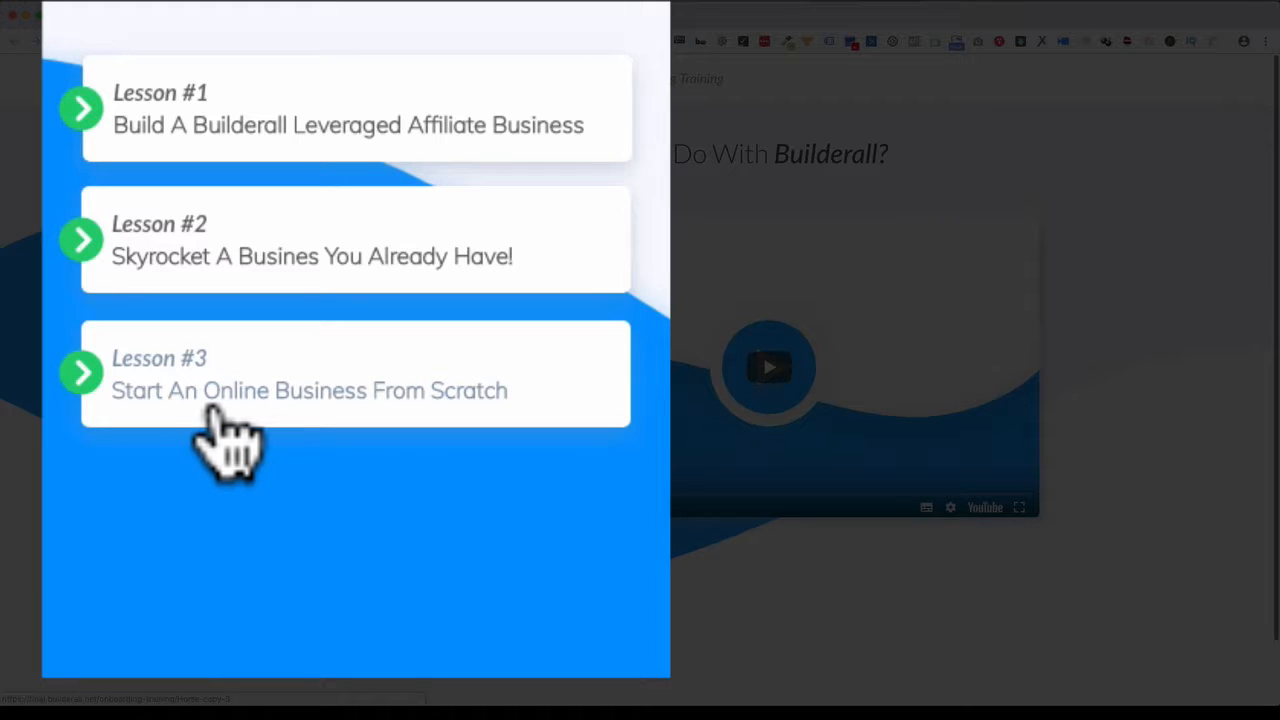
{"action": "mouse_move", "coordinate": [284, 440]}
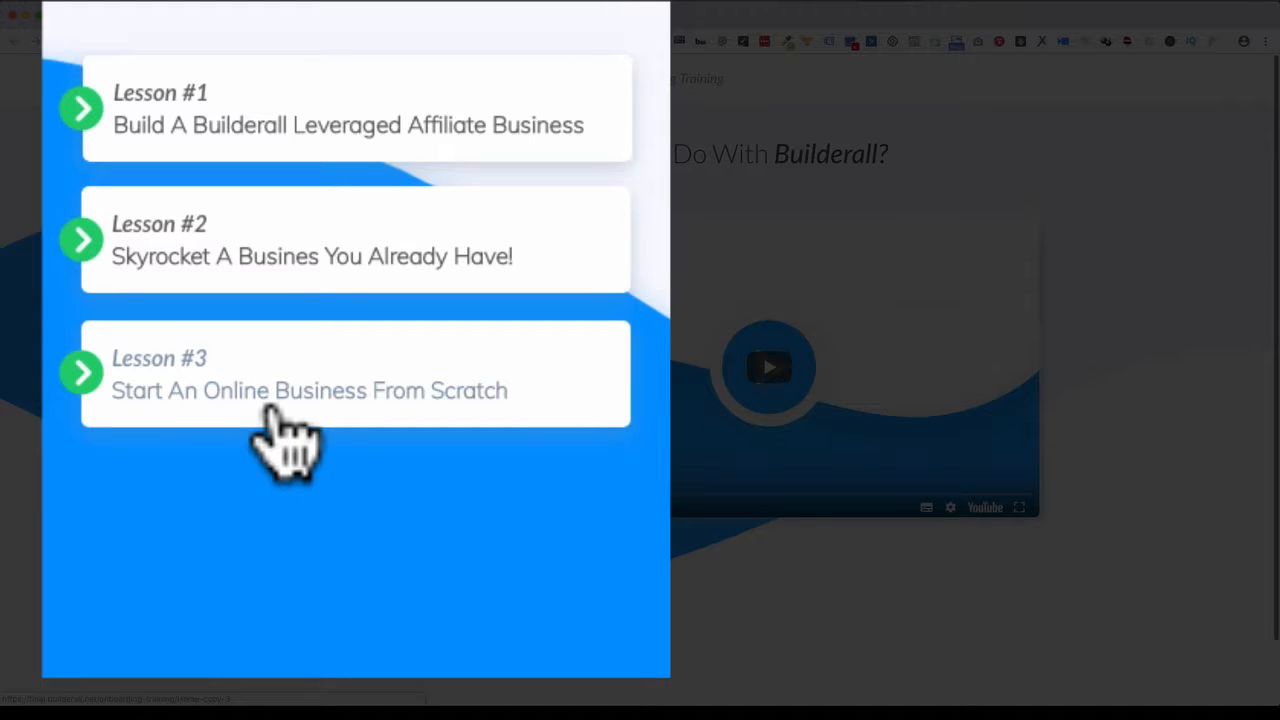
{"action": "mouse_move", "coordinate": [324, 430]}
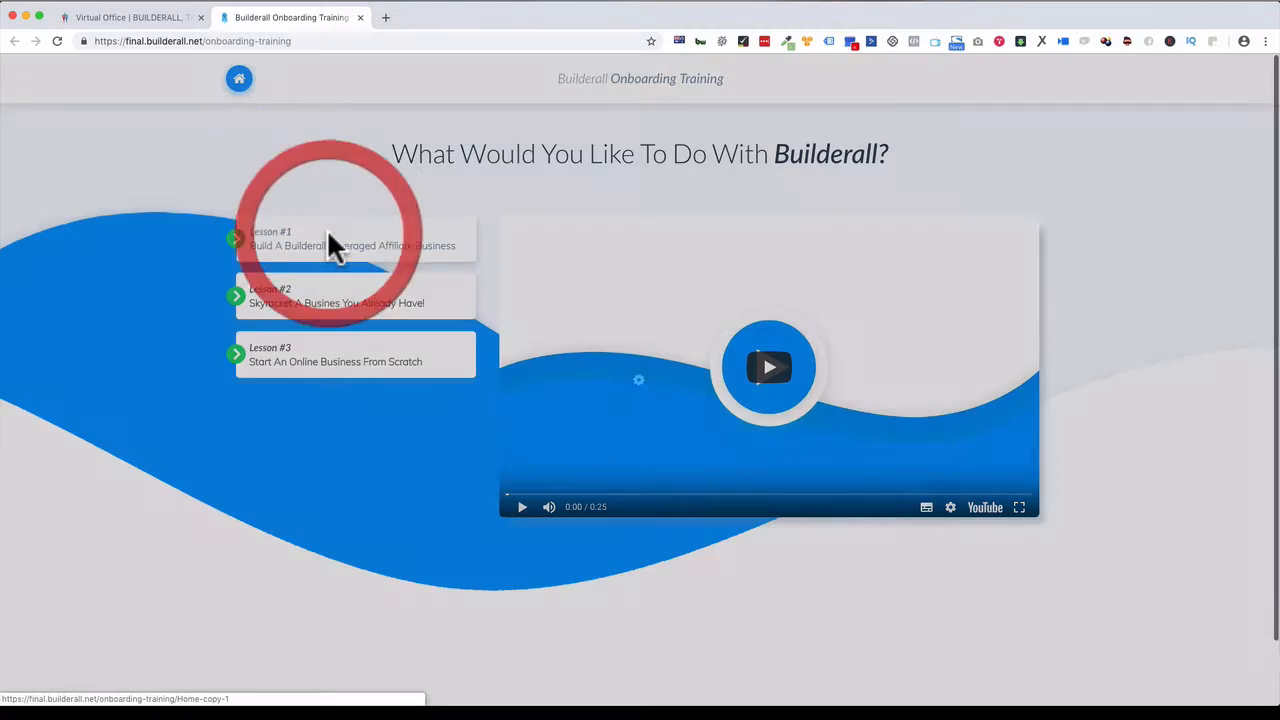
- Open Lesson #1 Build A Builderall Leveraged Affiliate Business, play its intro video briefly, then pause it
{"action": "left_click", "coordinate": [352, 238]}
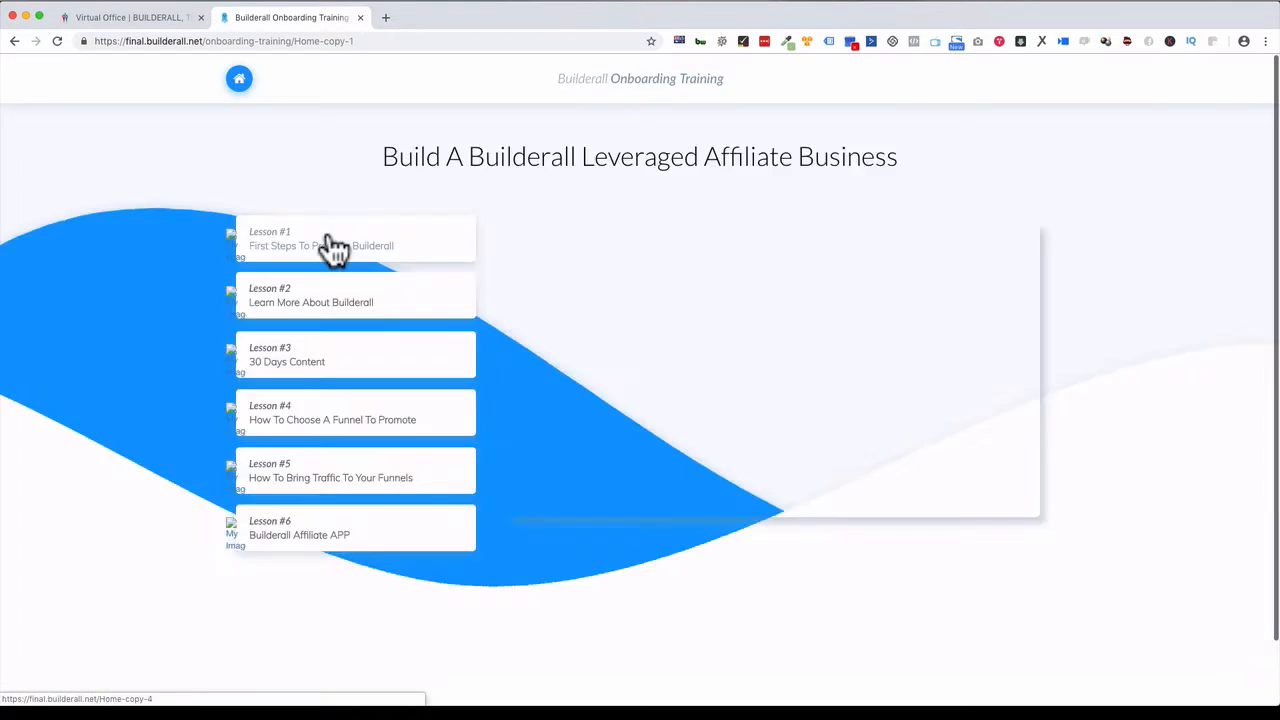
{"action": "left_click", "coordinate": [336, 244]}
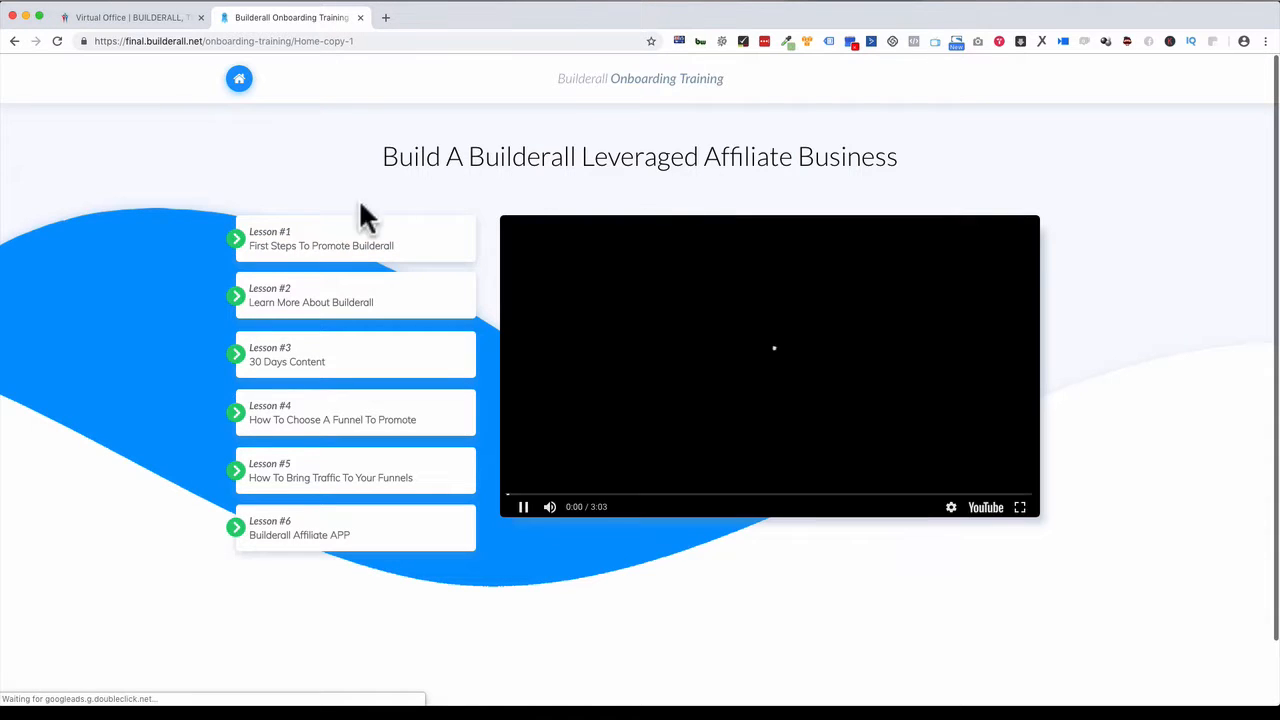
{"action": "left_click", "coordinate": [522, 508]}
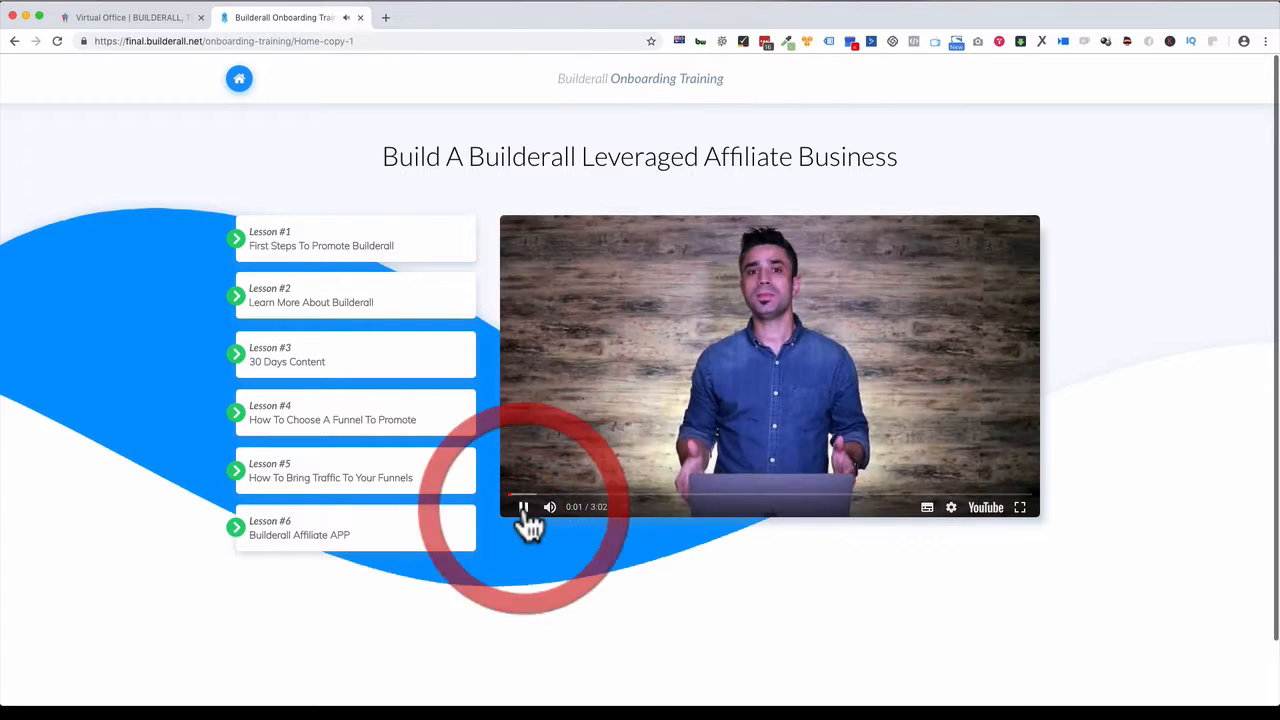
{"action": "left_click", "coordinate": [524, 508]}
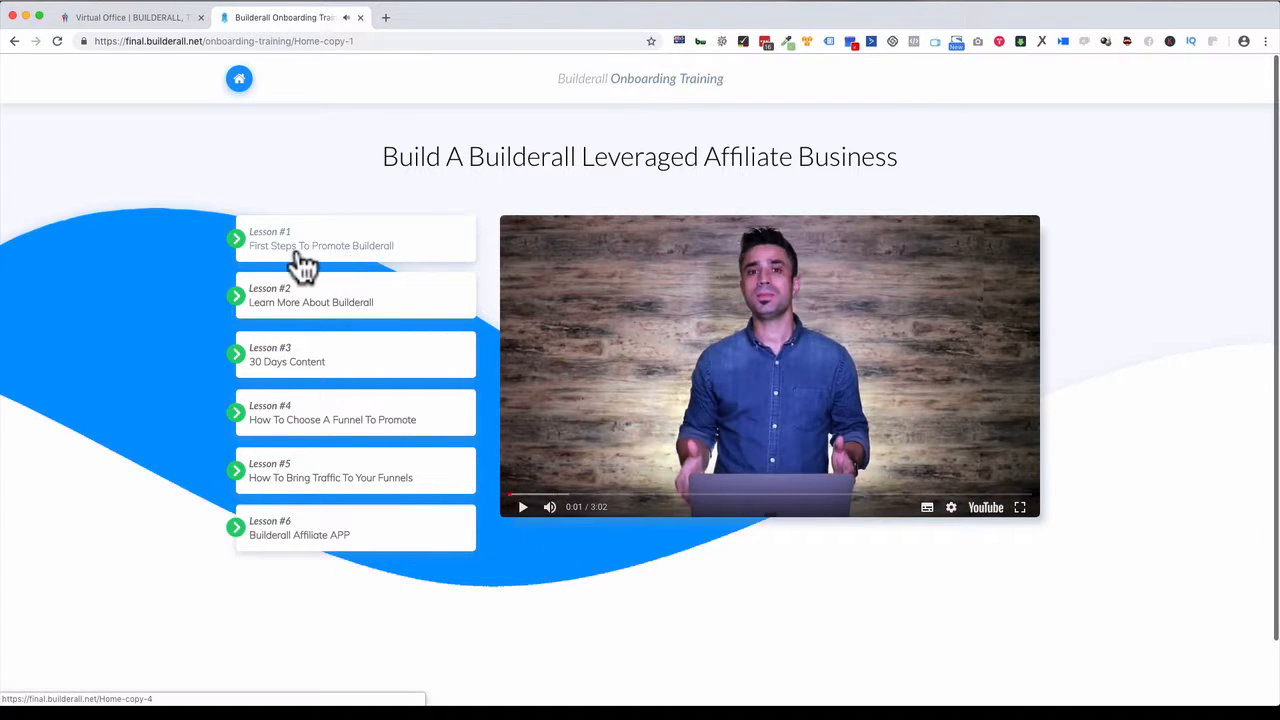
{"action": "mouse_move", "coordinate": [360, 324]}
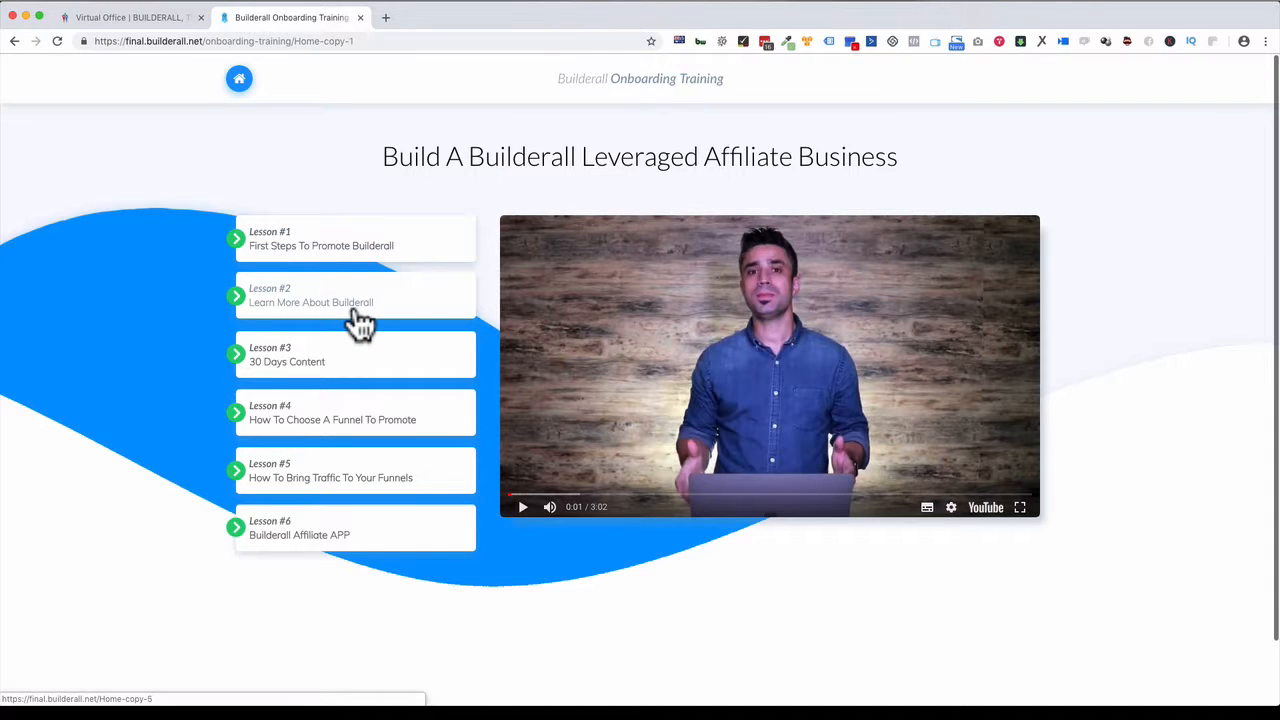
{"action": "mouse_move", "coordinate": [368, 380]}
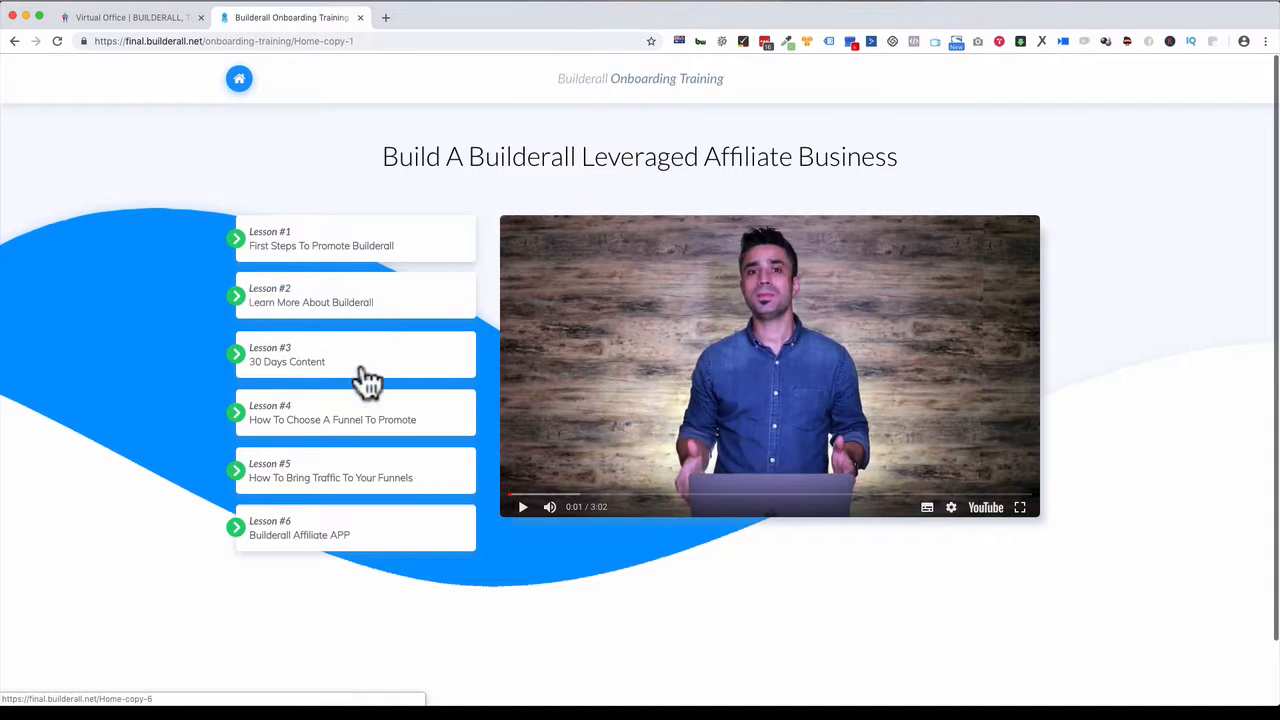
{"action": "mouse_move", "coordinate": [304, 384]}
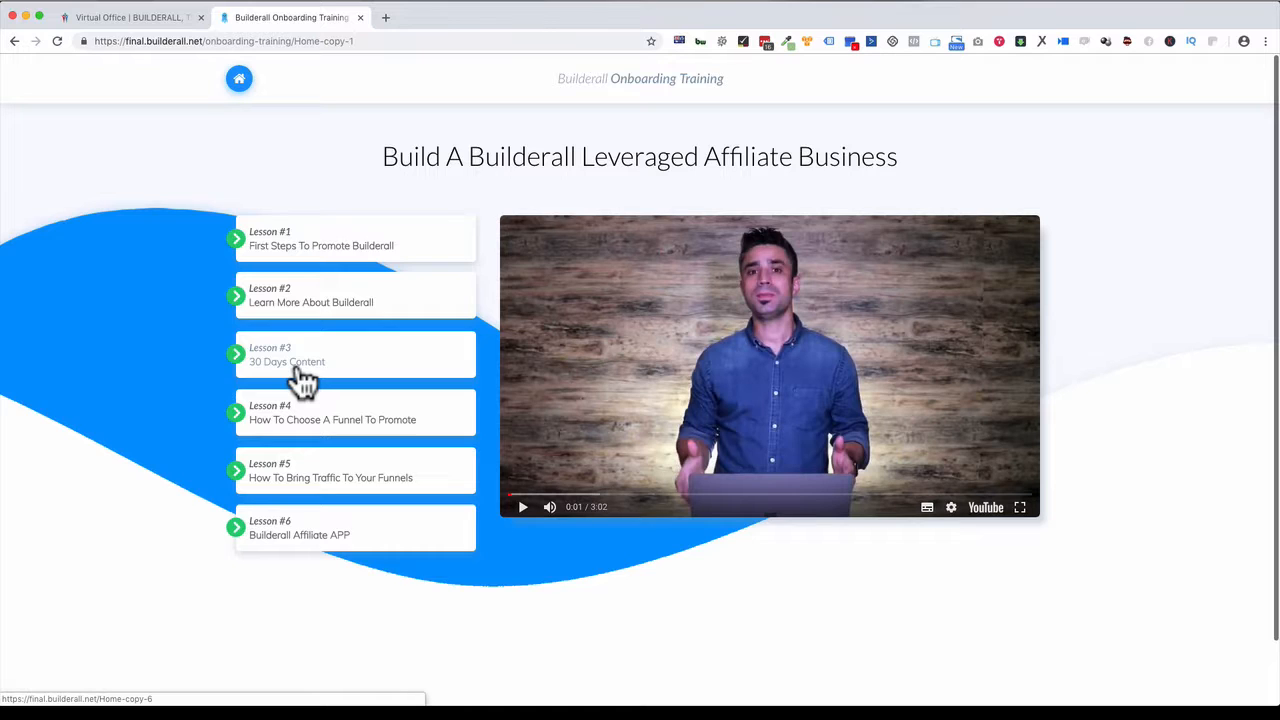
{"action": "mouse_move", "coordinate": [304, 436]}
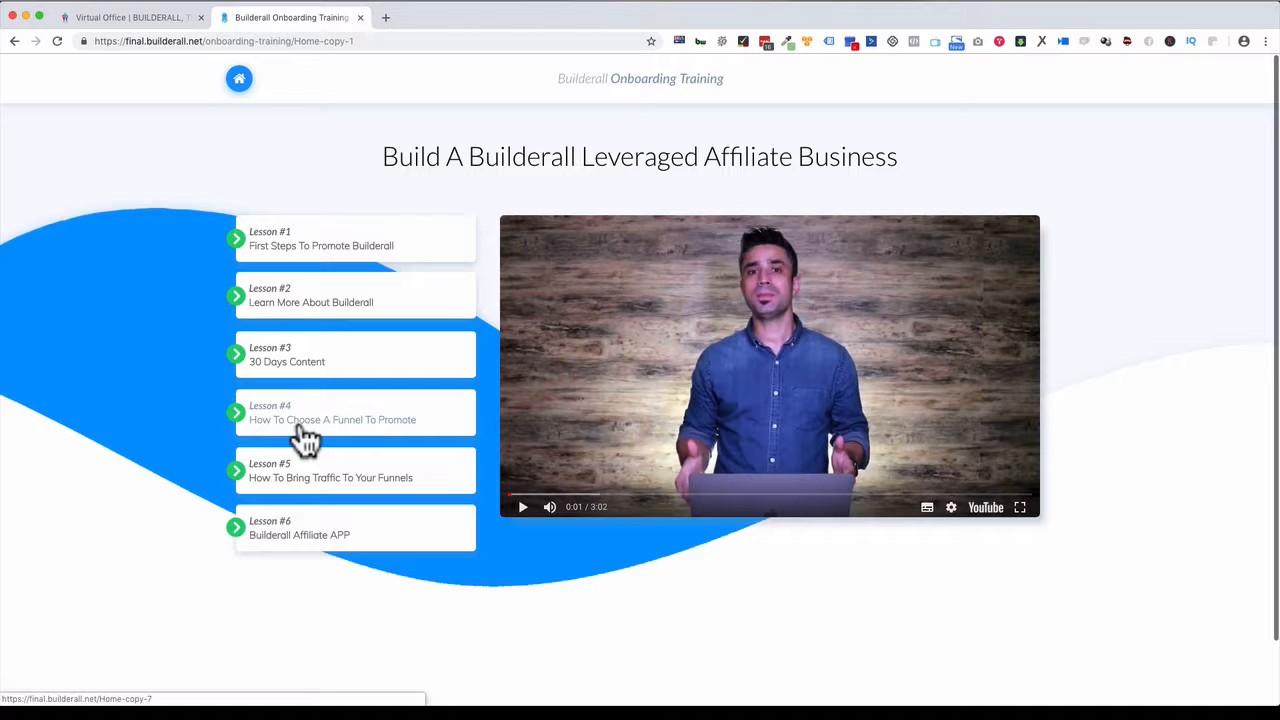
{"action": "mouse_move", "coordinate": [292, 496]}
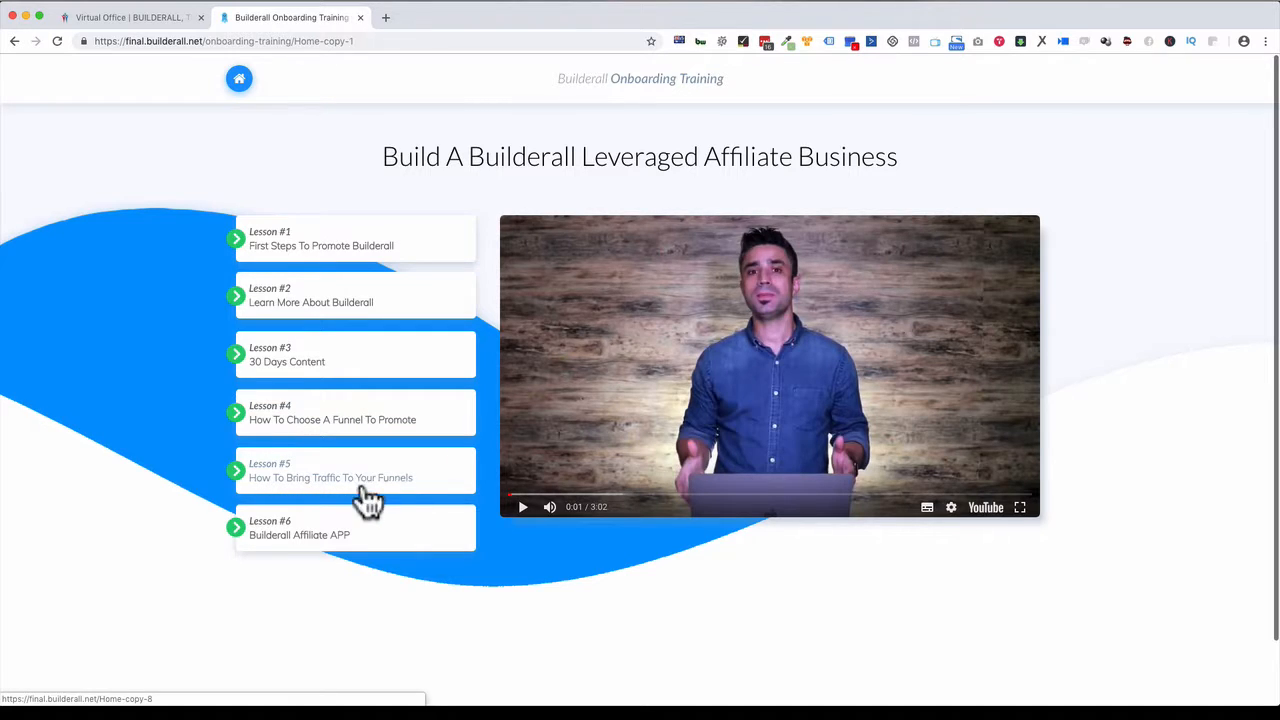
{"action": "mouse_move", "coordinate": [316, 556]}
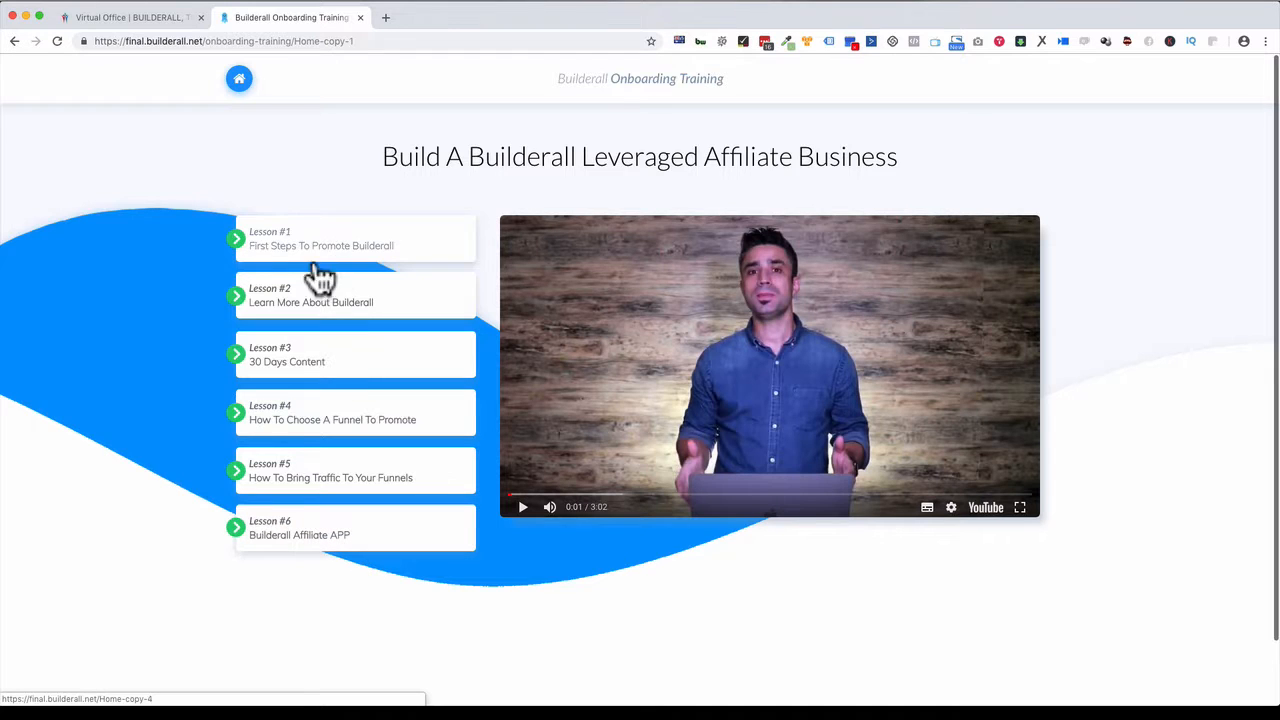
{"action": "mouse_move", "coordinate": [610, 204]}
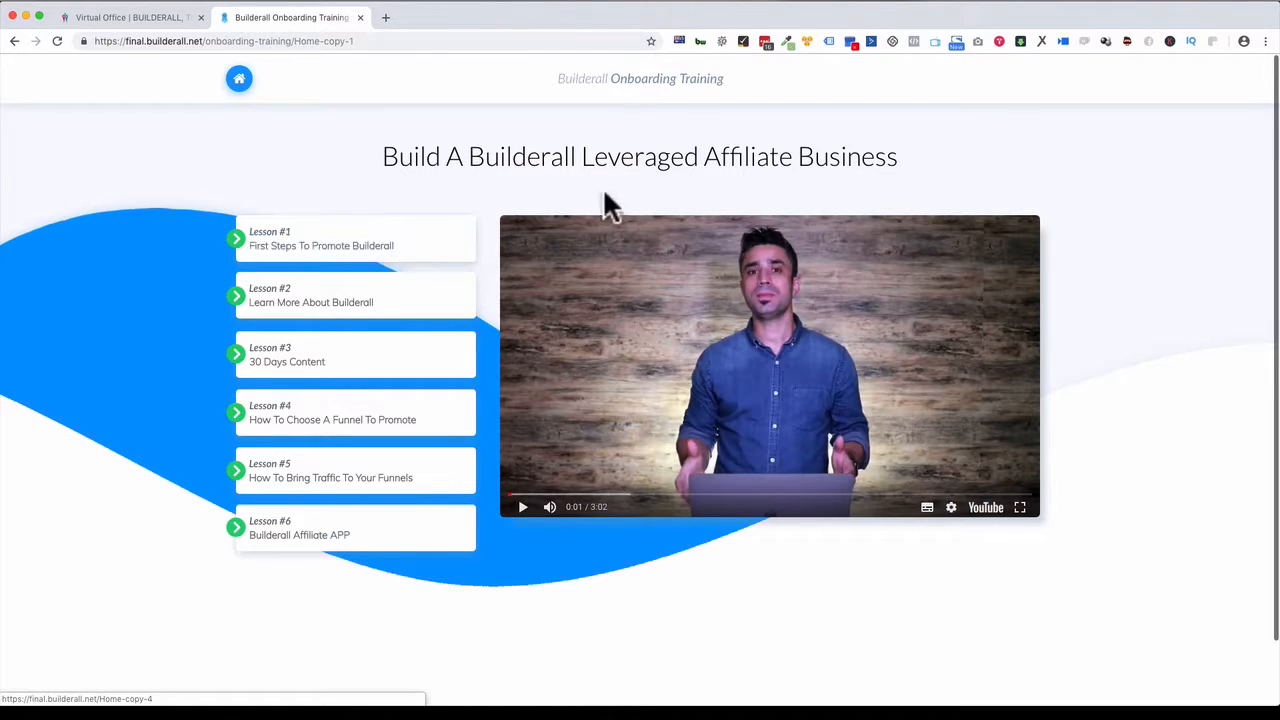
{"action": "mouse_move", "coordinate": [238, 80]}
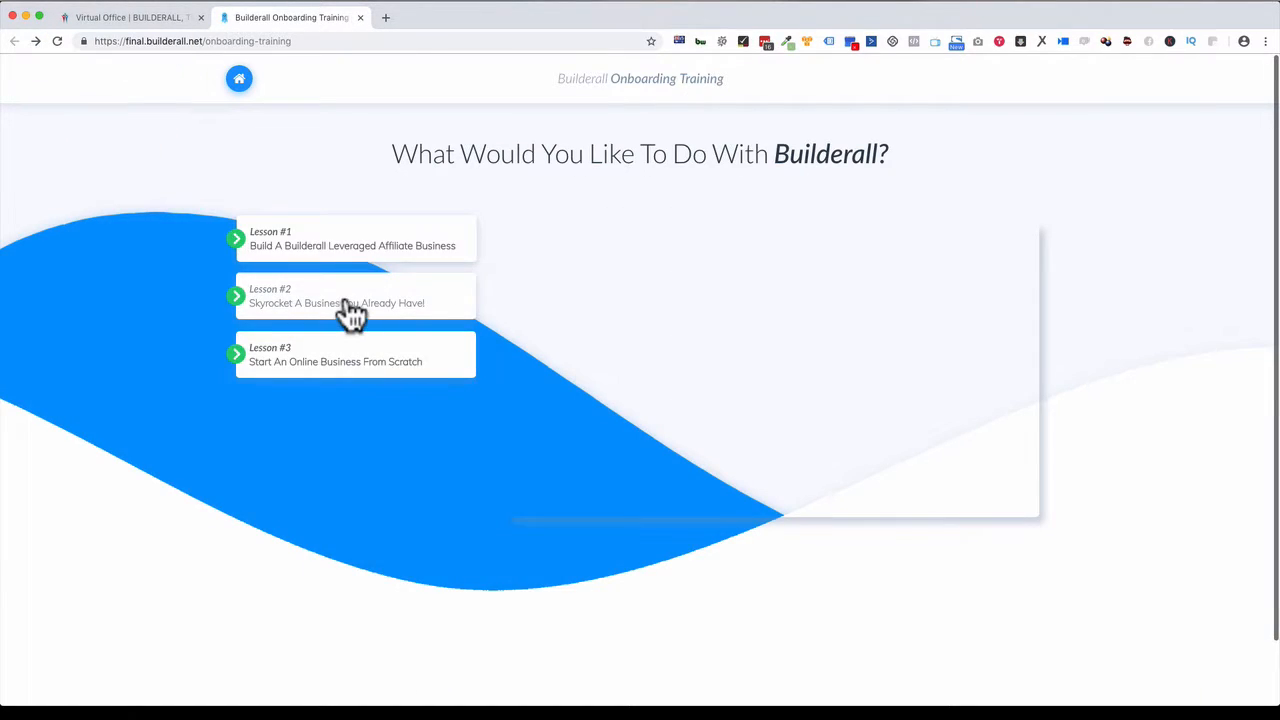
- Open Lesson #2 Skyrocket A Business You Already Have and scroll through its Lessons #1–#10
{"action": "left_click", "coordinate": [336, 296]}
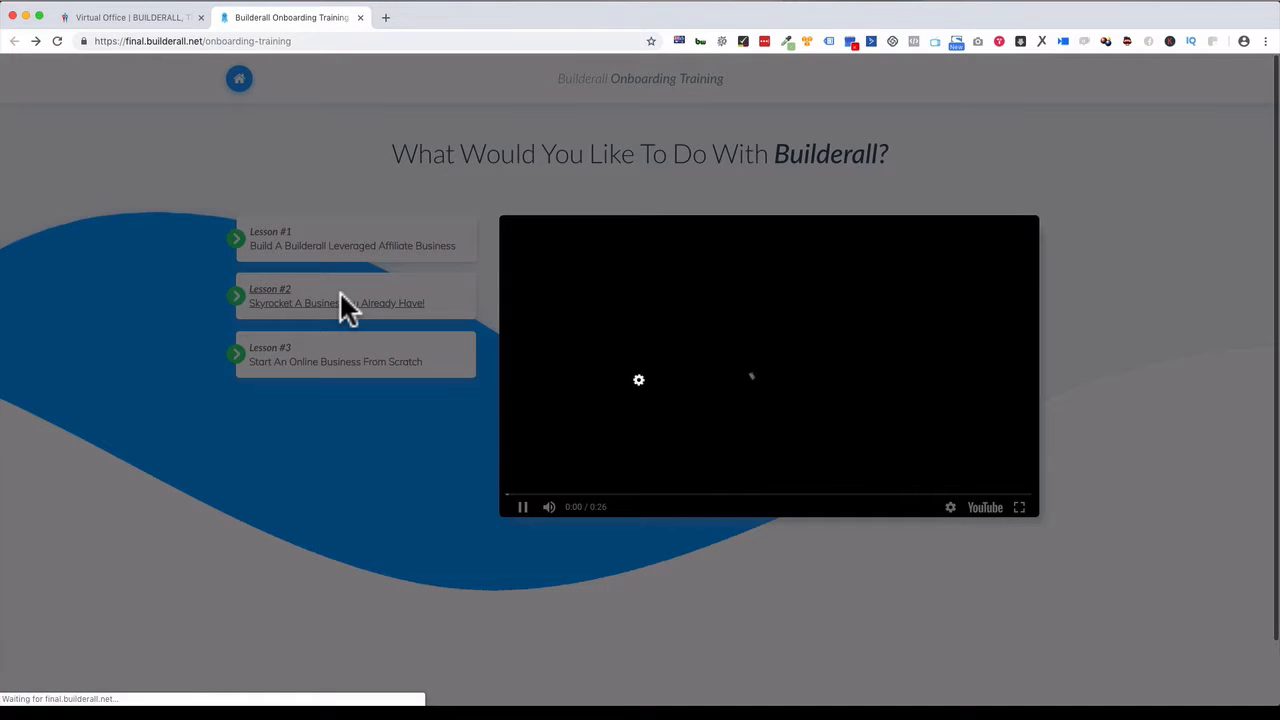
{"action": "left_click", "coordinate": [336, 296]}
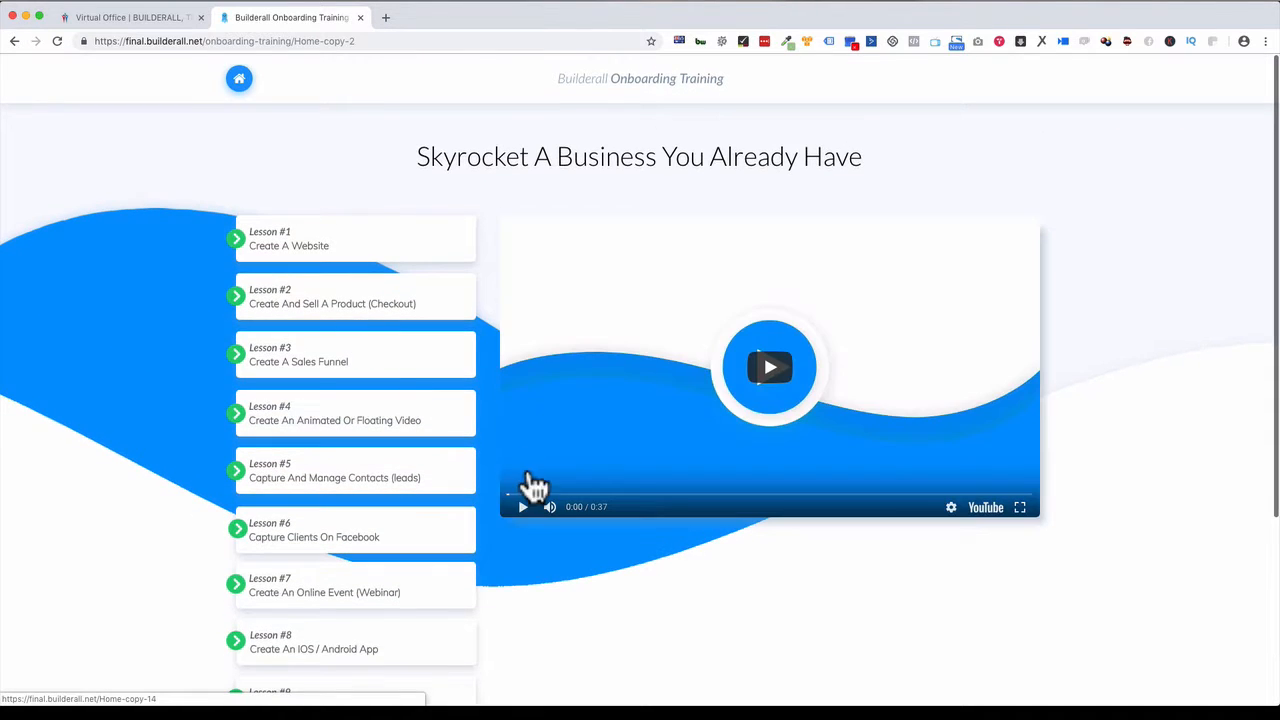
{"action": "mouse_move", "coordinate": [336, 264]}
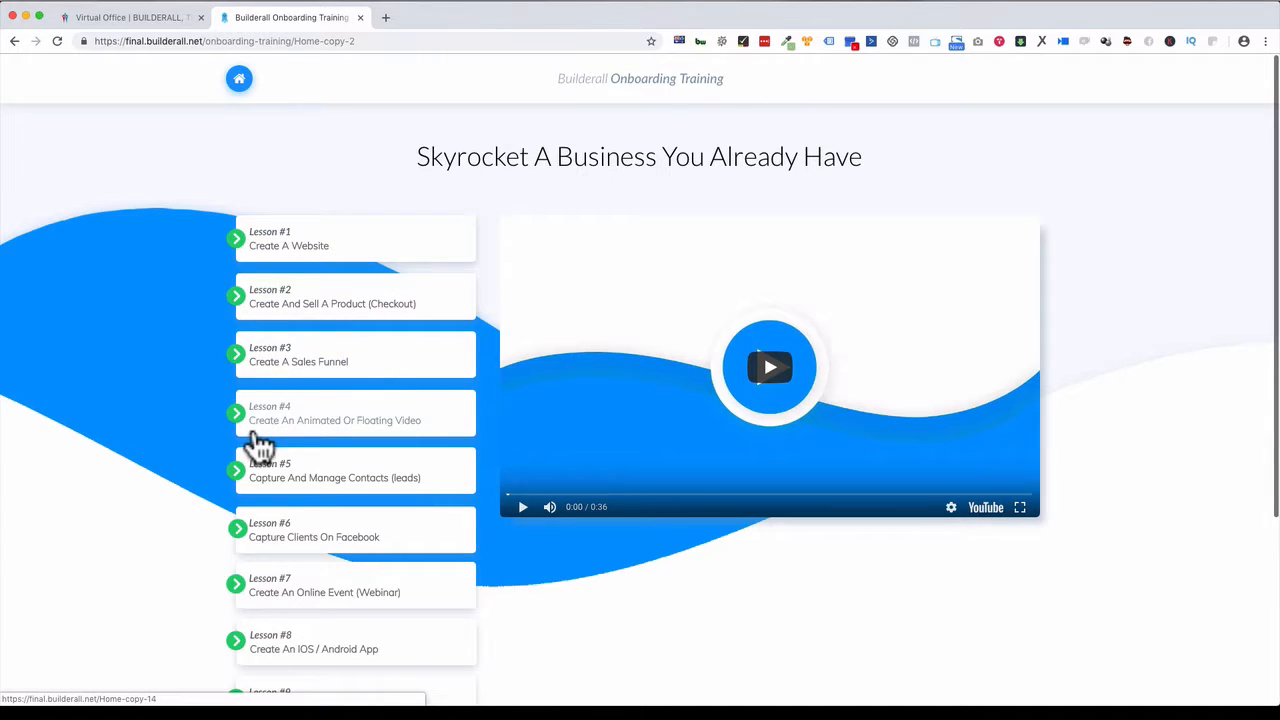
{"action": "scroll", "scroll_direction": "down", "scroll_amount": 3}
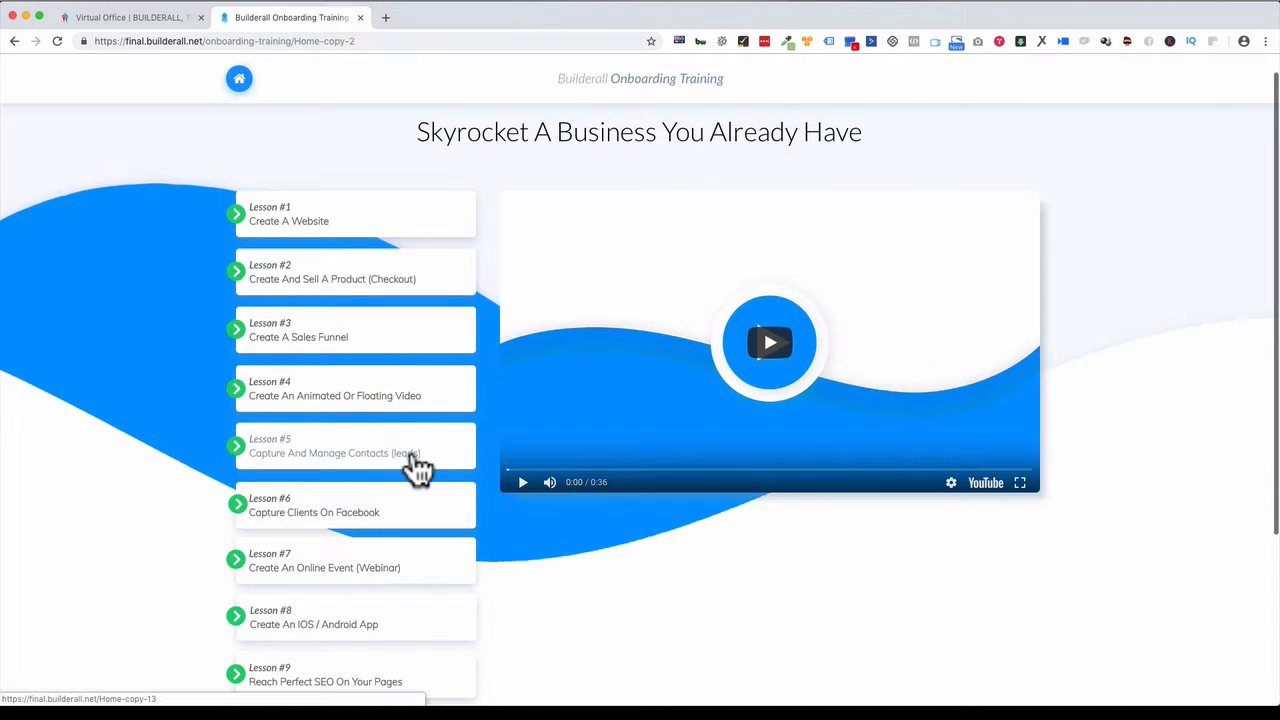
{"action": "scroll", "scroll_direction": "down", "scroll_amount": 3}
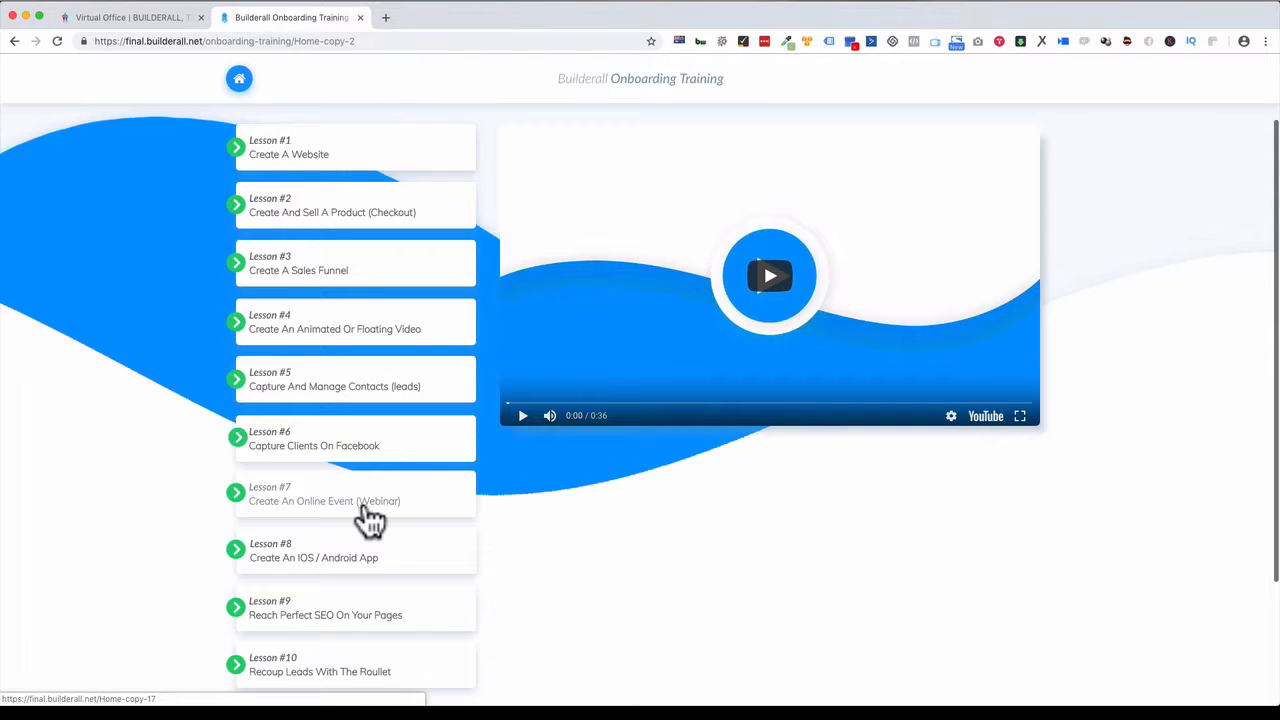
{"action": "scroll", "scroll_direction": "down", "scroll_amount": 3}
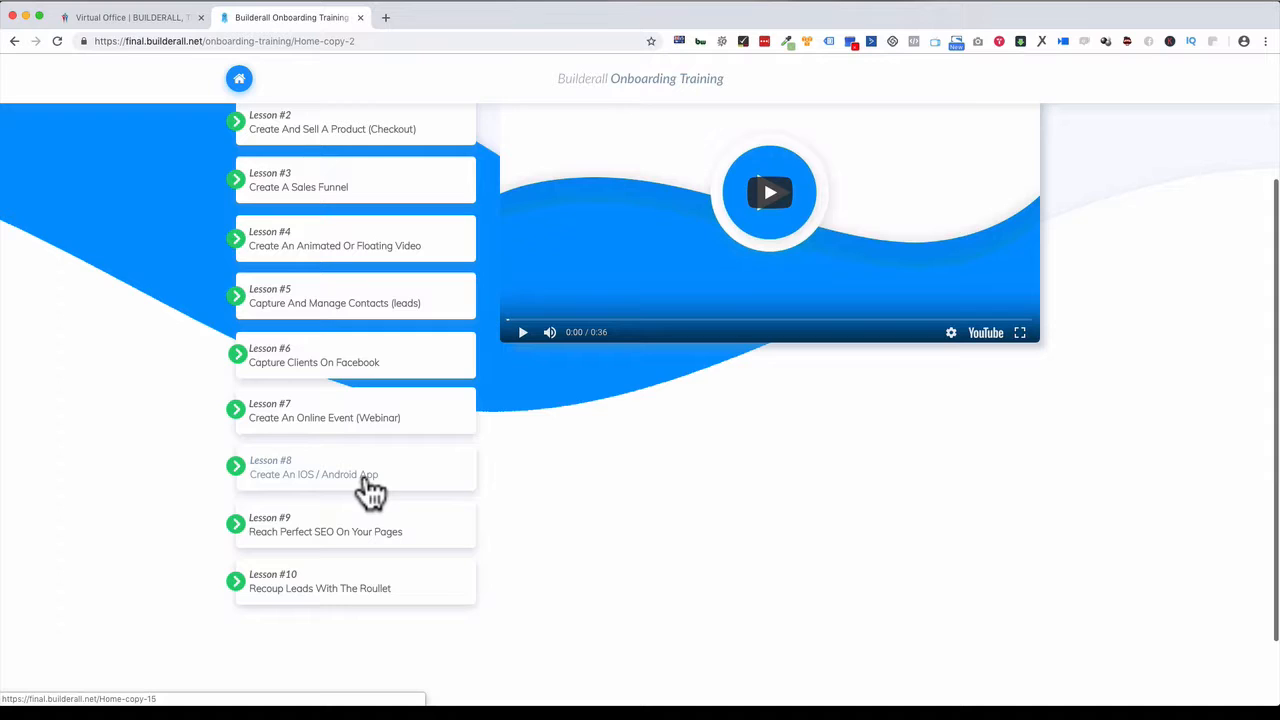
{"action": "mouse_move", "coordinate": [356, 490]}
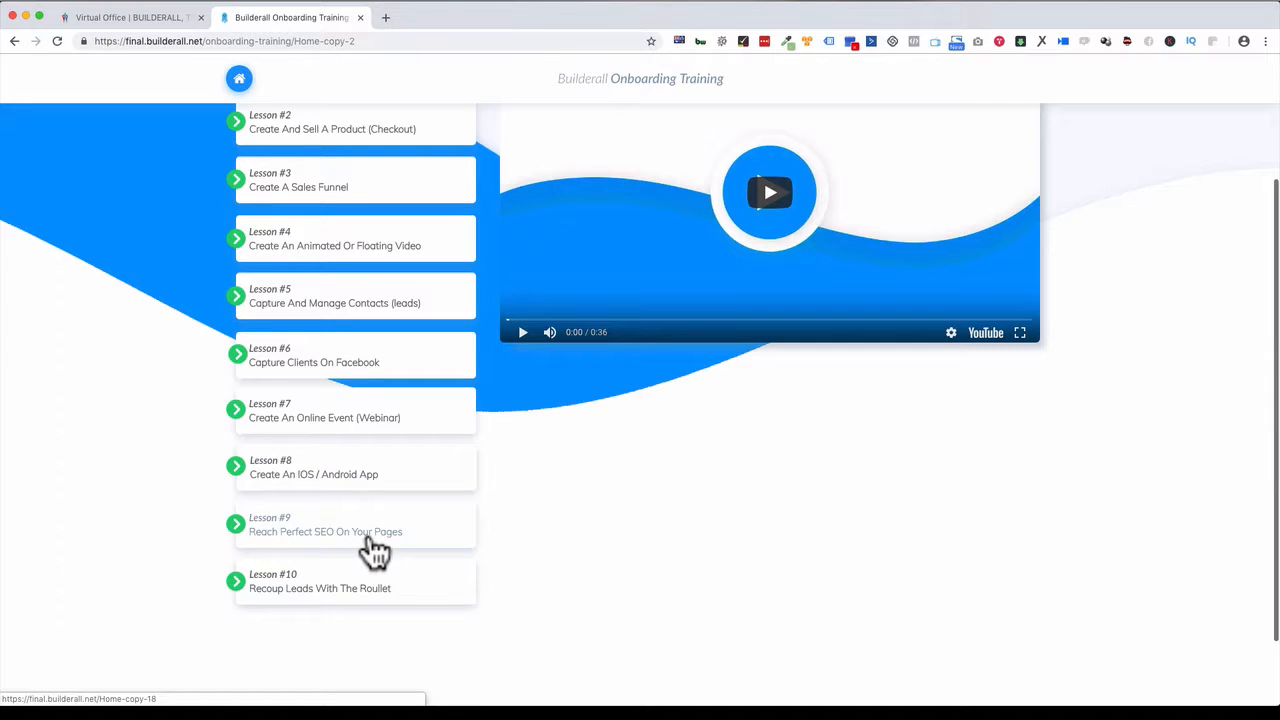
{"action": "mouse_move", "coordinate": [390, 556]}
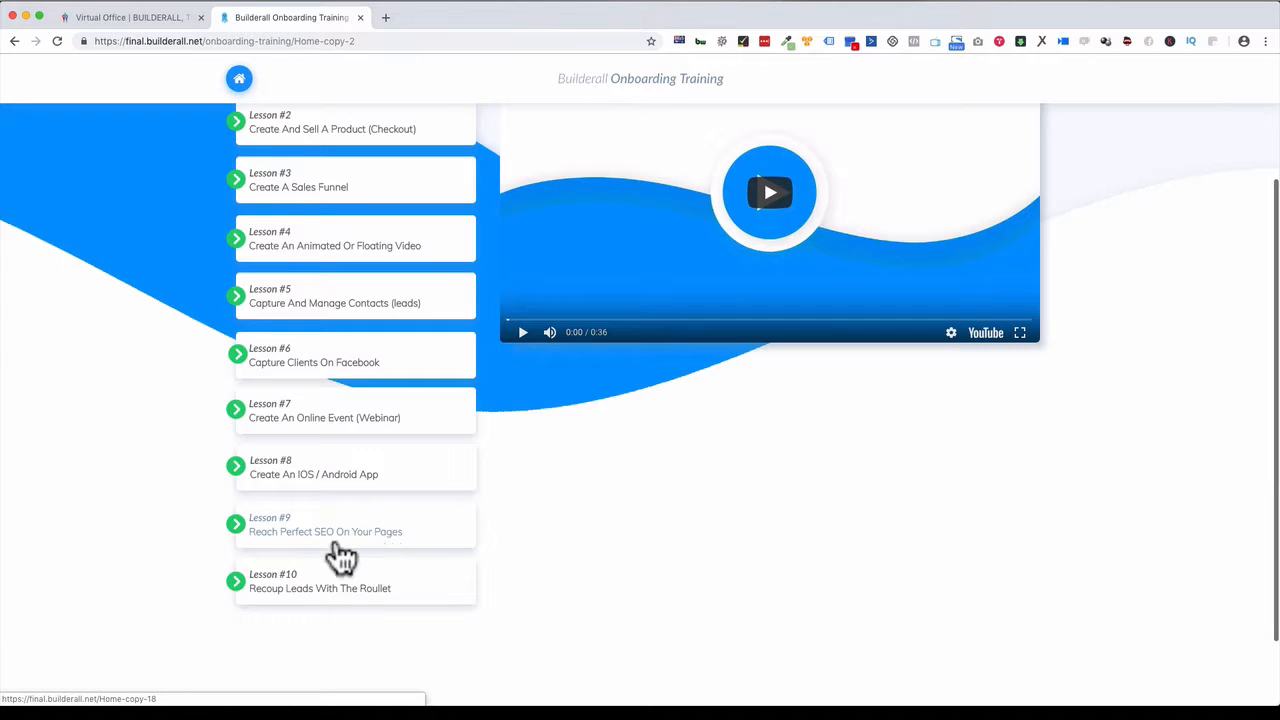
{"action": "mouse_move", "coordinate": [290, 610]}
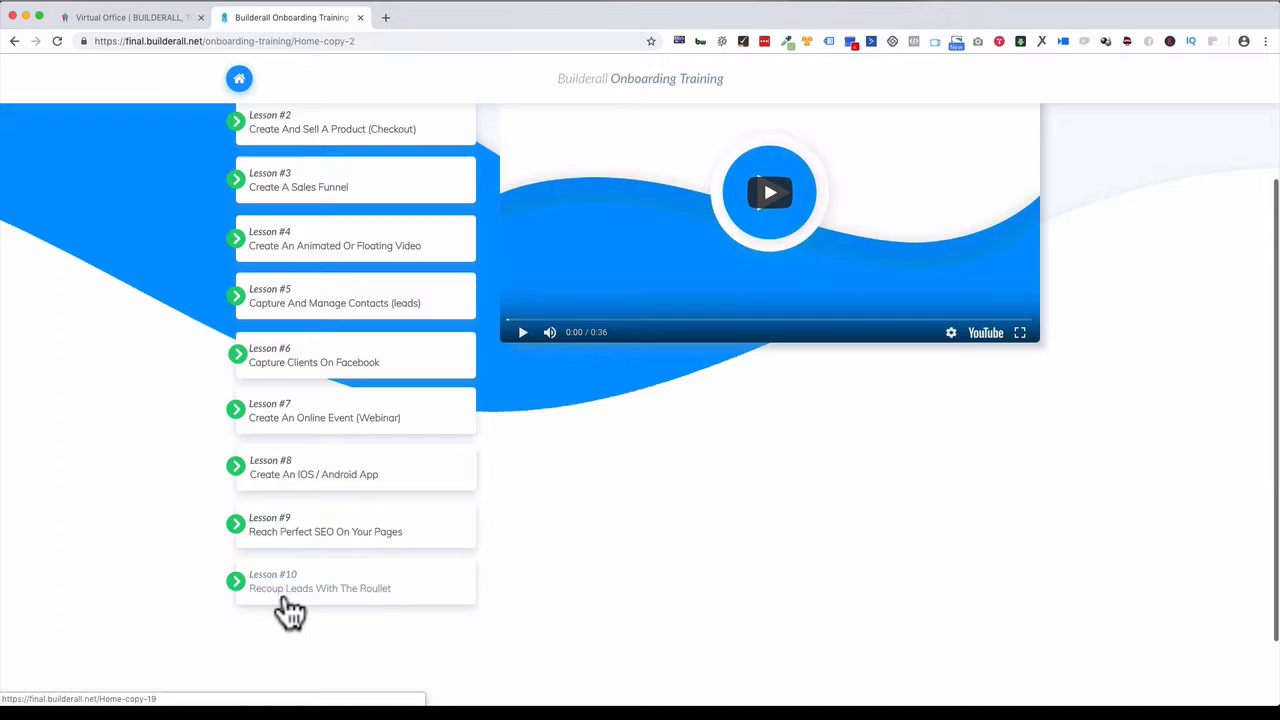
{"action": "mouse_move", "coordinate": [384, 610]}
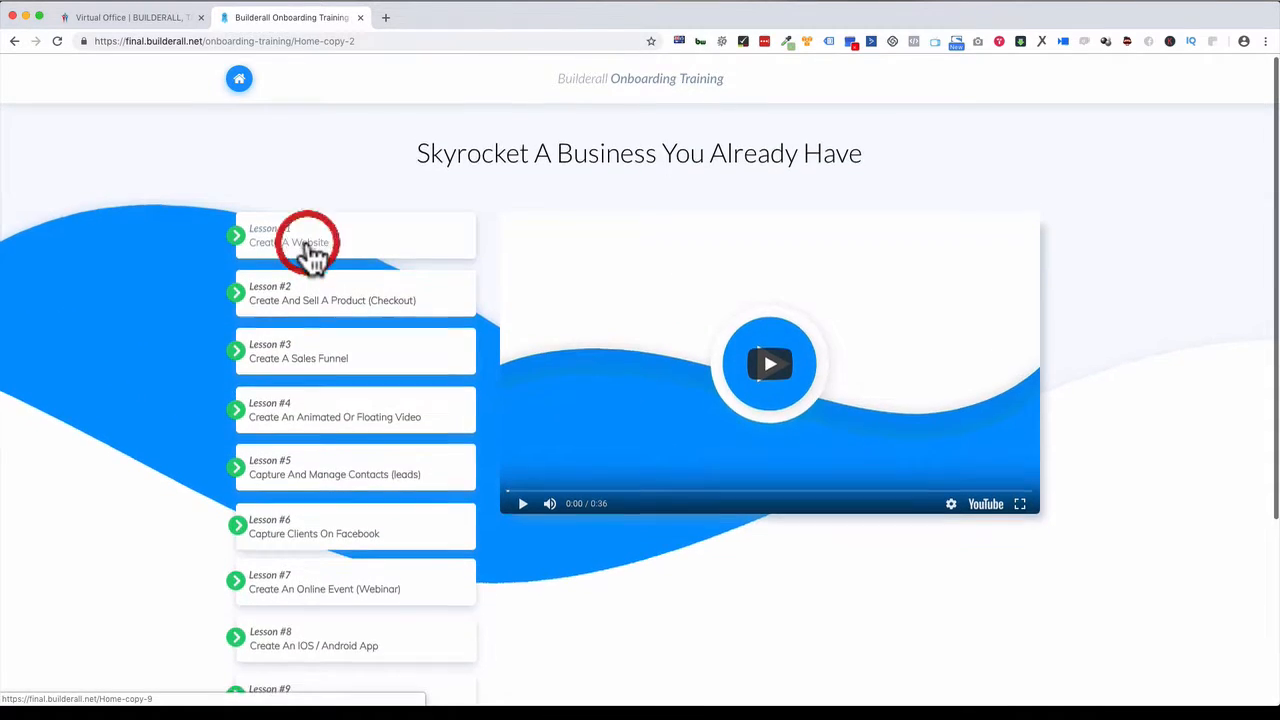
- Open the Create A Website lesson page and load the Pixel Perfect Overview tutorial video
{"action": "left_click", "coordinate": [312, 242]}
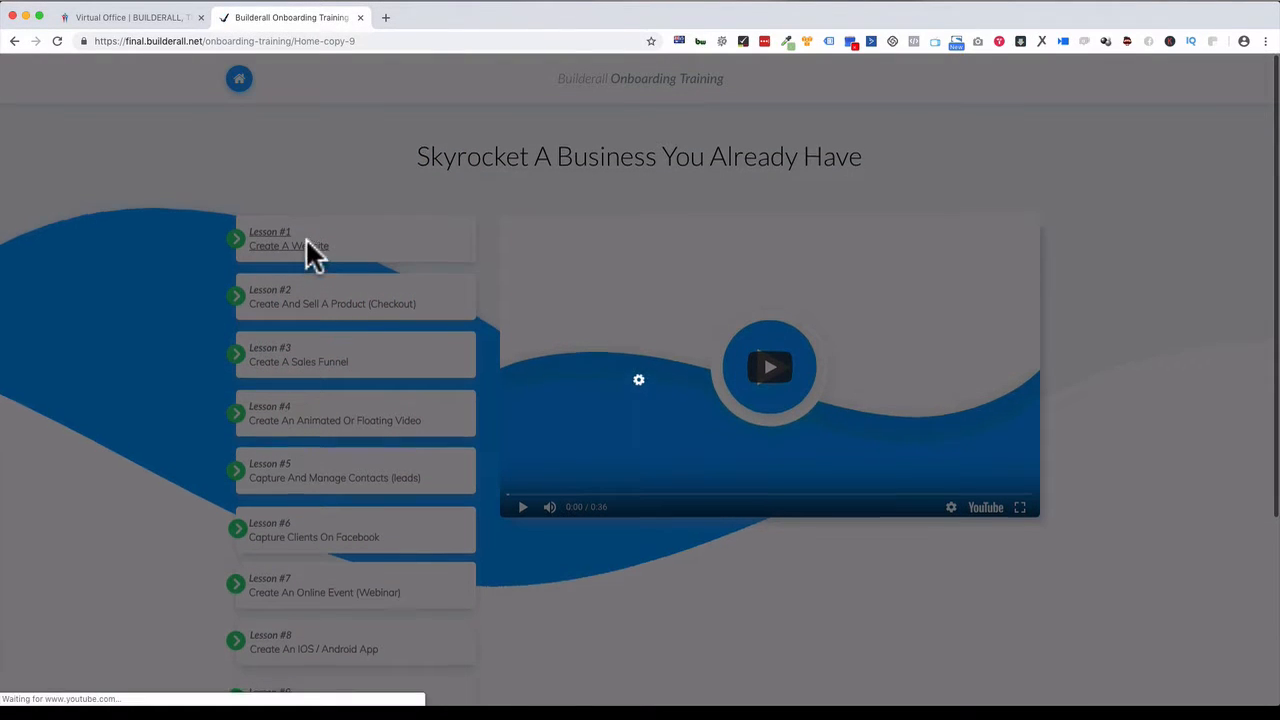
{"action": "left_click", "coordinate": [310, 244]}
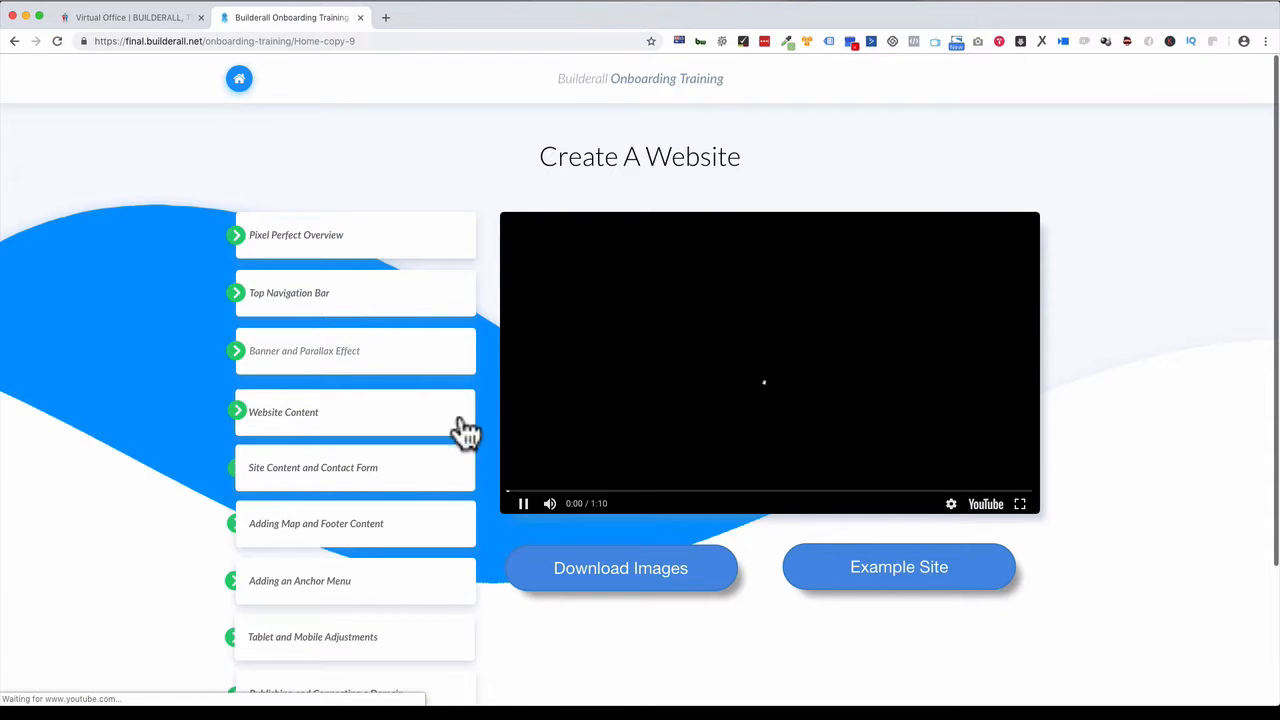
{"action": "left_click", "coordinate": [522, 504]}
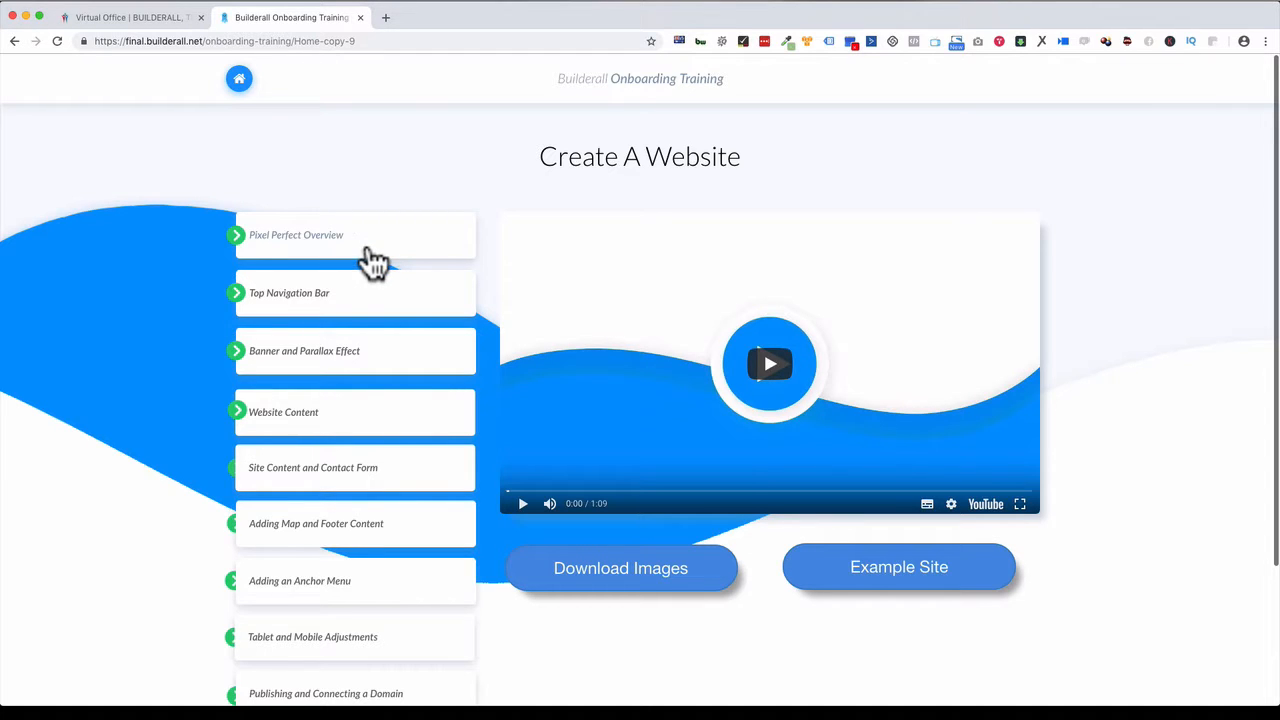
{"action": "mouse_move", "coordinate": [324, 304]}
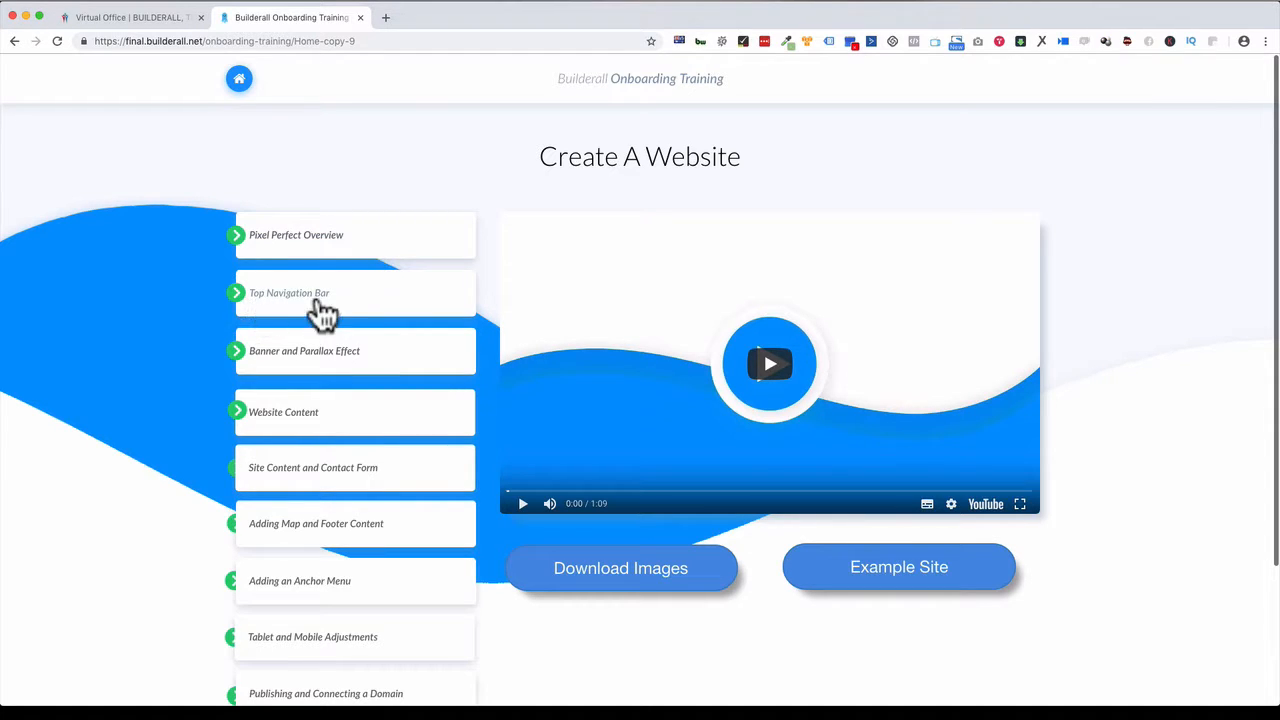
{"action": "mouse_move", "coordinate": [352, 376]}
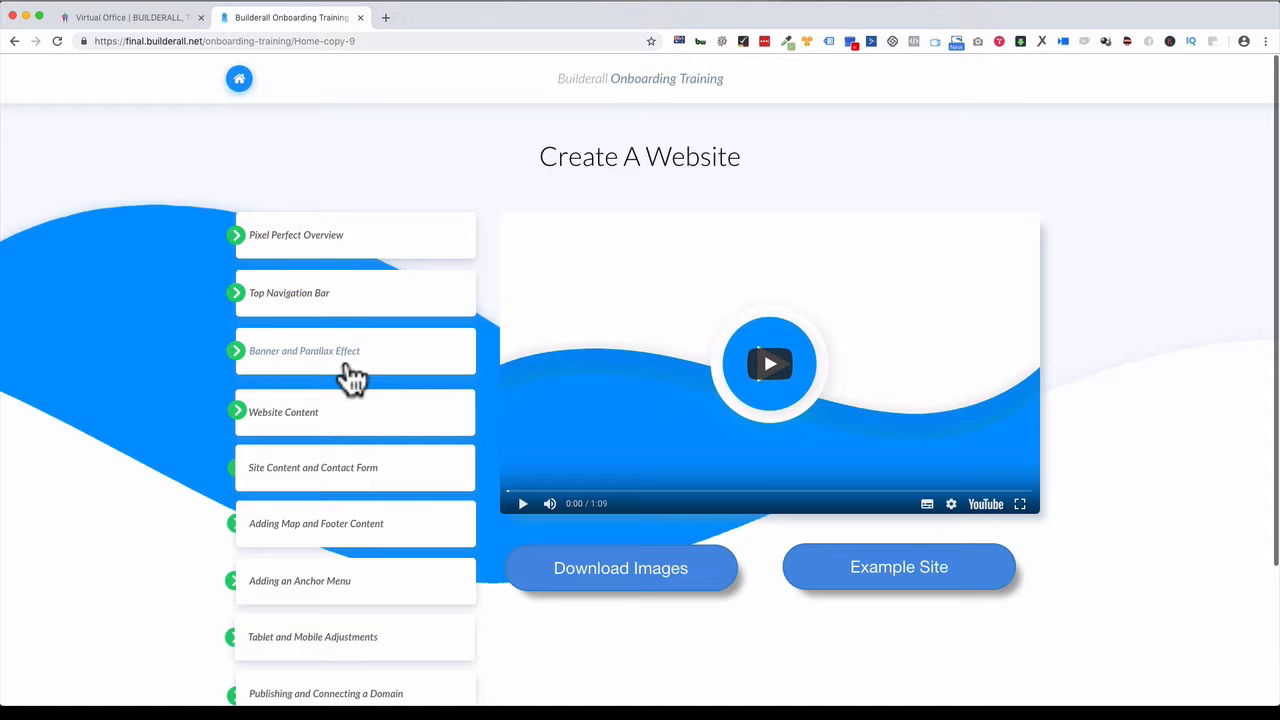
- Scroll the lesson list and start the SEO Optimization lesson video
{"action": "scroll", "scroll_direction": "down", "scroll_amount": 3}
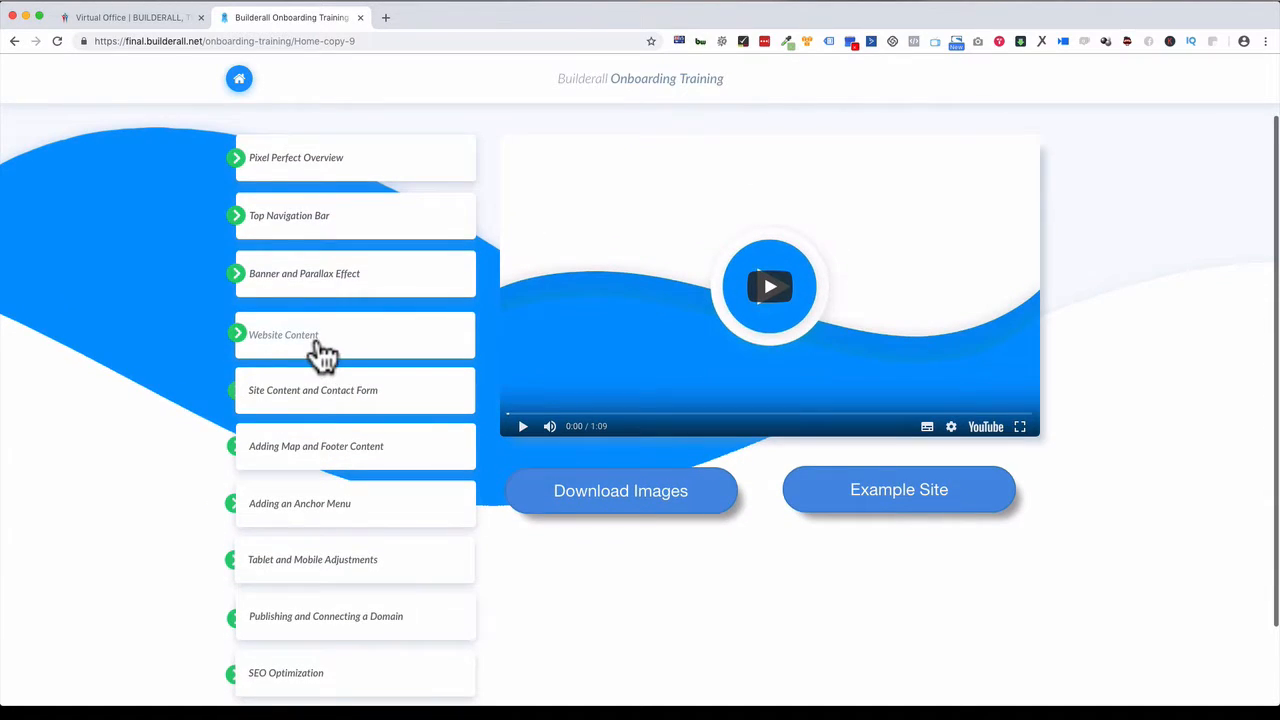
{"action": "scroll", "scroll_direction": "down", "scroll_amount": 3}
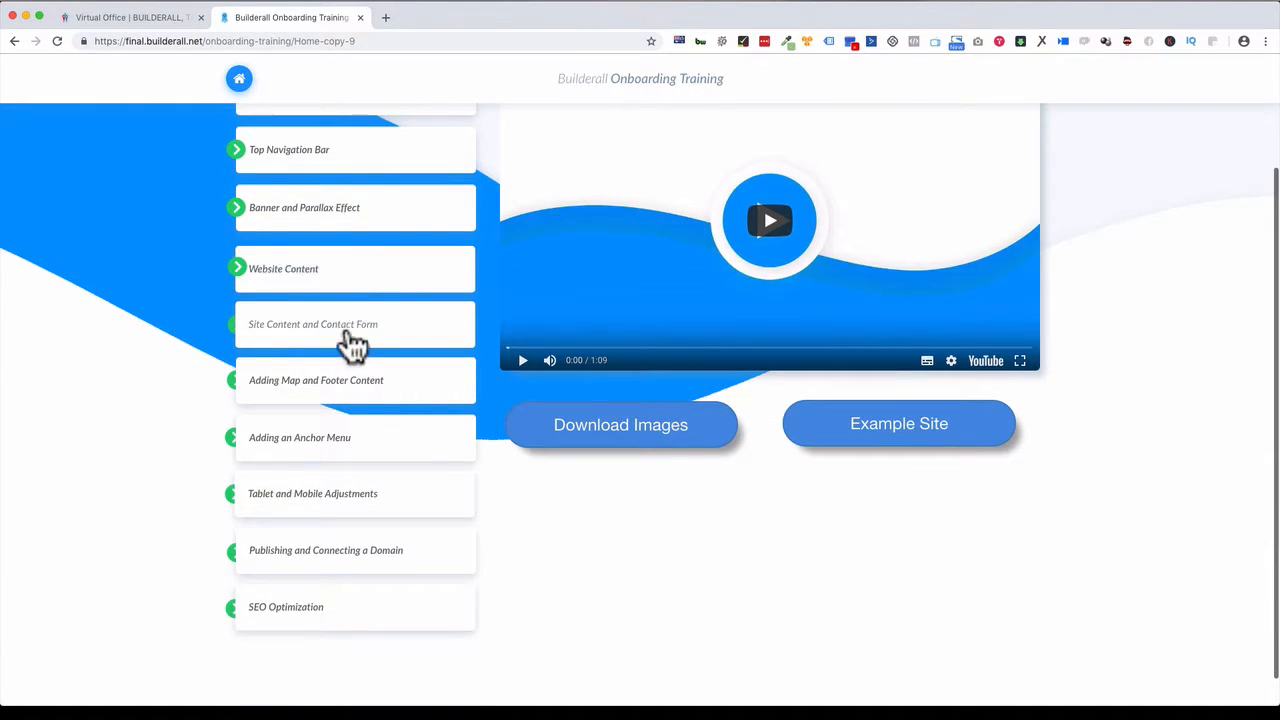
{"action": "mouse_move", "coordinate": [342, 404]}
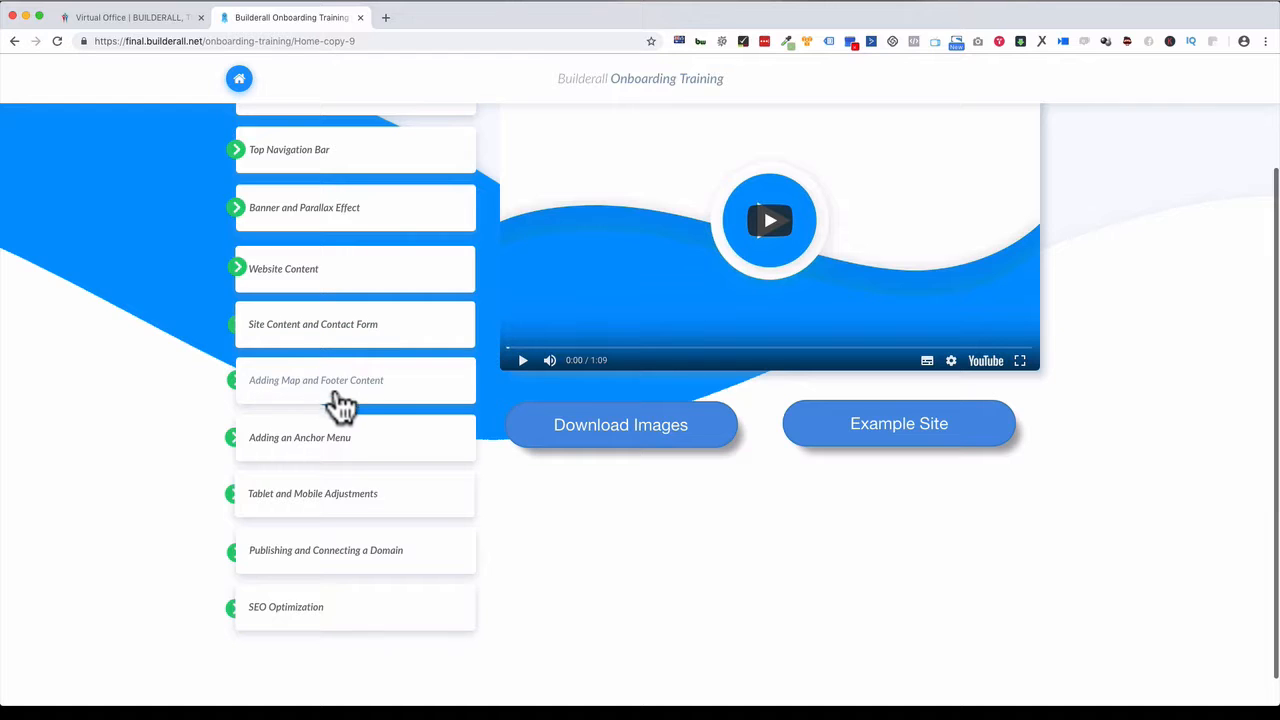
{"action": "mouse_move", "coordinate": [270, 458]}
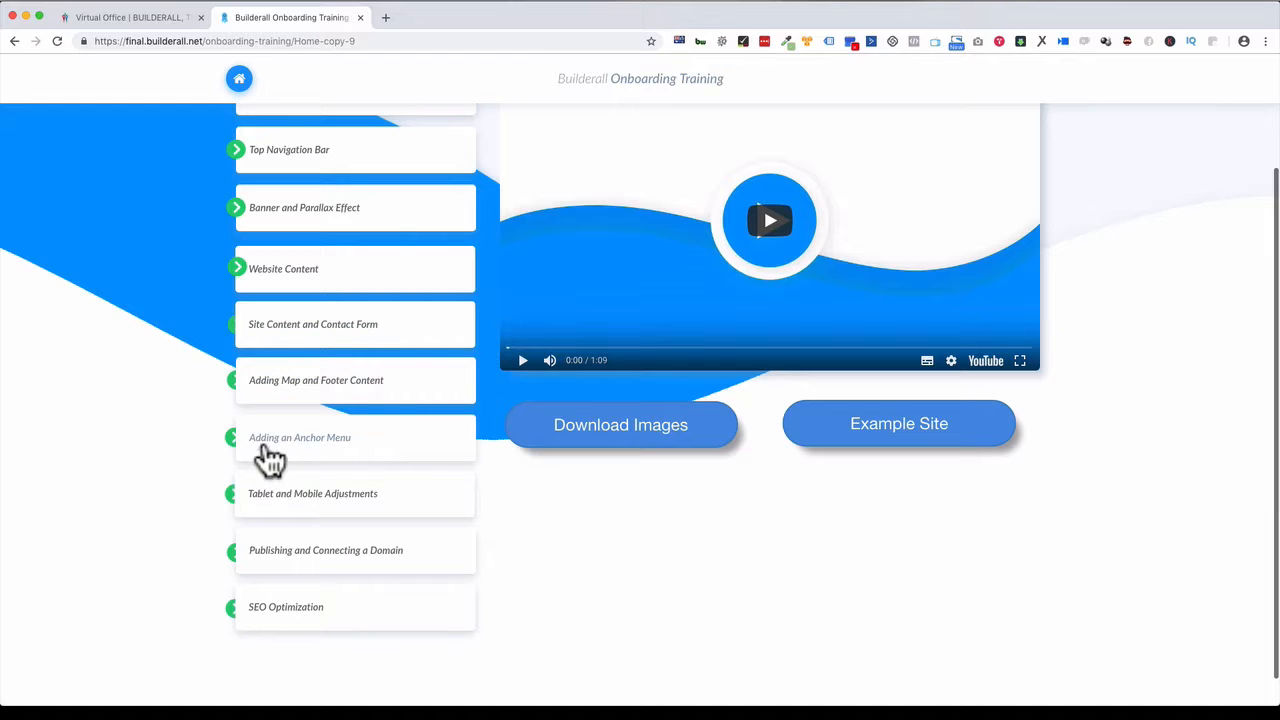
{"action": "mouse_move", "coordinate": [328, 522]}
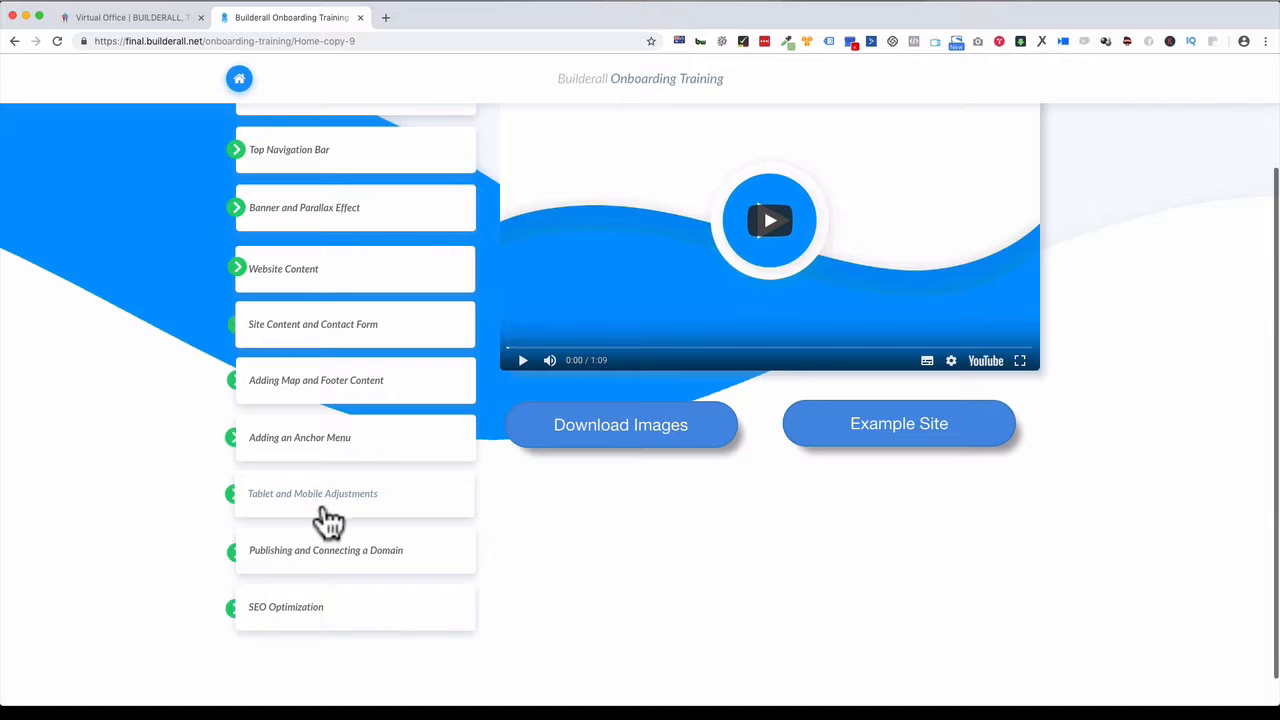
{"action": "mouse_move", "coordinate": [296, 648]}
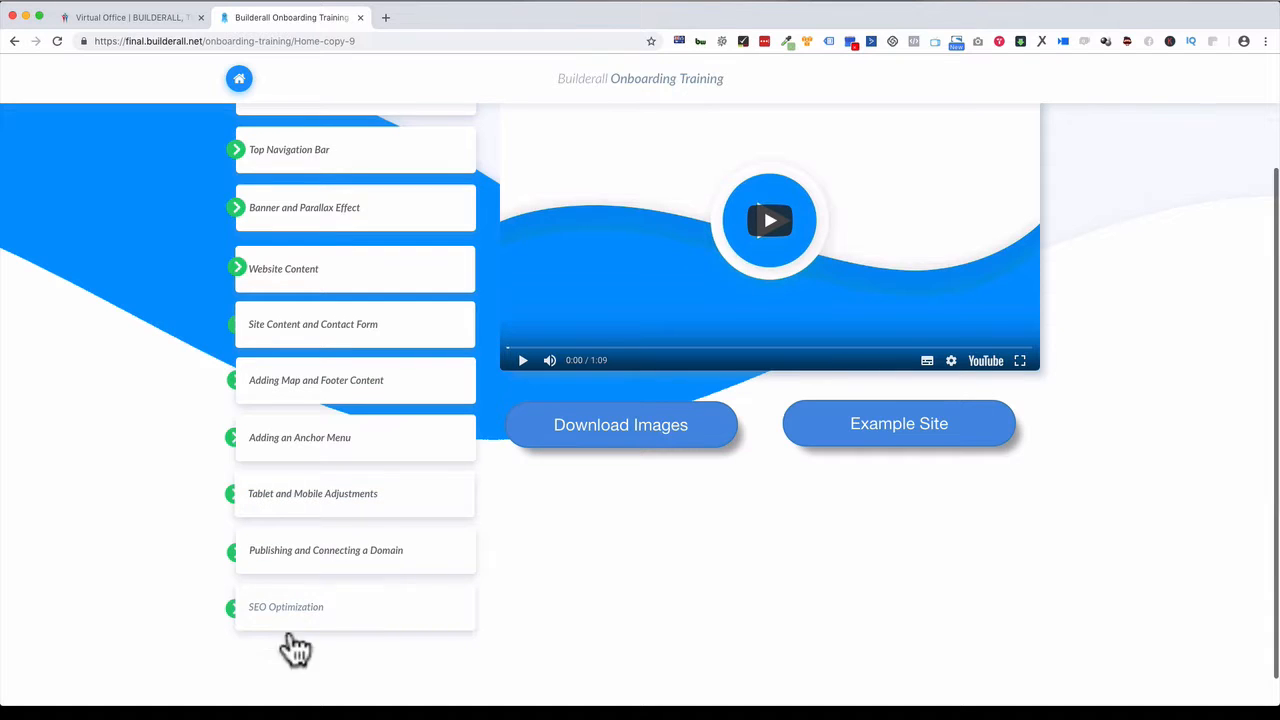
{"action": "mouse_move", "coordinate": [280, 630]}
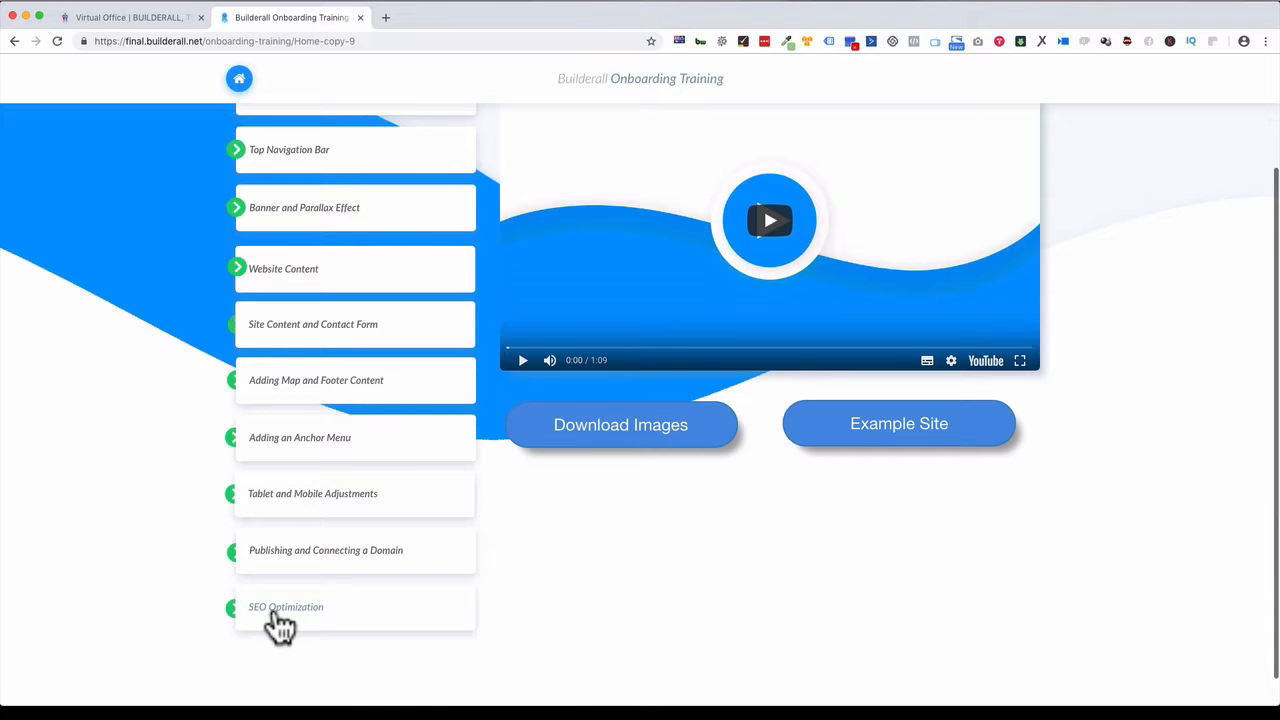
{"action": "left_click", "coordinate": [768, 220]}
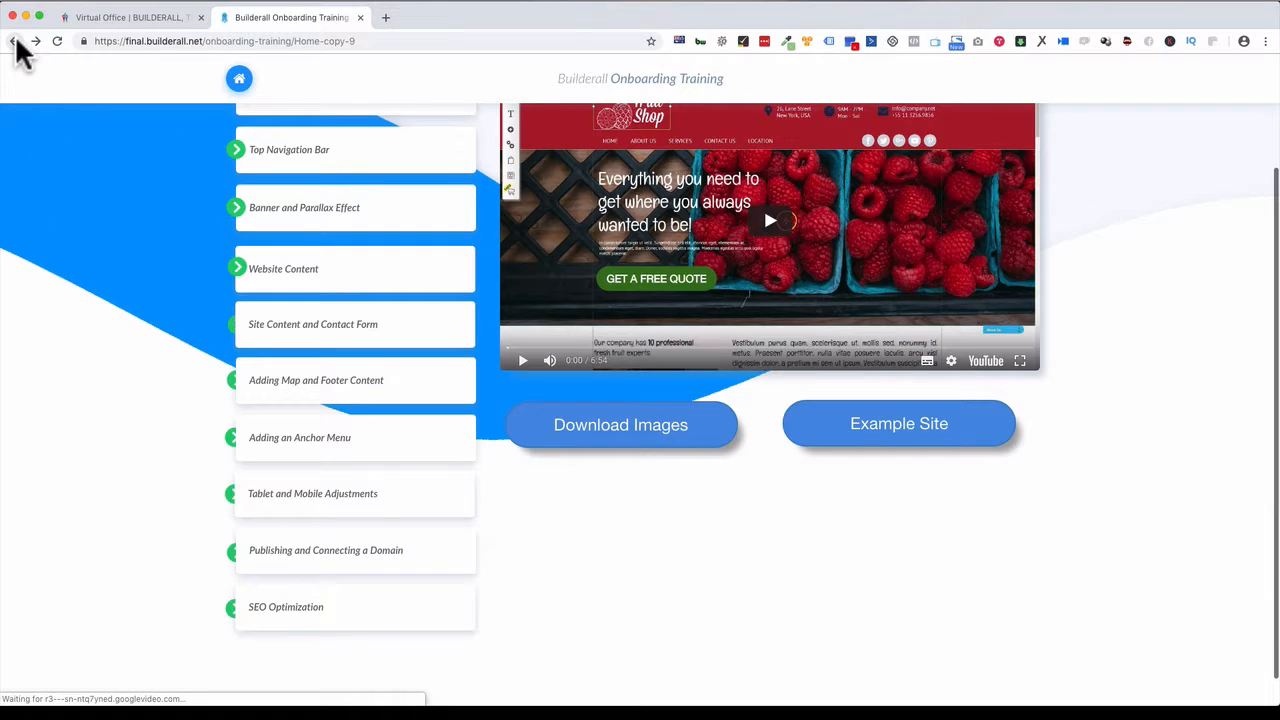
- Go back to the Skyrocket lesson list and navigate toward the main onboarding training page
{"action": "left_click", "coordinate": [770, 220]}
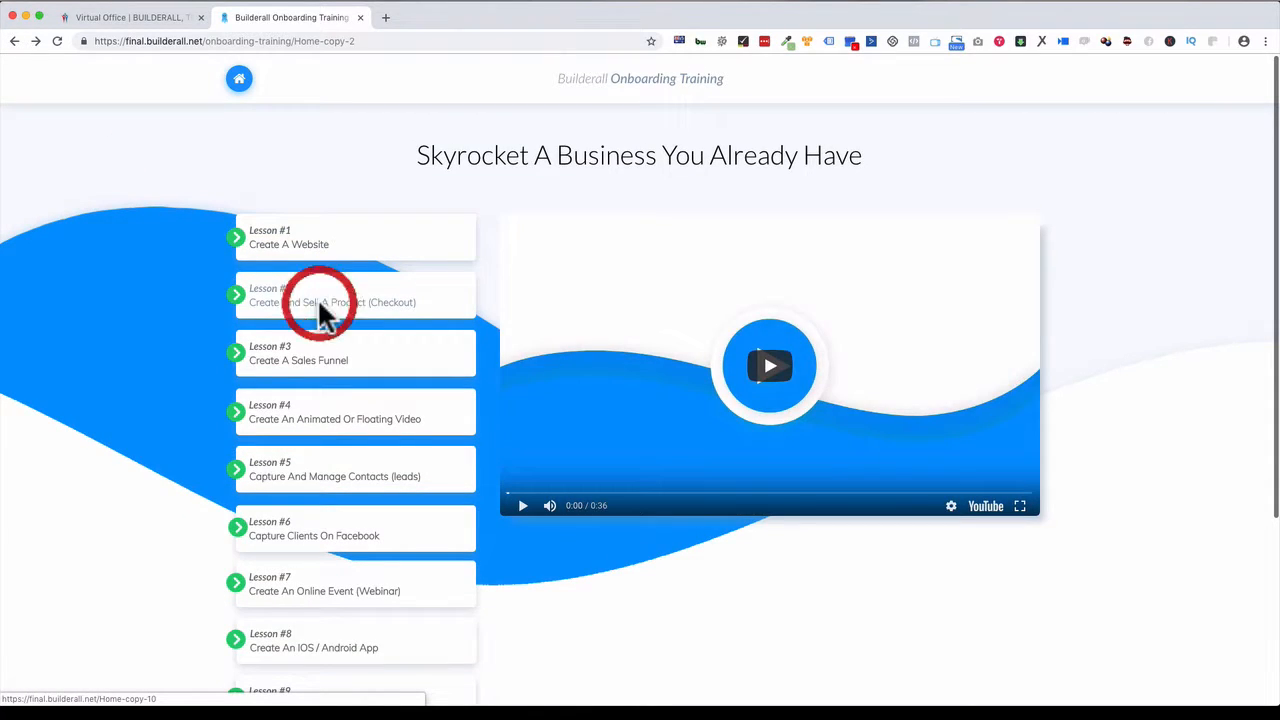
{"action": "left_click", "coordinate": [332, 296]}
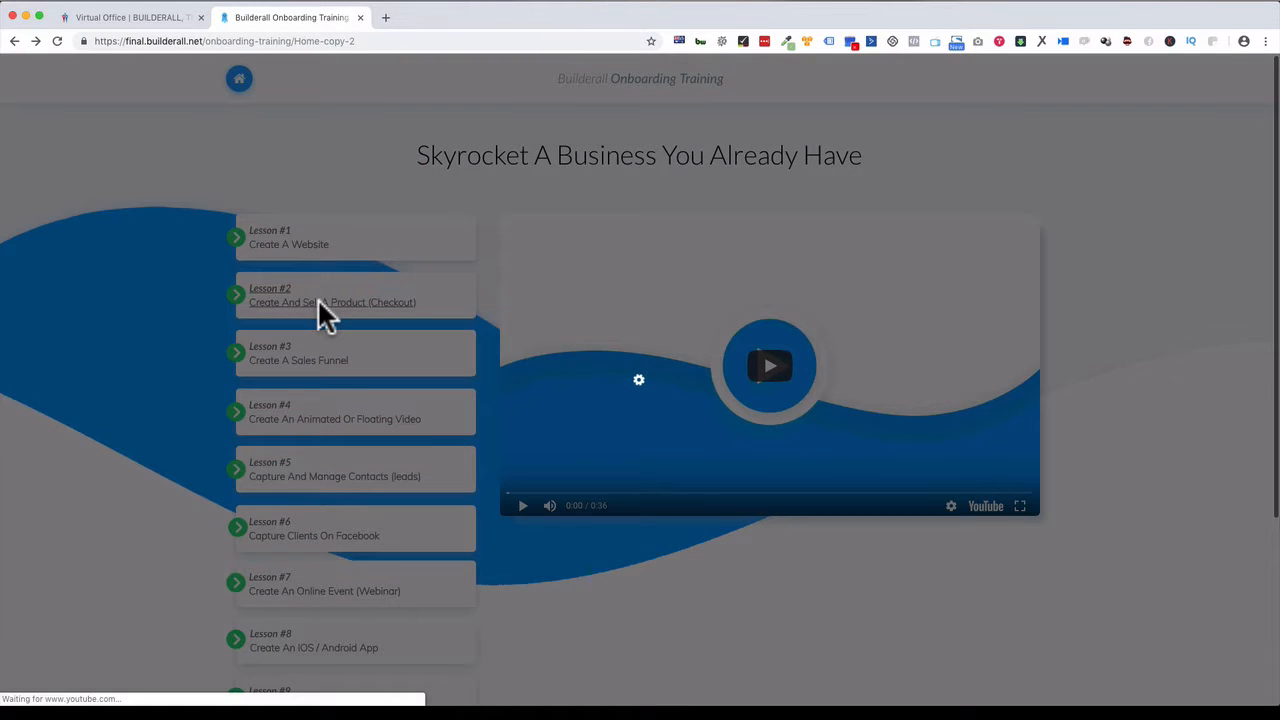
{"action": "left_click", "coordinate": [332, 302]}
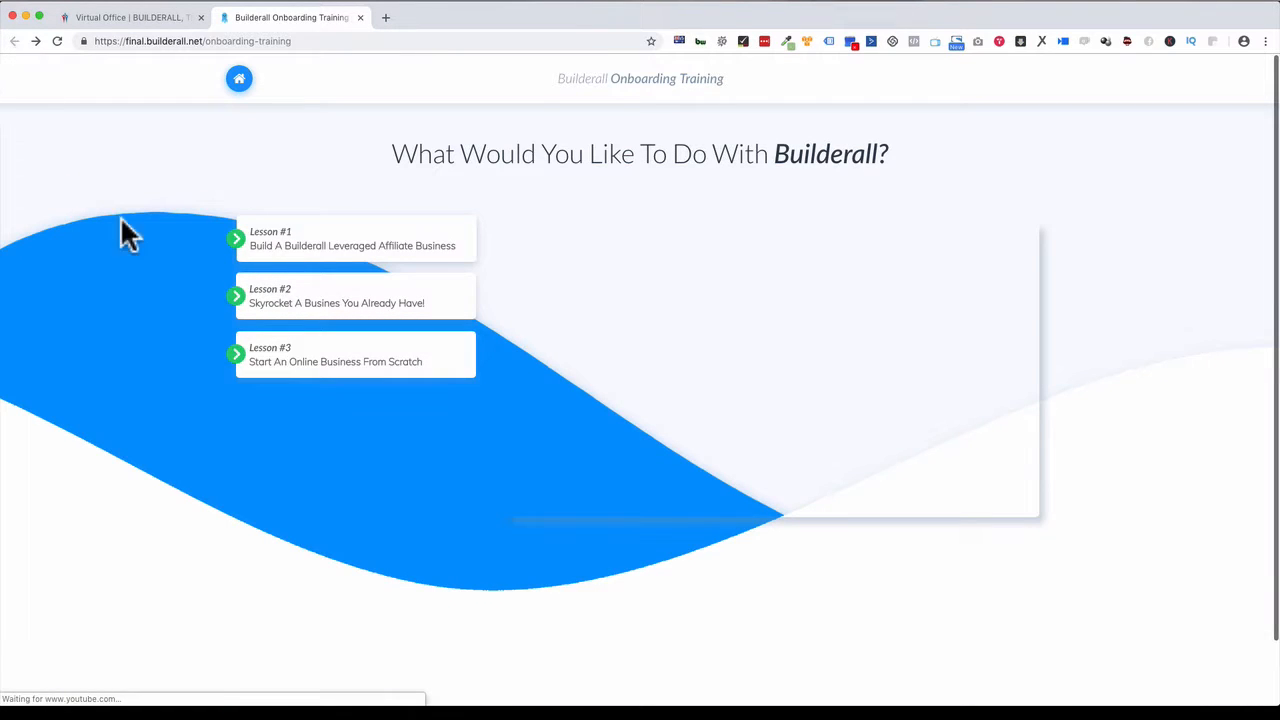
- Open Lesson #3 Start An Online Business From Scratch, load a lesson video and scroll its eleven lessons
{"action": "left_click", "coordinate": [356, 354]}
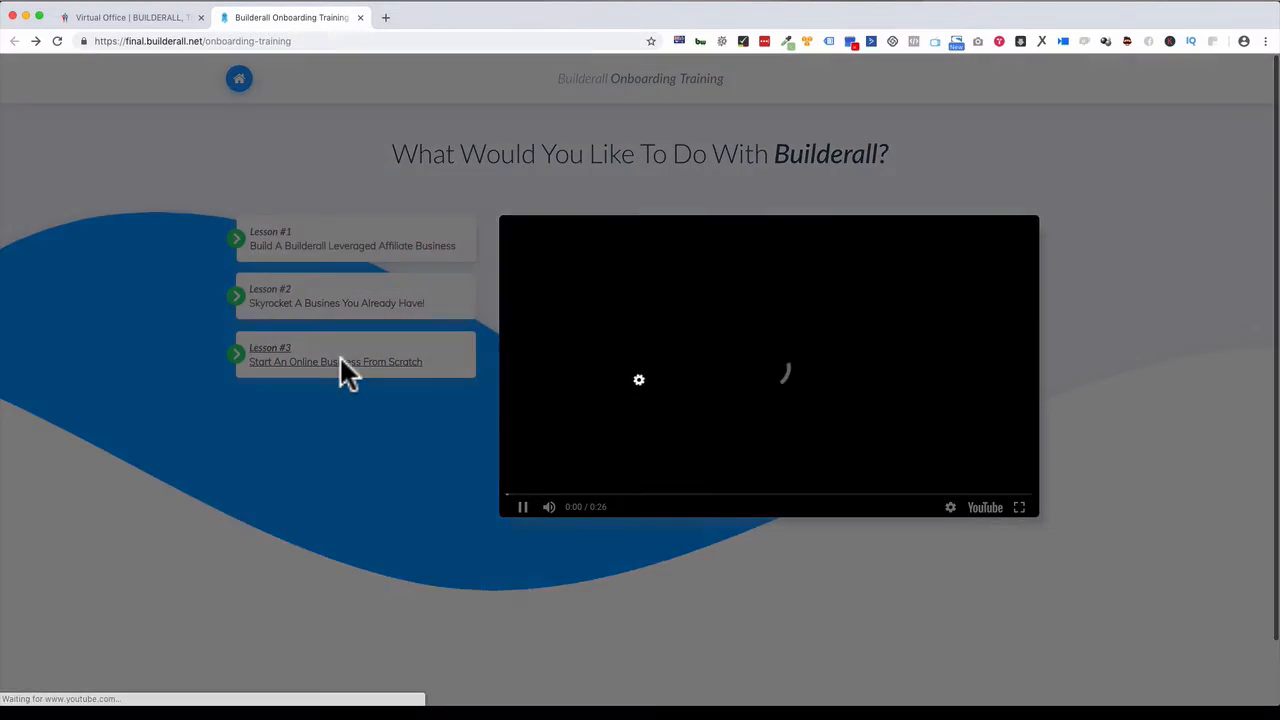
{"action": "left_click", "coordinate": [336, 356]}
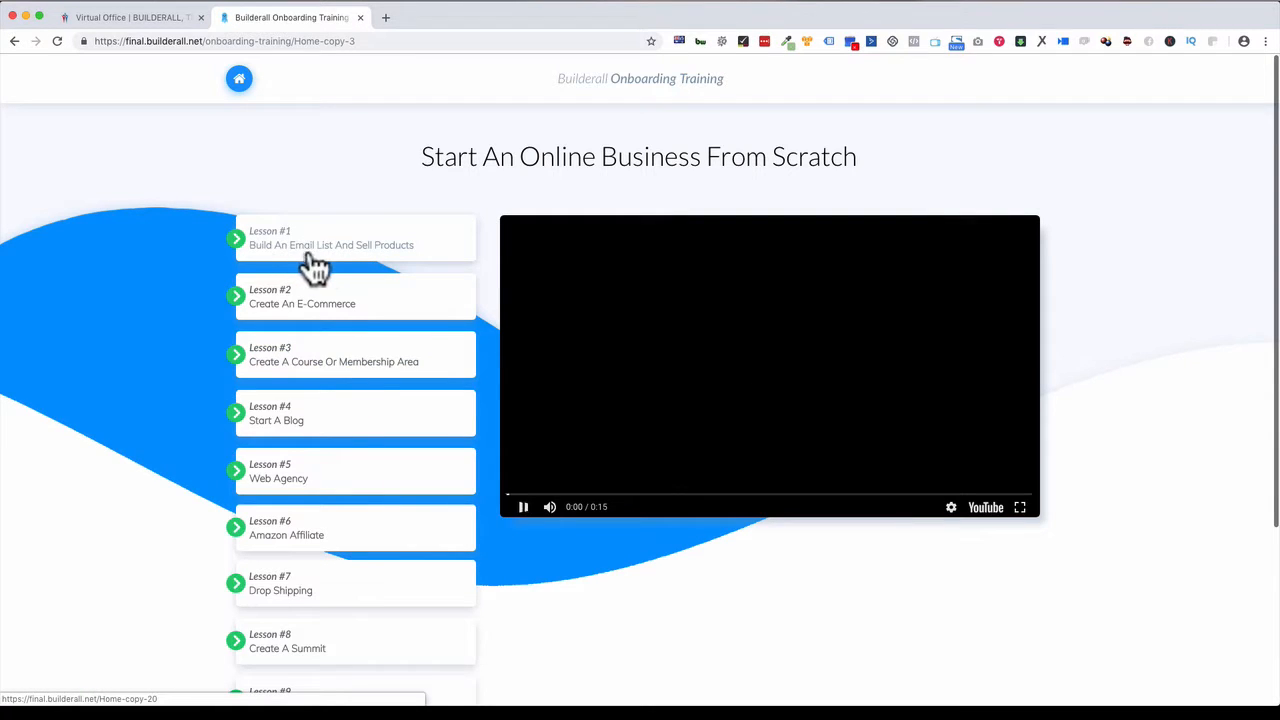
{"action": "left_click", "coordinate": [522, 508]}
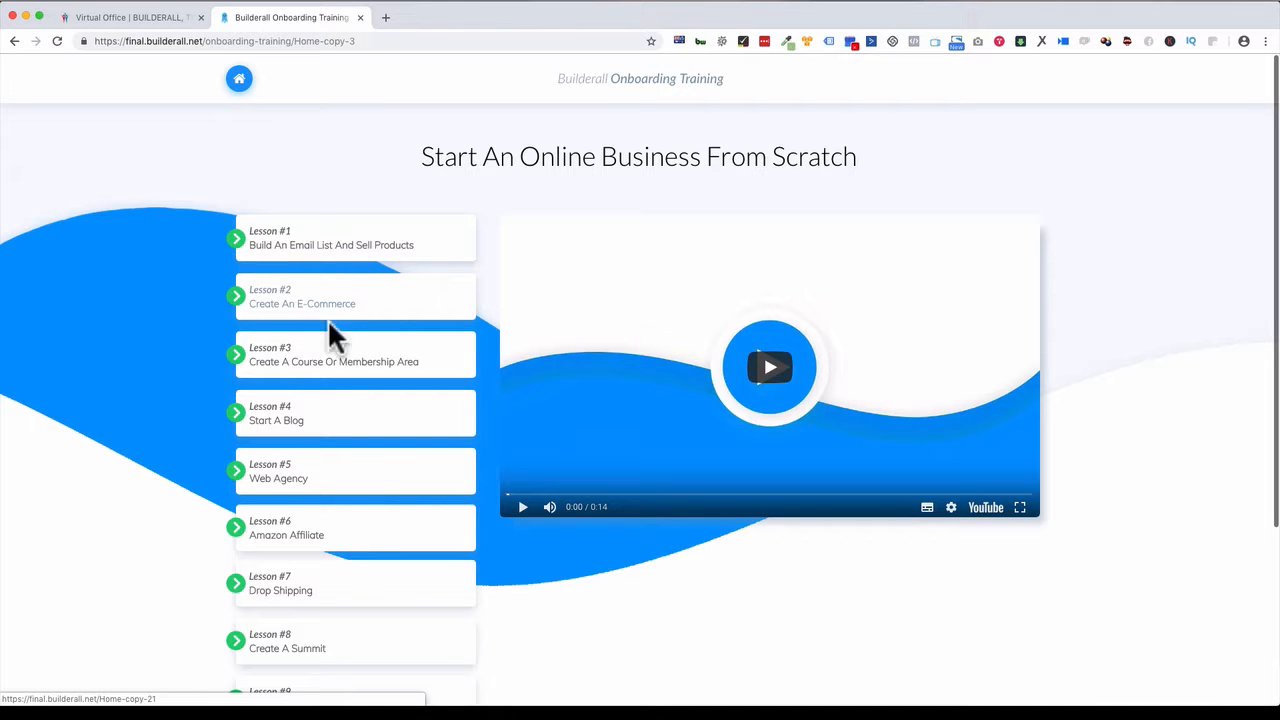
{"action": "scroll", "scroll_direction": "down", "scroll_amount": 3}
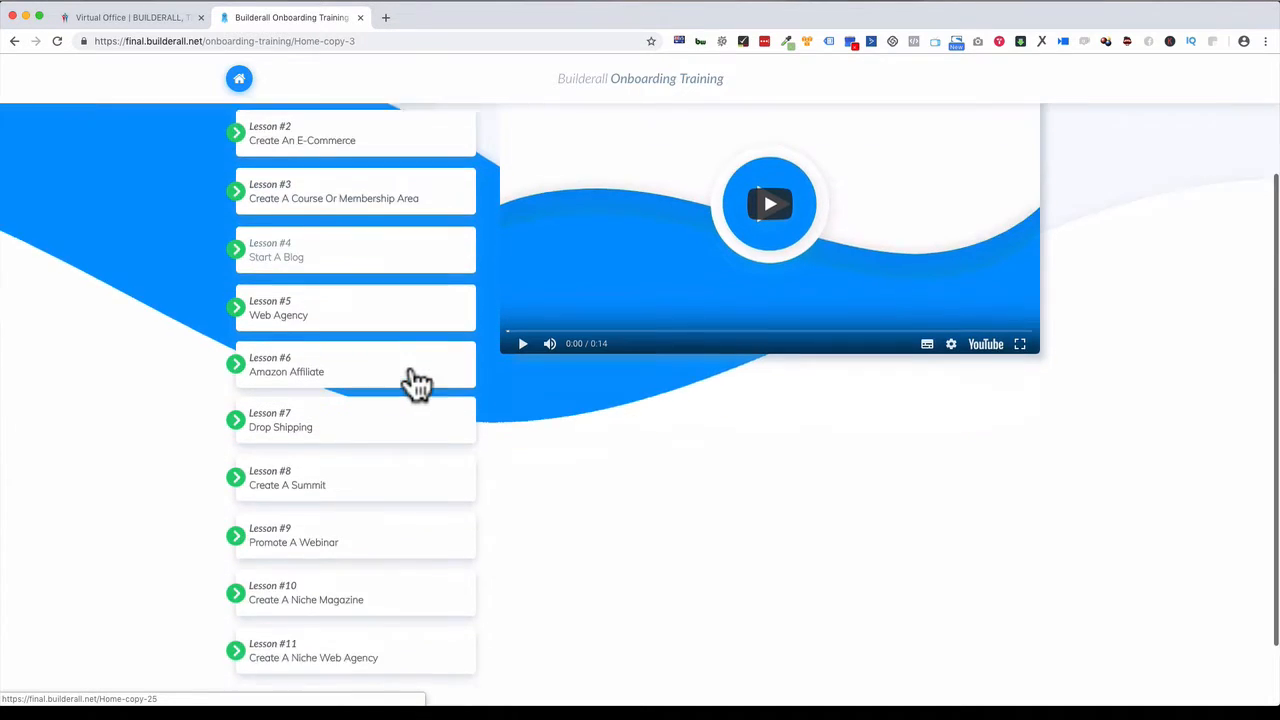
{"action": "scroll", "scroll_direction": "down", "scroll_amount": 3}
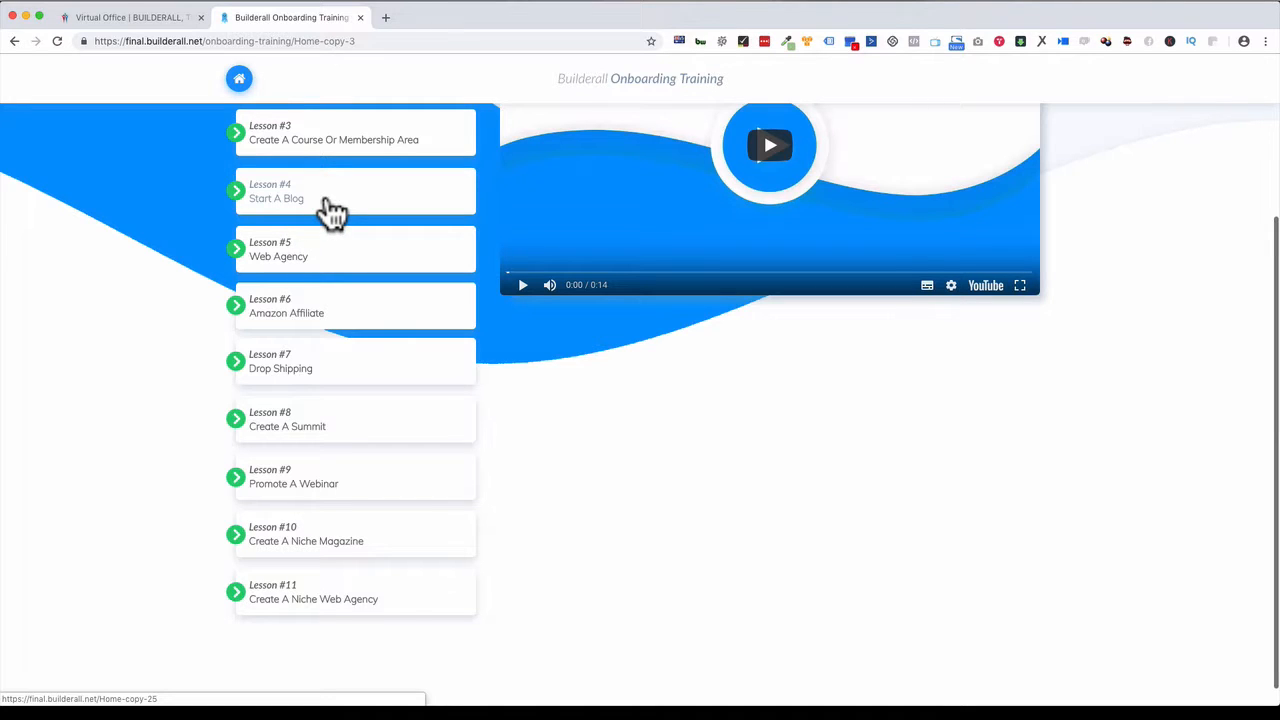
{"action": "mouse_move", "coordinate": [316, 278]}
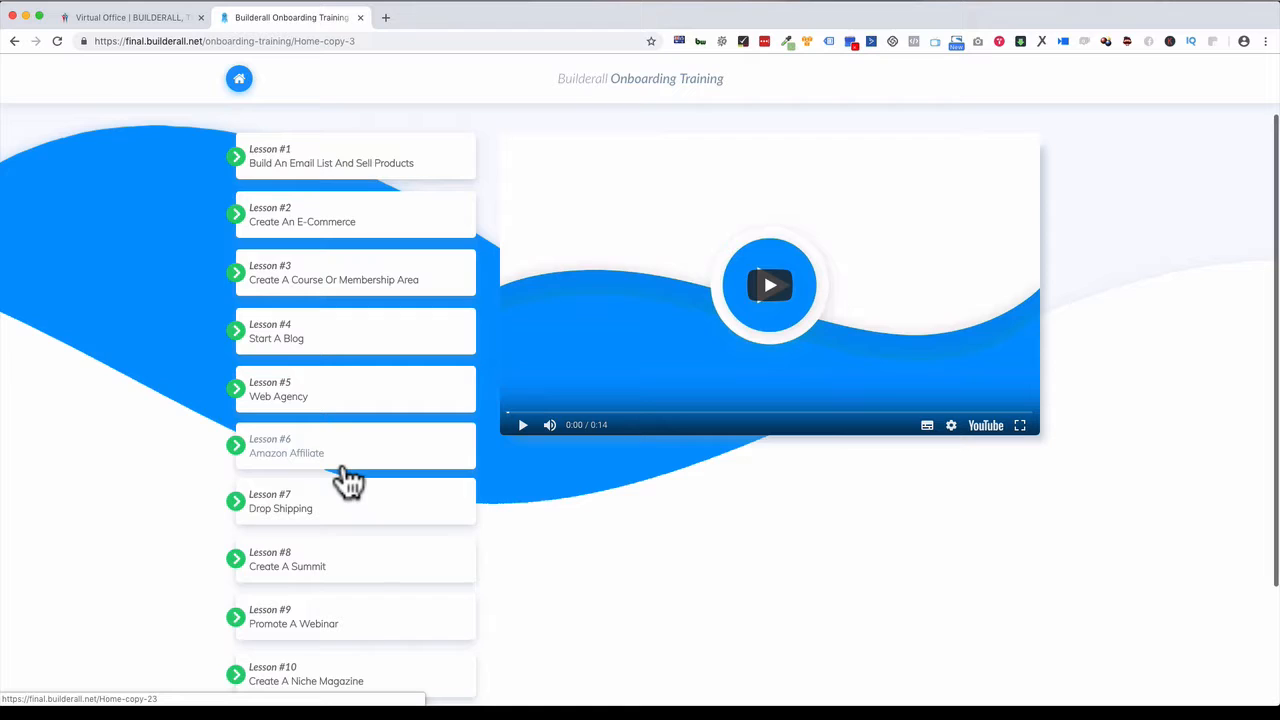
{"action": "mouse_move", "coordinate": [350, 482]}
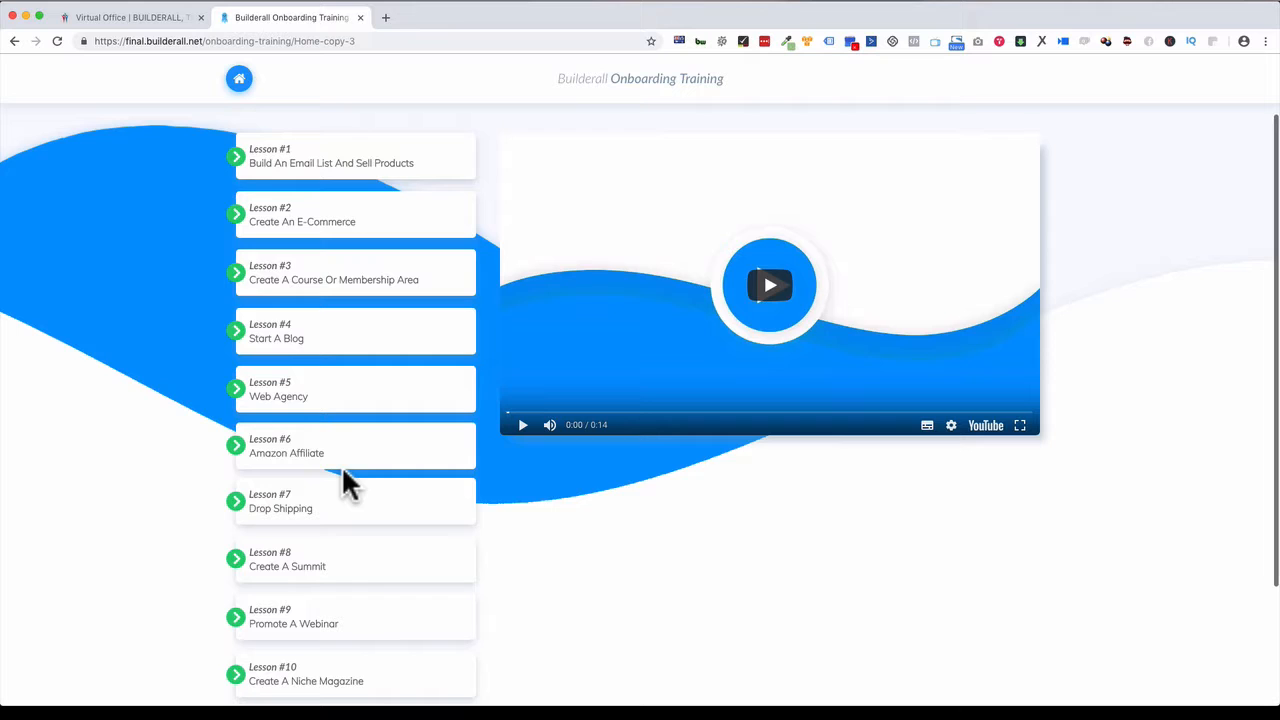
{"action": "mouse_move", "coordinate": [356, 396]}
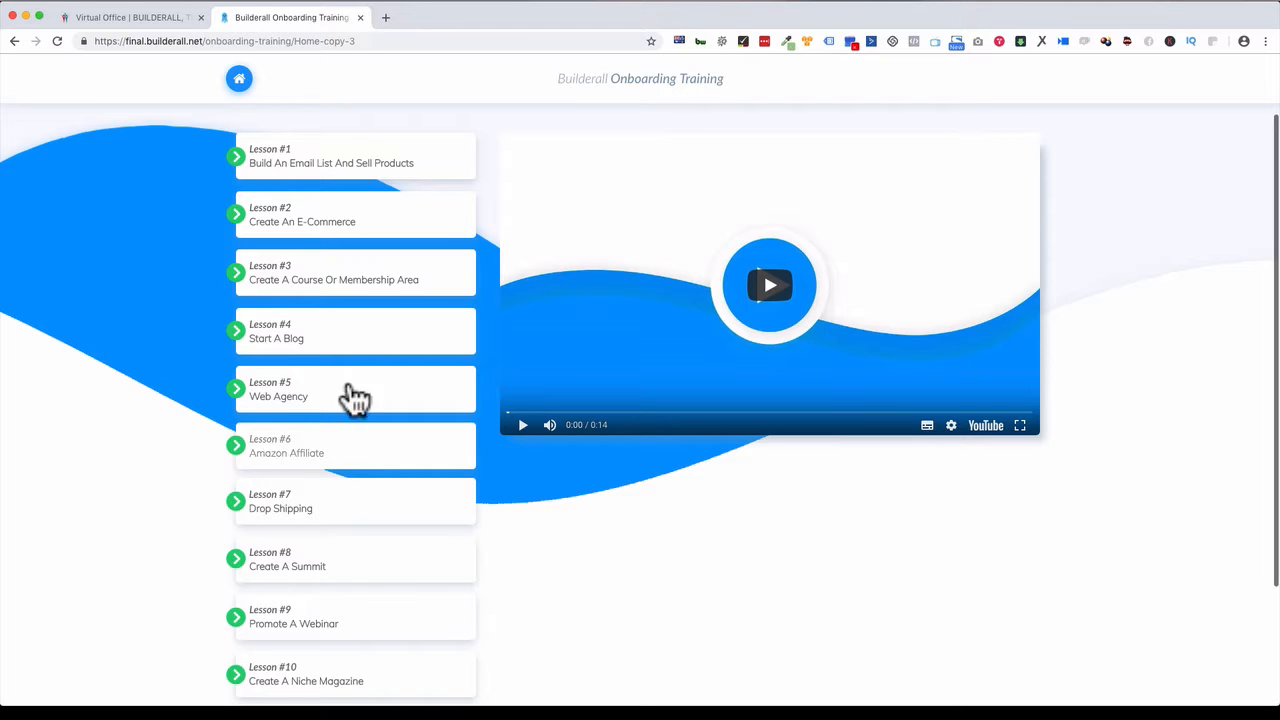
{"action": "mouse_move", "coordinate": [16, 42]}
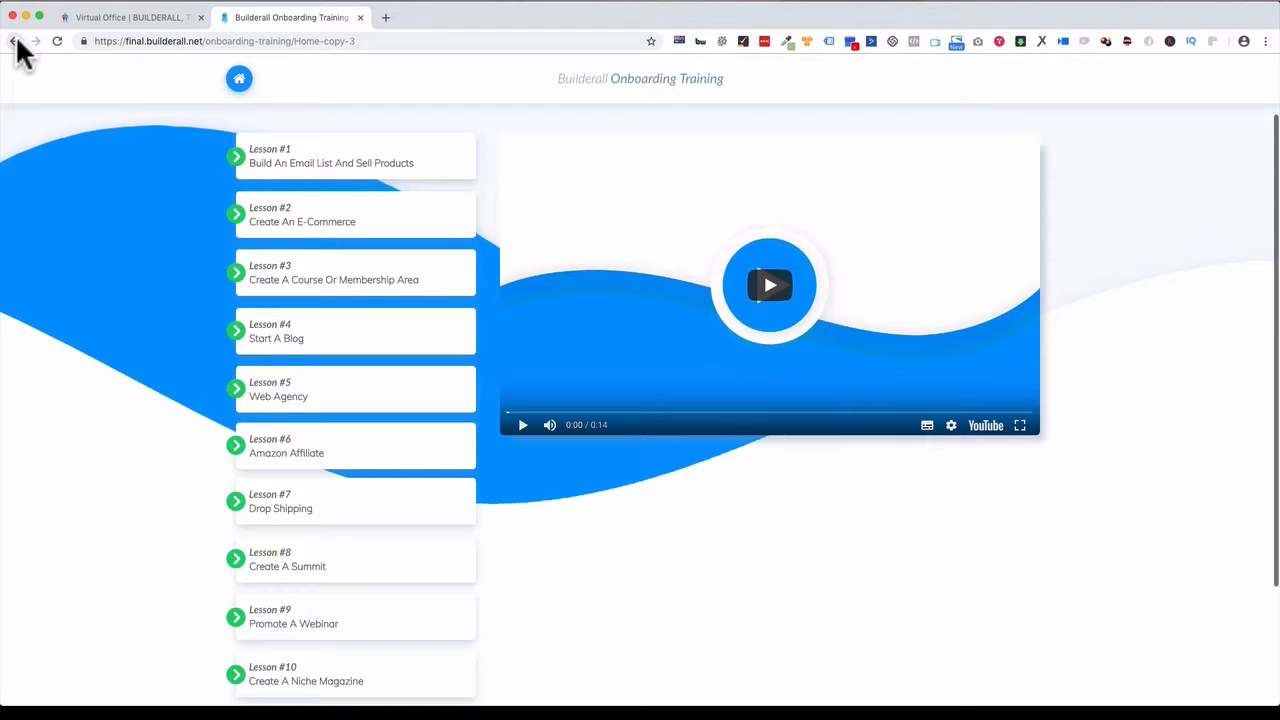
- Return to the main Onboarding Training overview with its three lesson paths and intro video
{"action": "left_click", "coordinate": [16, 40]}
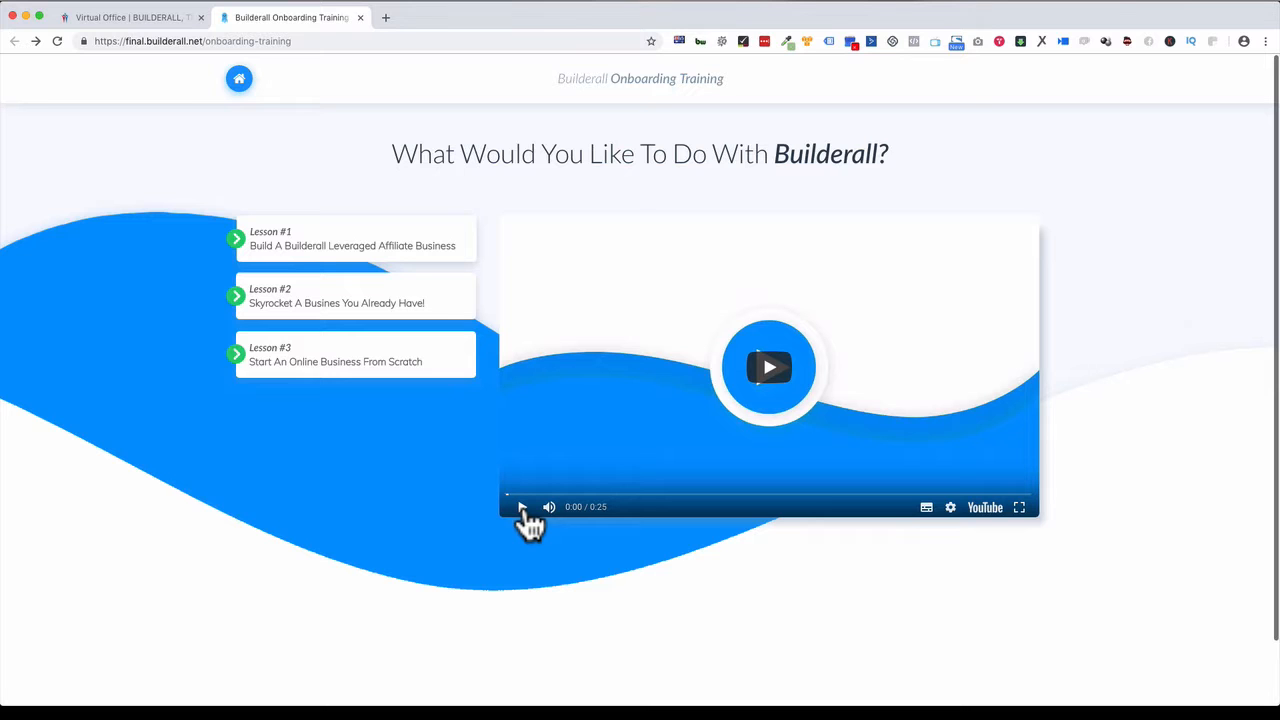
{"action": "mouse_move", "coordinate": [144, 36]}
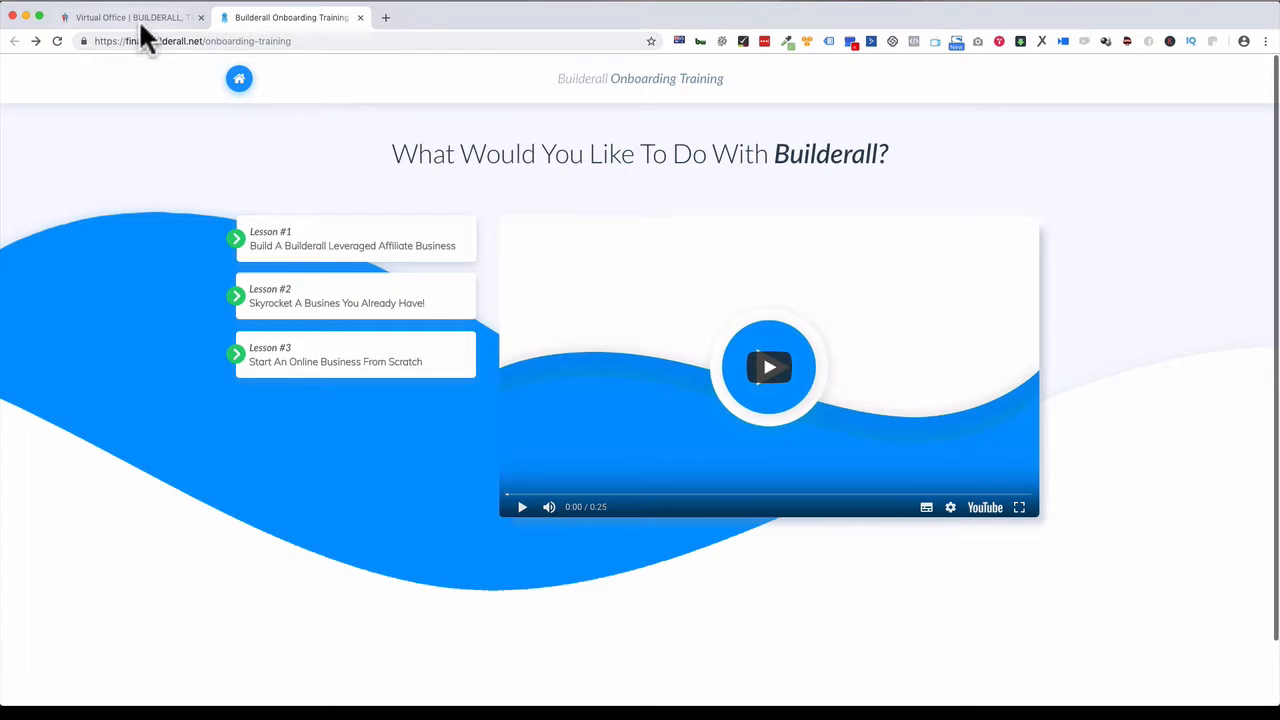
- Switch to the Virtual Office and open the Earnings Calculator with empty fields
{"action": "left_click", "coordinate": [130, 16]}
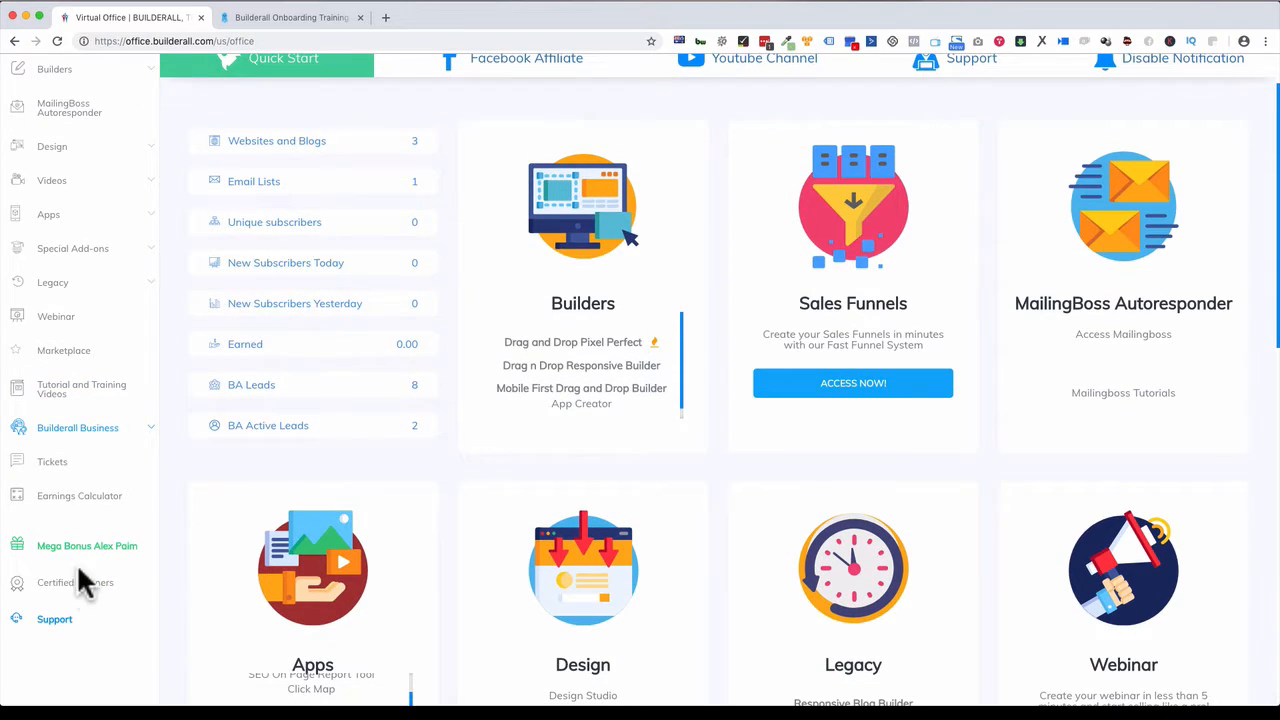
{"action": "left_click", "coordinate": [80, 496]}
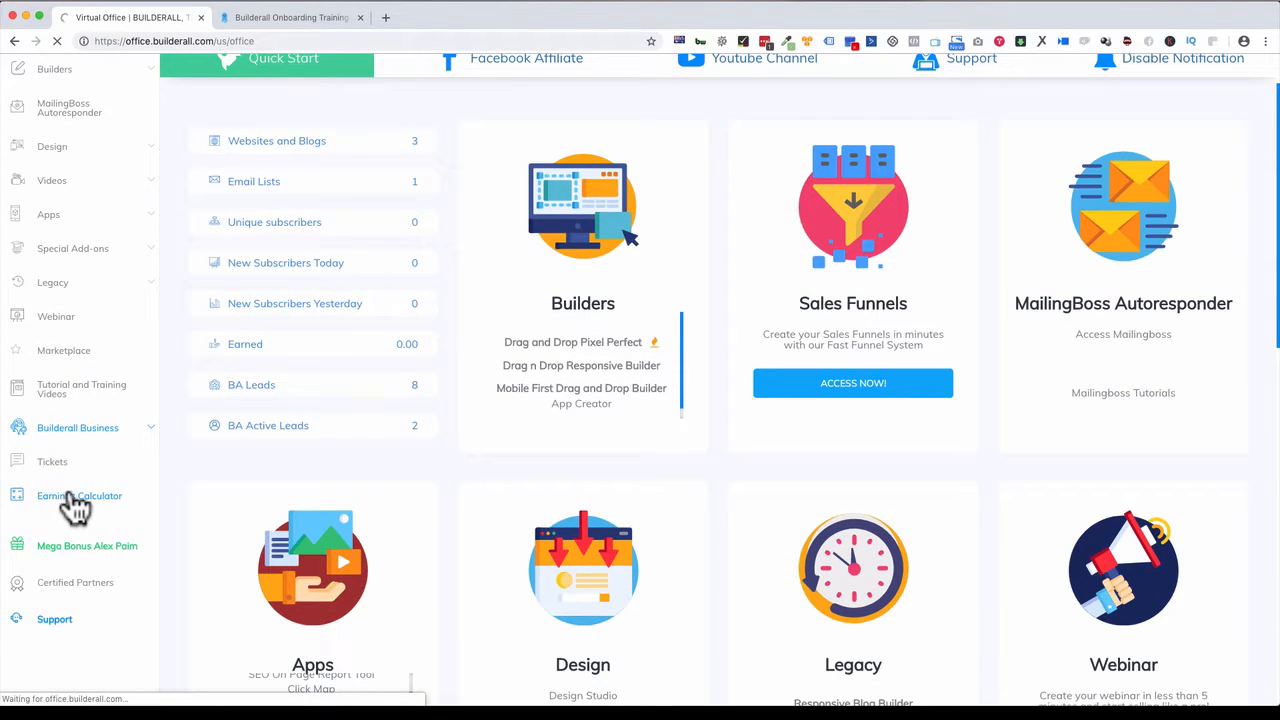
{"action": "left_click", "coordinate": [80, 496]}
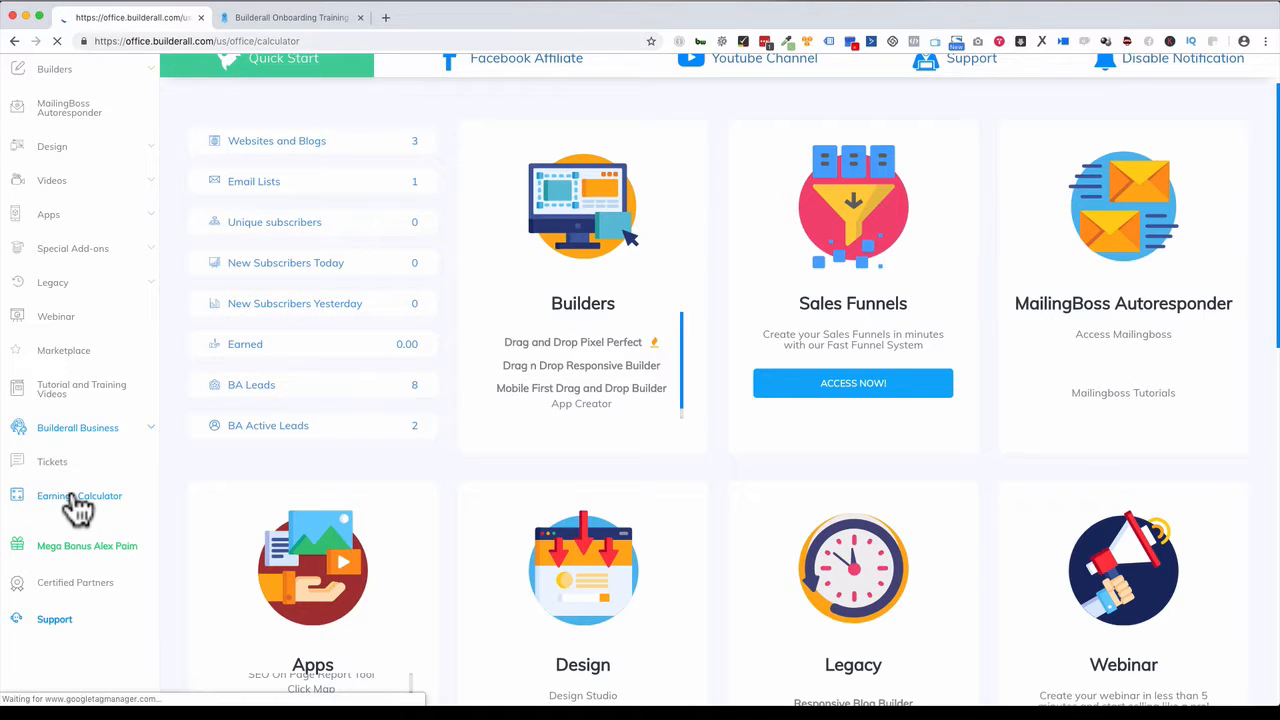
{"action": "left_click", "coordinate": [80, 496]}
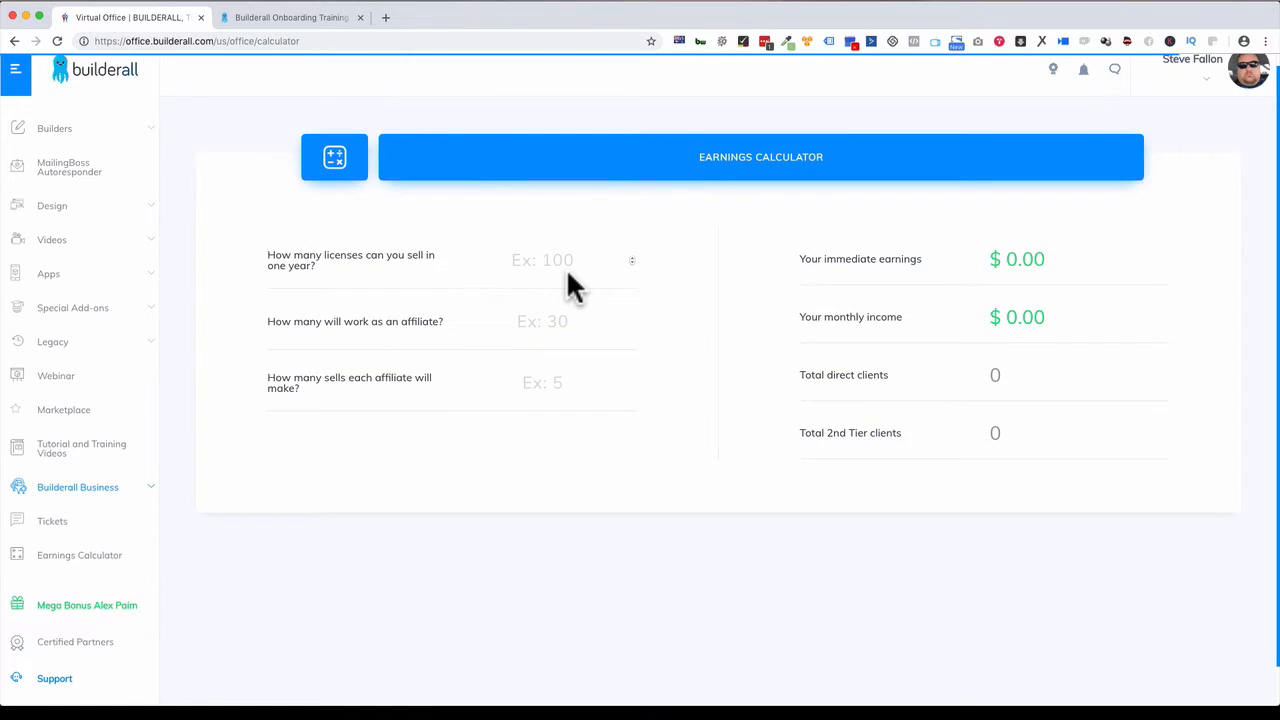
- Enter 12 sales figures, then change licenses to 120 and affiliates to 60 for $12,574.80 monthly income
{"action": "type", "text": "12"}
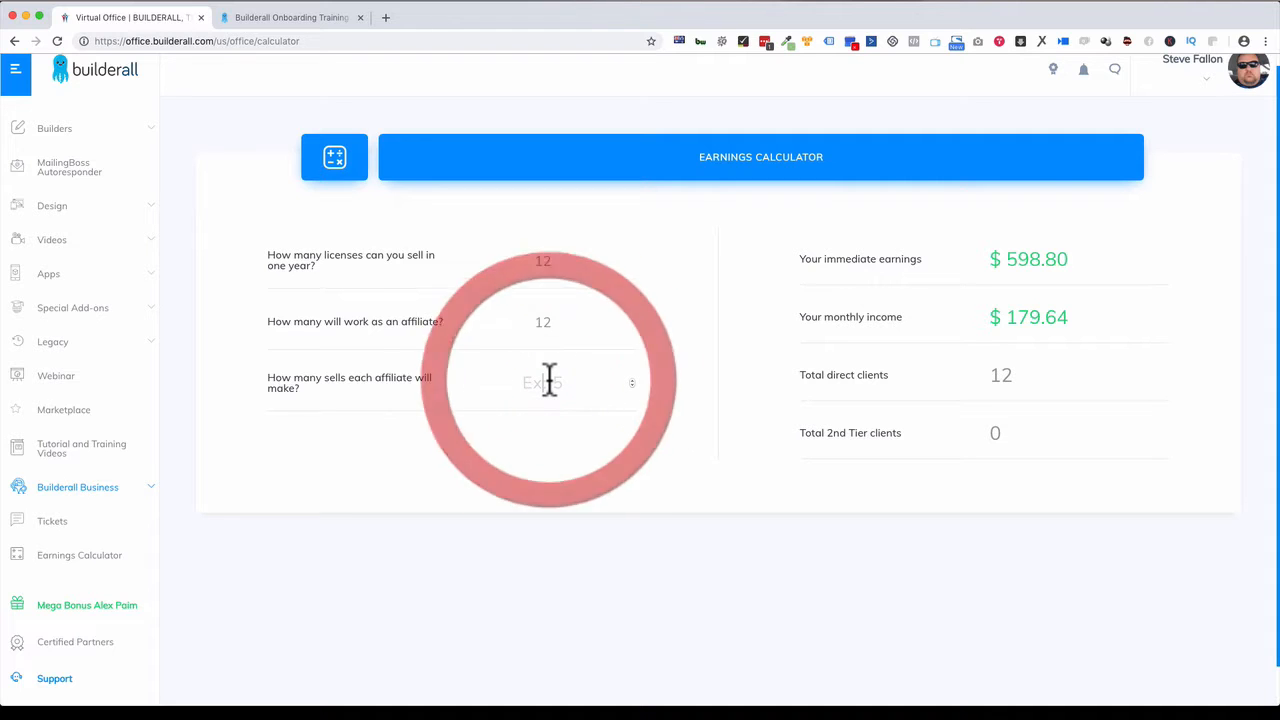
{"action": "type", "text": "12"}
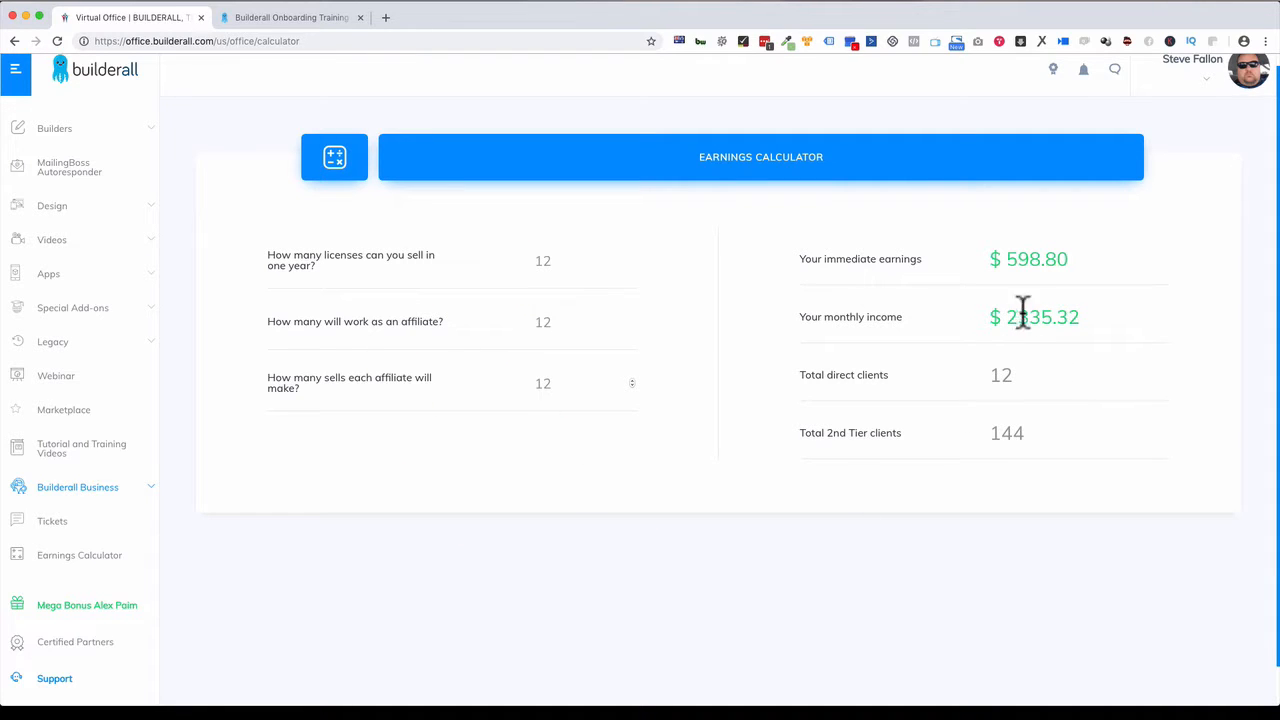
{"action": "double_click", "coordinate": [1030, 316]}
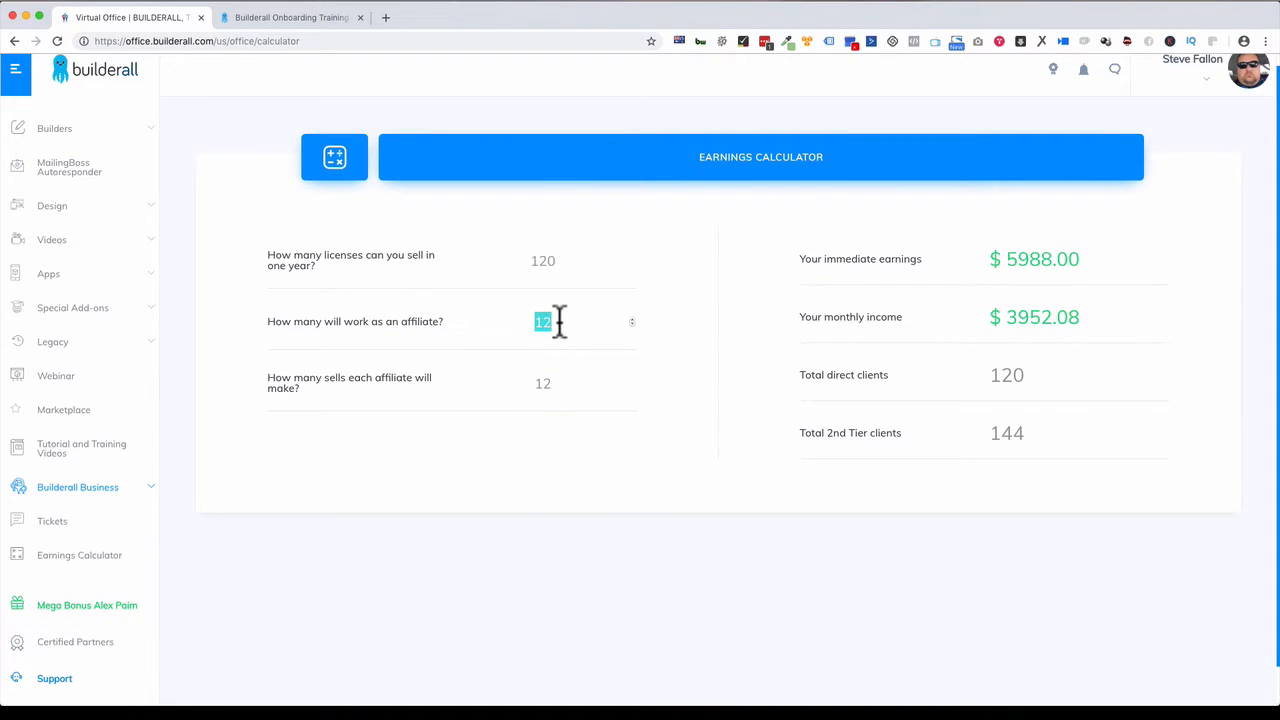
{"action": "type", "text": "60"}
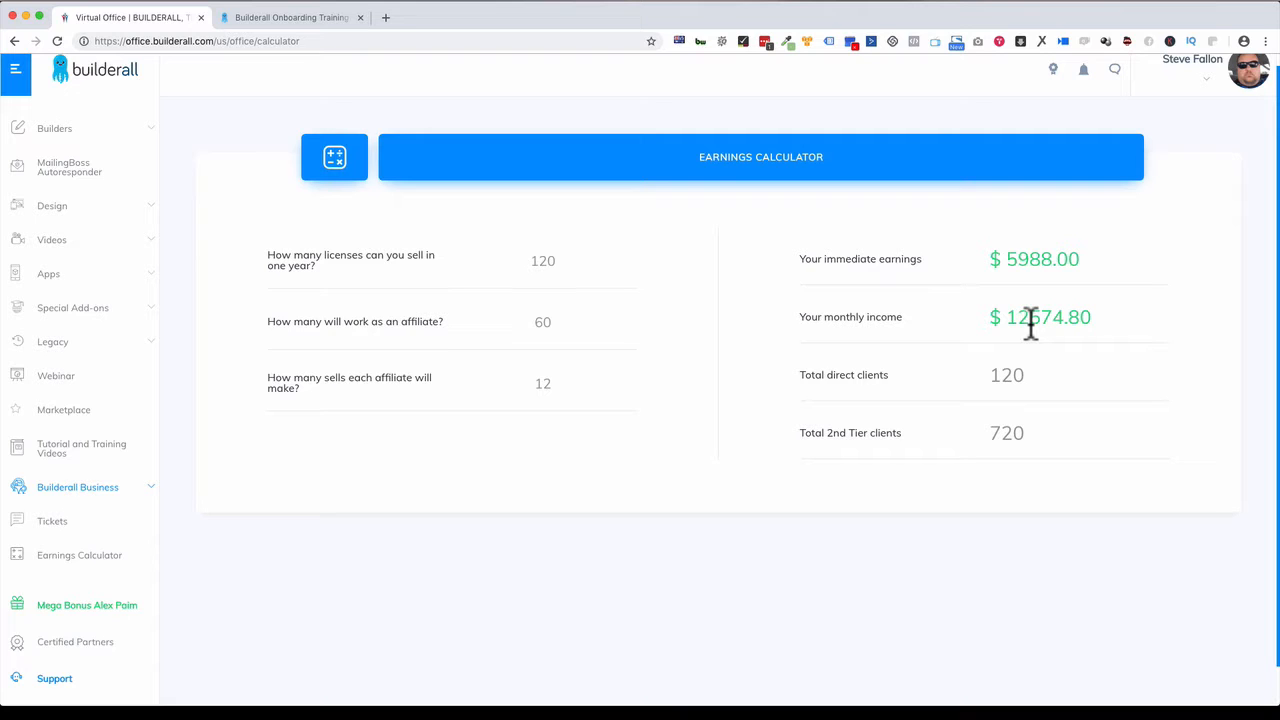
{"action": "double_click", "coordinate": [1030, 260]}
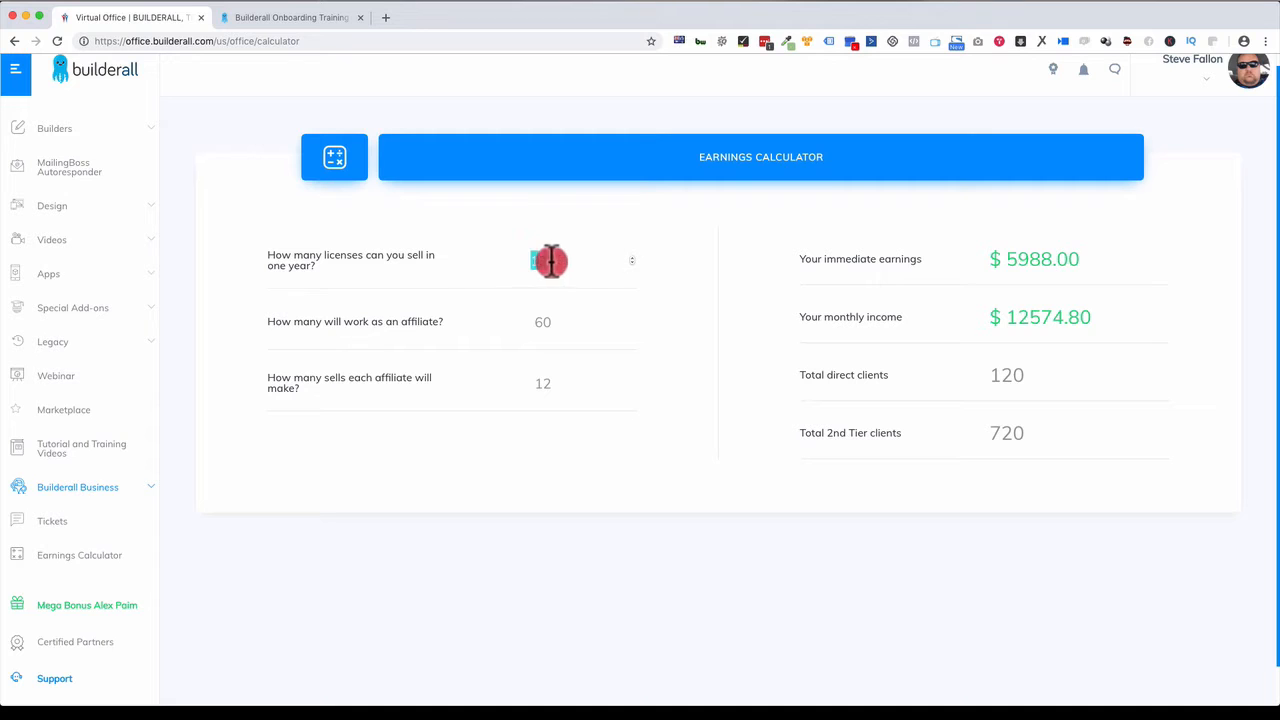
- Set 100 licenses and 100 affiliates with 10 sales each, showing $16,467 monthly income
{"action": "type", "text": "10"}
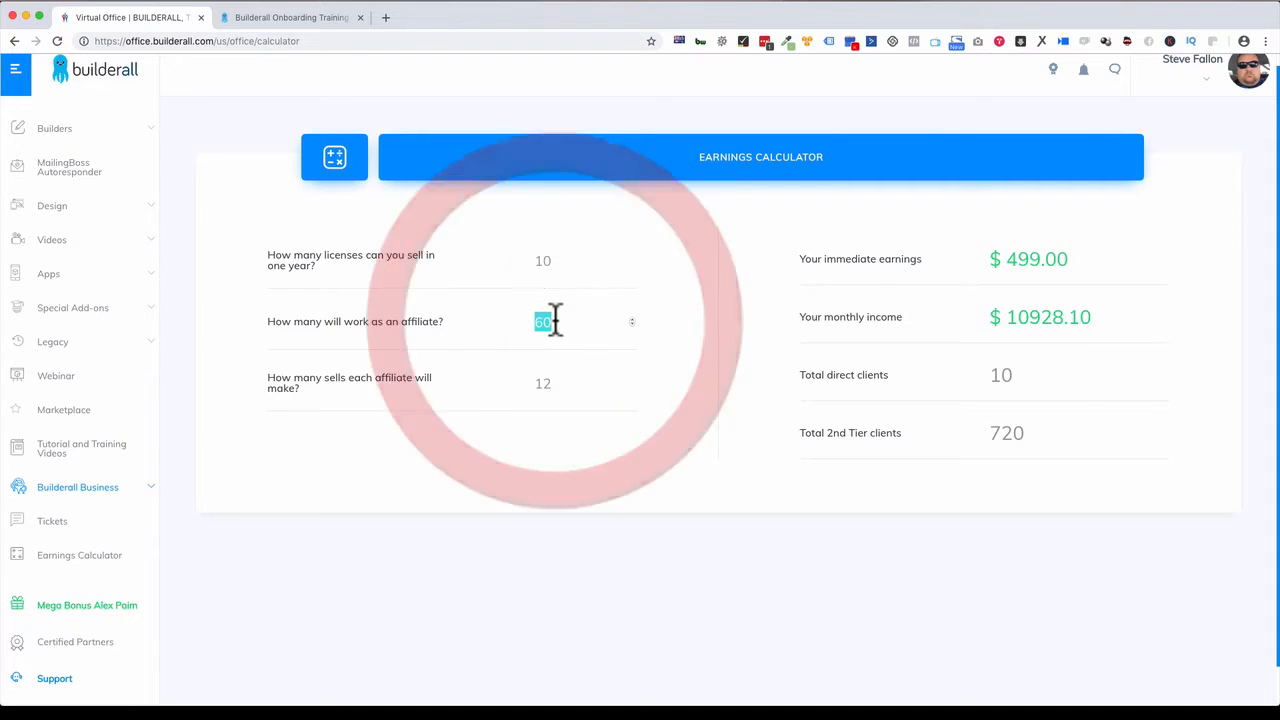
{"action": "type", "text": "10"}
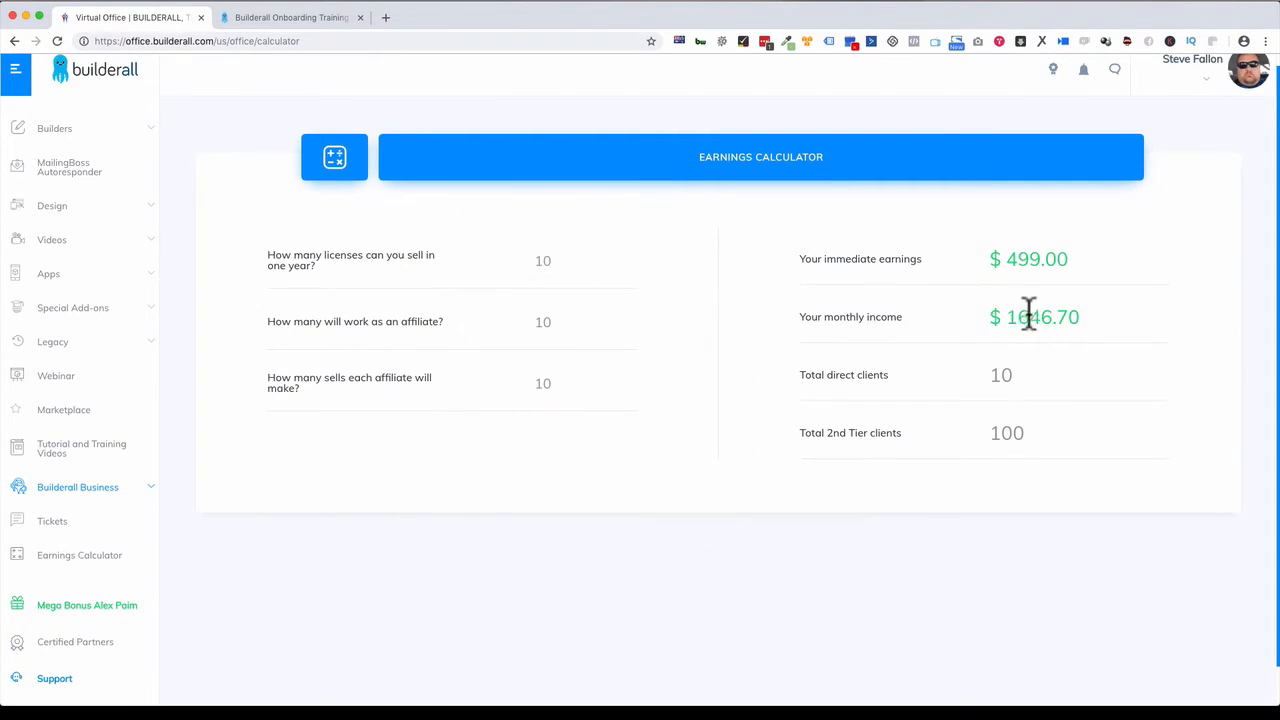
{"action": "left_click", "coordinate": [544, 260]}
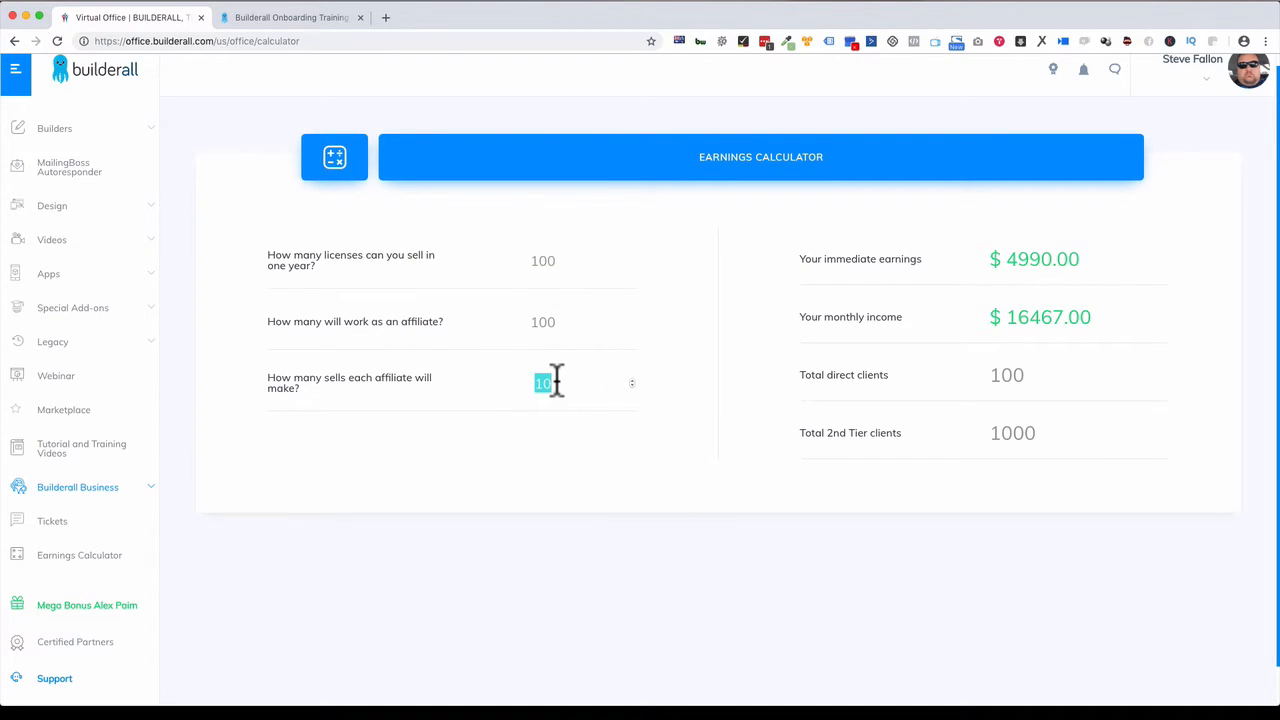
- Enter 100 sales per affiliate, then review the $151197.00 monthly income and 10000 second-tier clients results
{"action": "left_click", "coordinate": [570, 388]}
{"action": "type", "text": "0"}
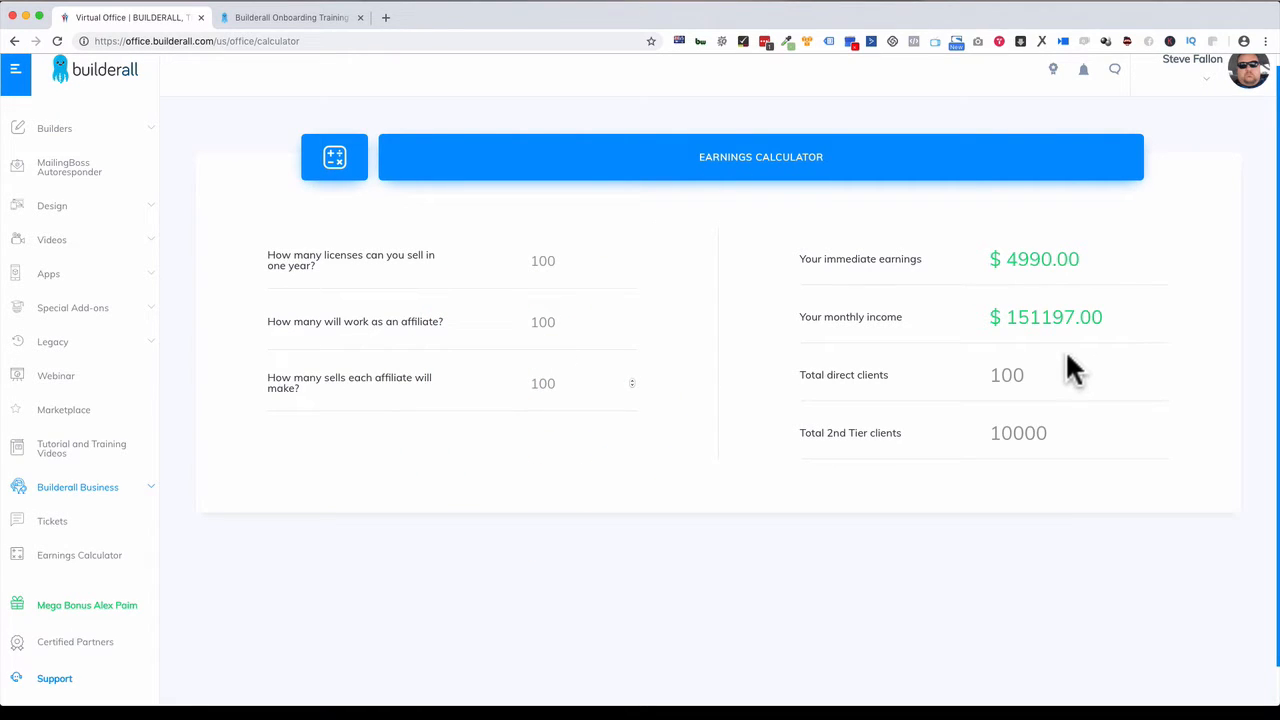
{"action": "mouse_move", "coordinate": [558, 362]}
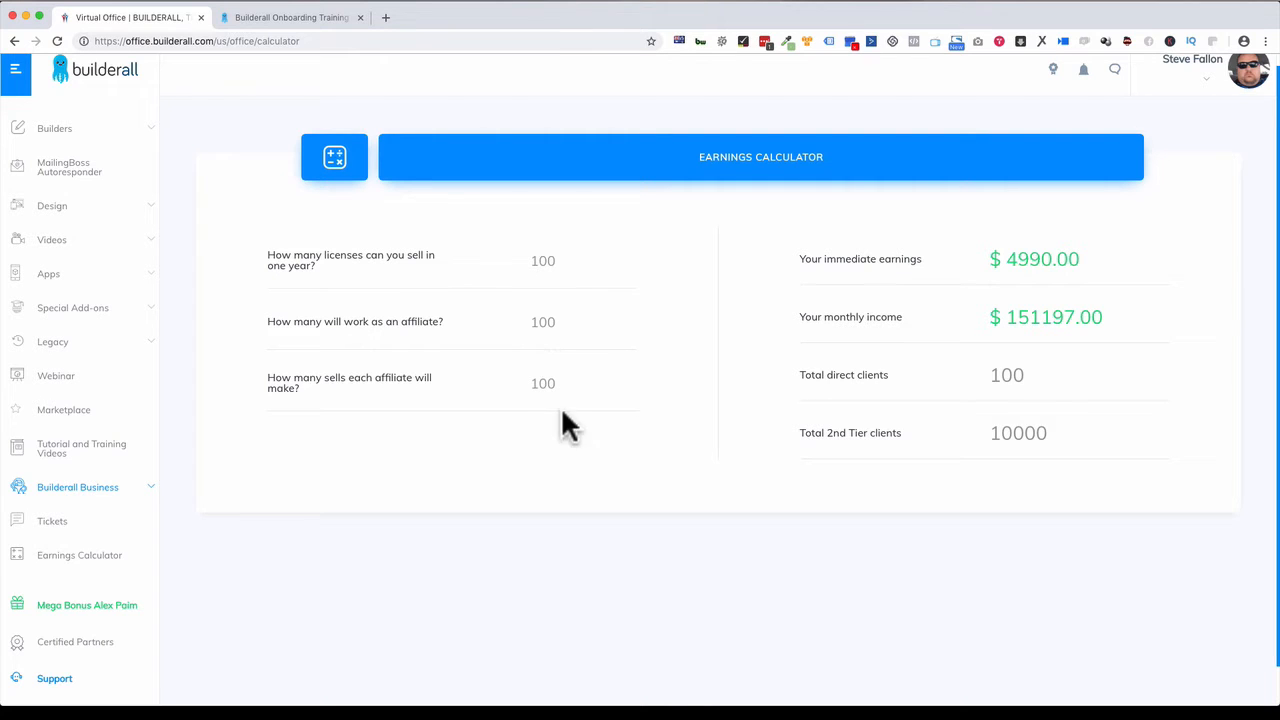
{"action": "mouse_move", "coordinate": [976, 320]}
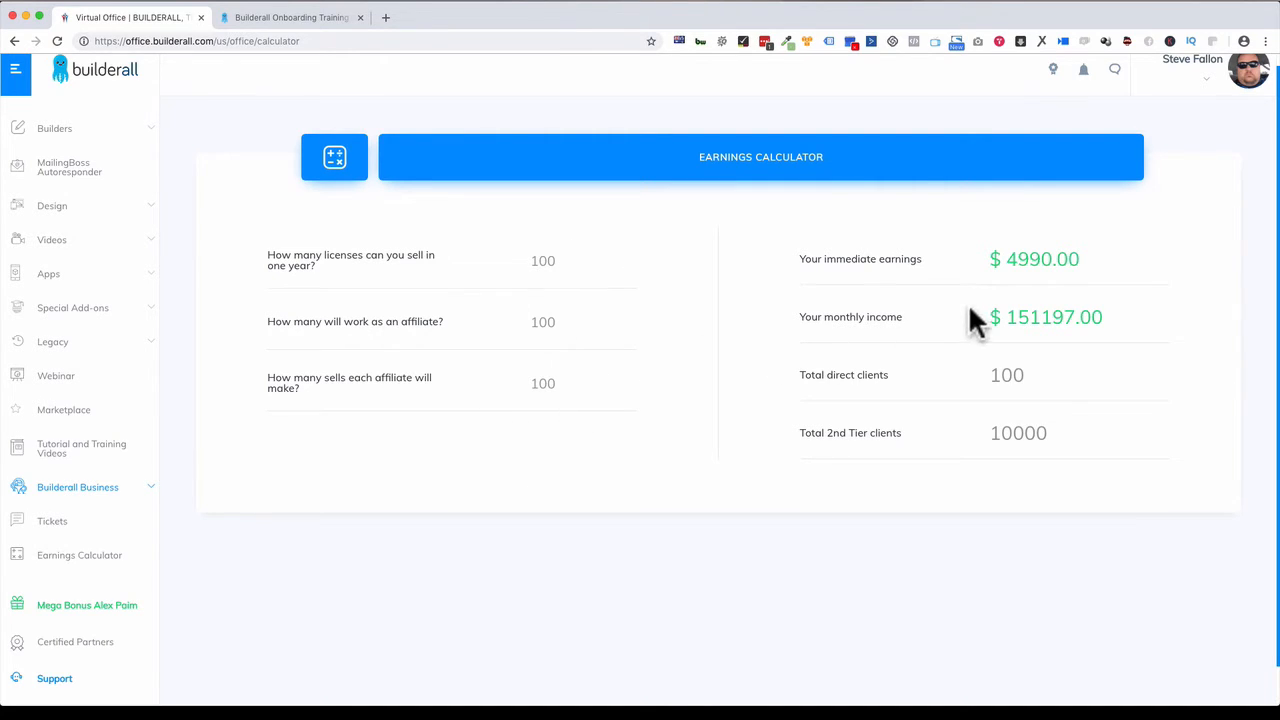
{"action": "double_click", "coordinate": [1010, 316]}
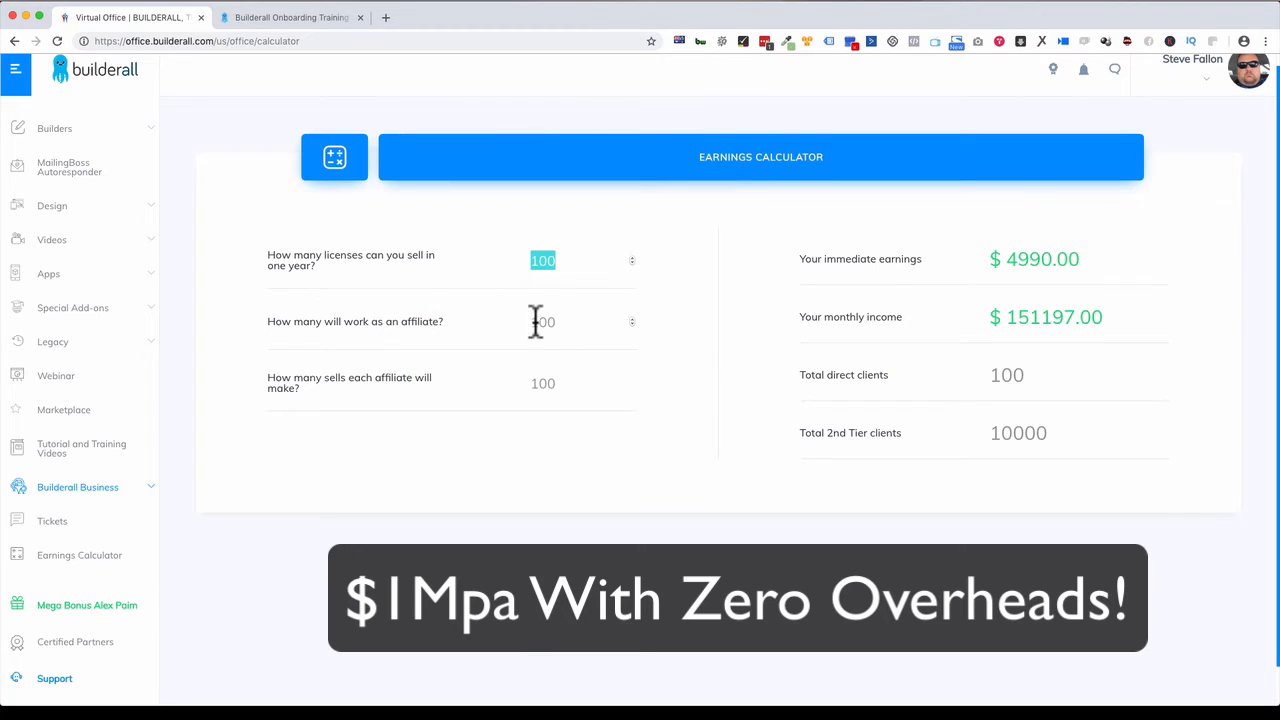
{"action": "left_click", "coordinate": [544, 320]}
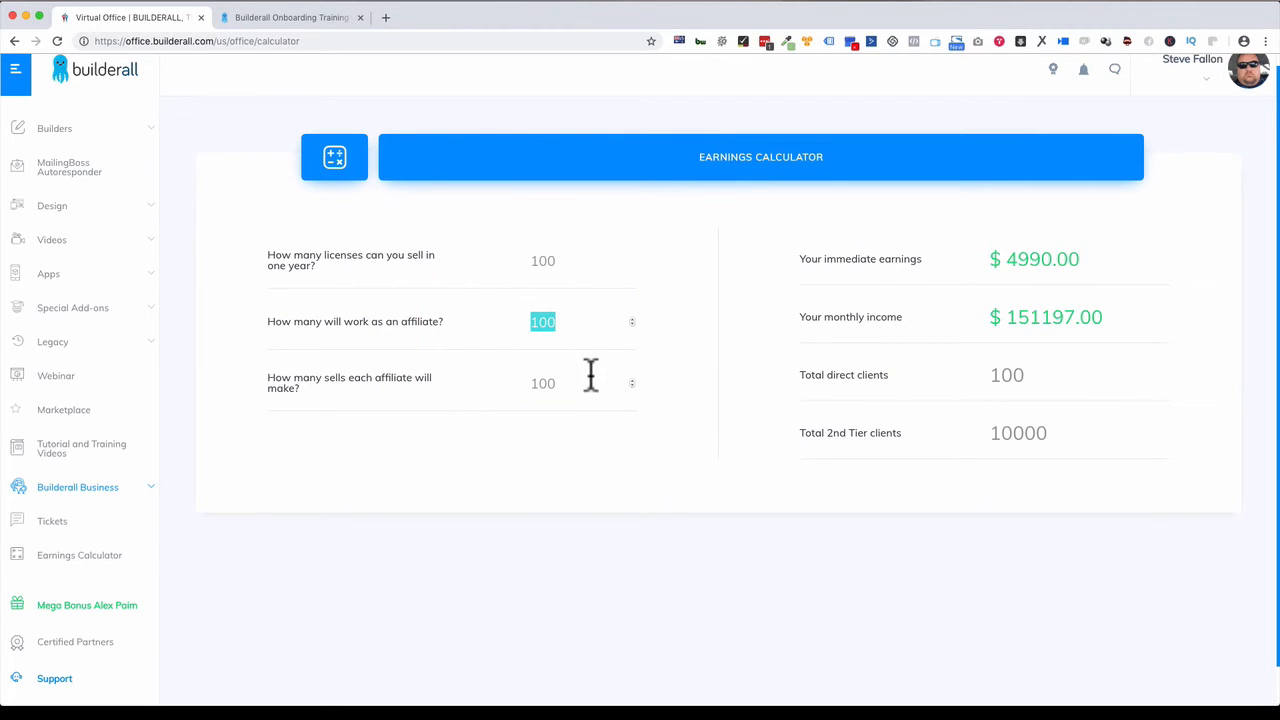
{"action": "left_click", "coordinate": [544, 384]}
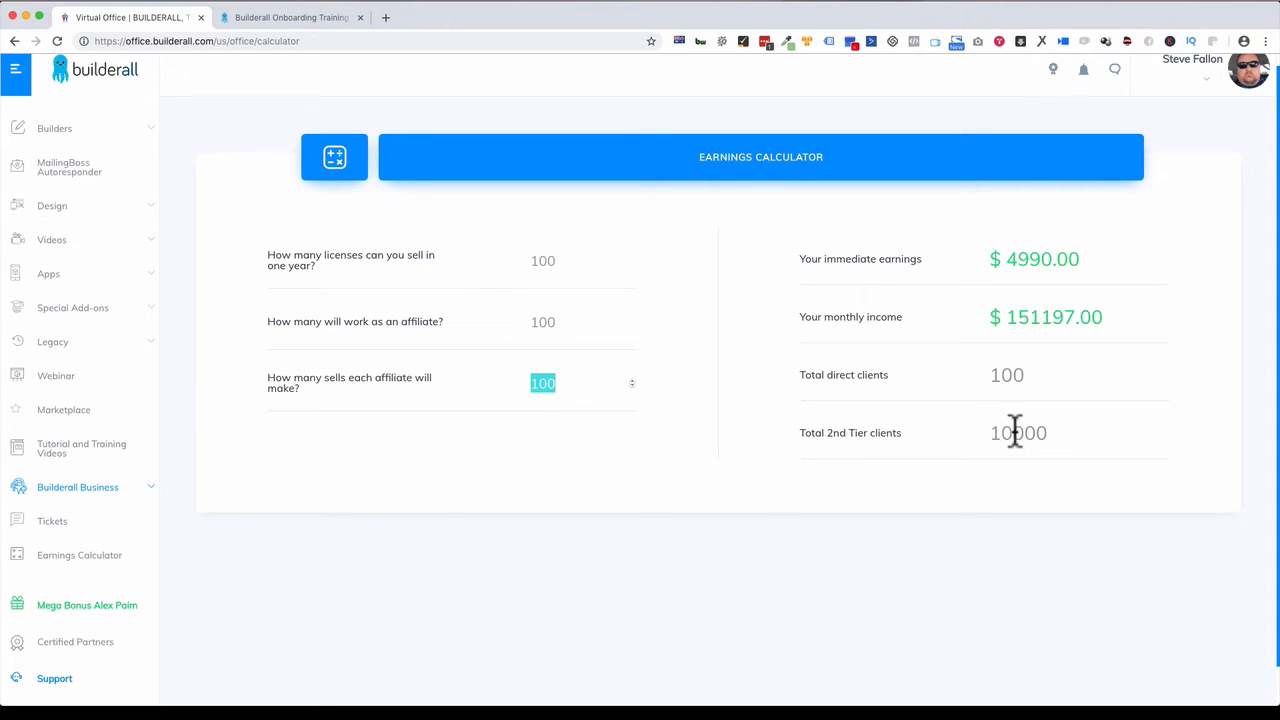
{"action": "left_click", "coordinate": [1020, 432]}
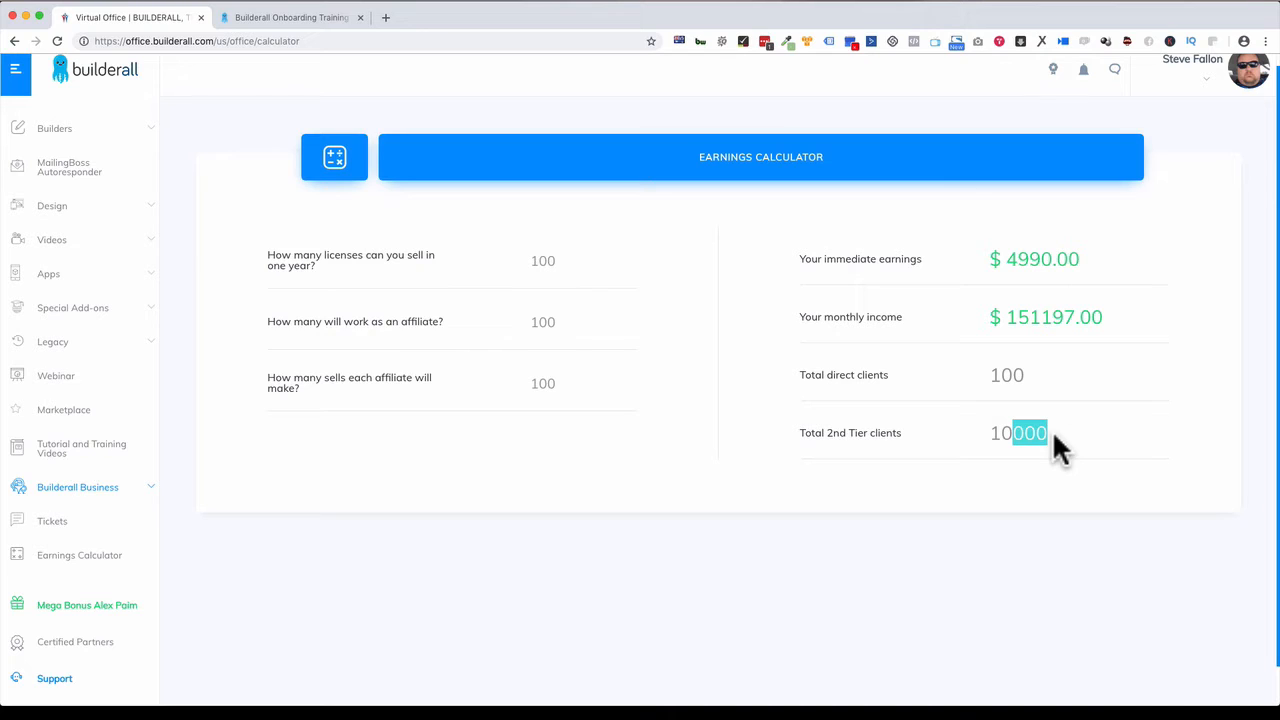
{"action": "mouse_move", "coordinate": [956, 456]}
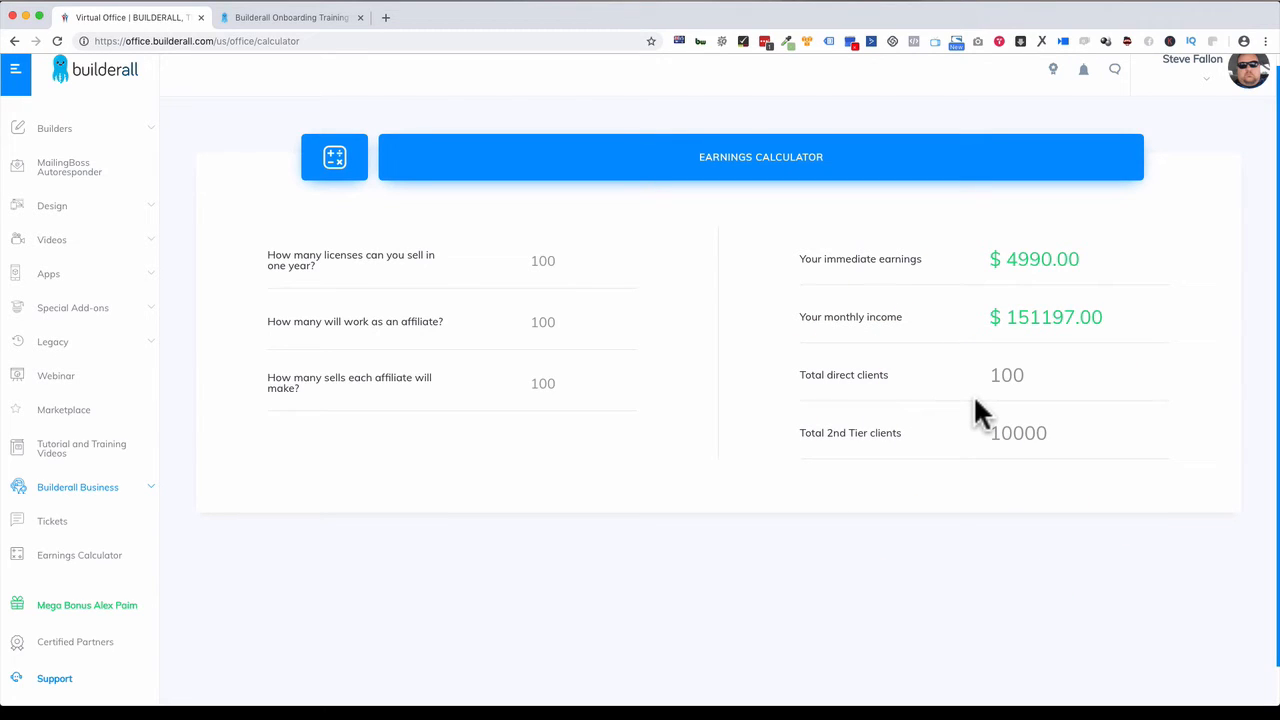
{"action": "mouse_move", "coordinate": [960, 396]}
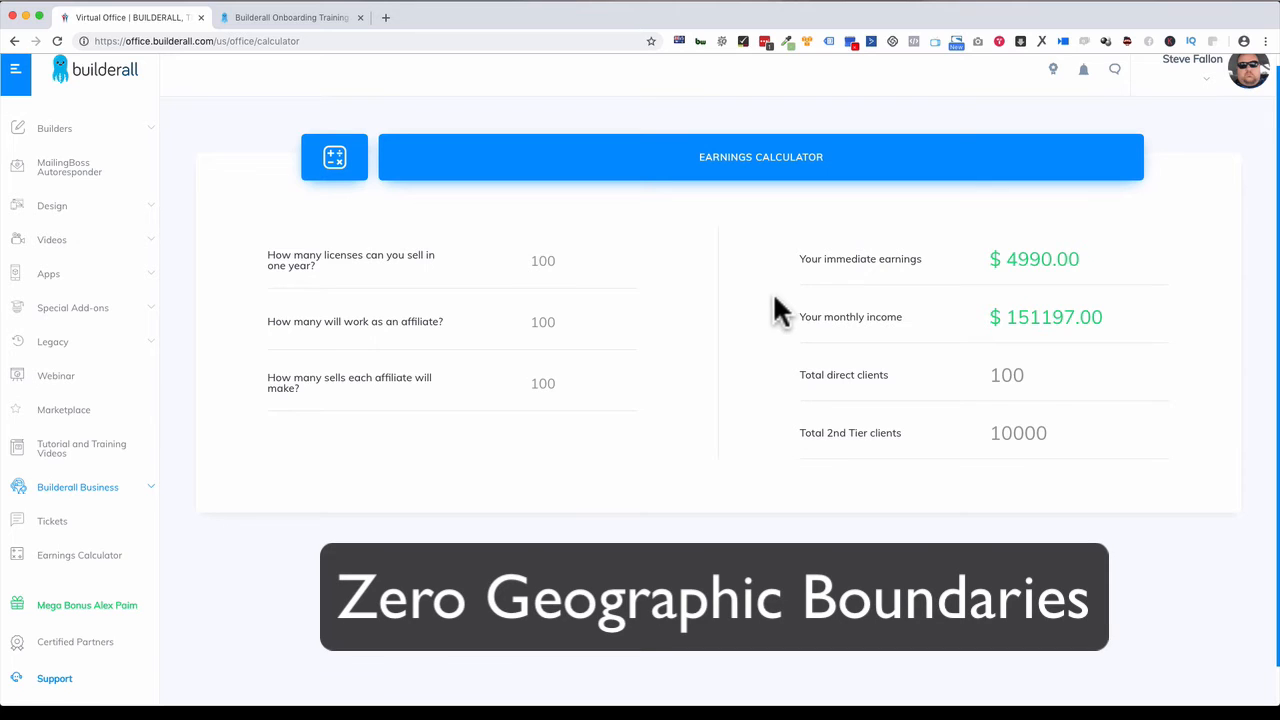
{"action": "mouse_move", "coordinate": [564, 250]}
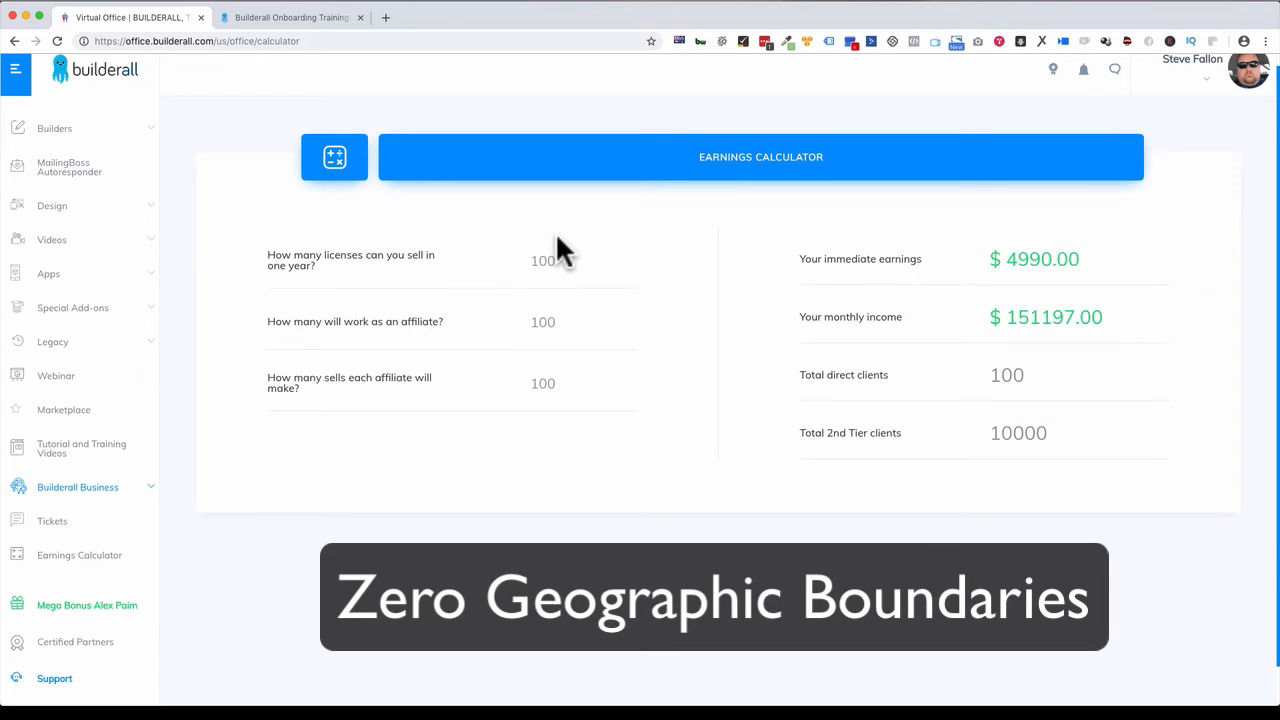